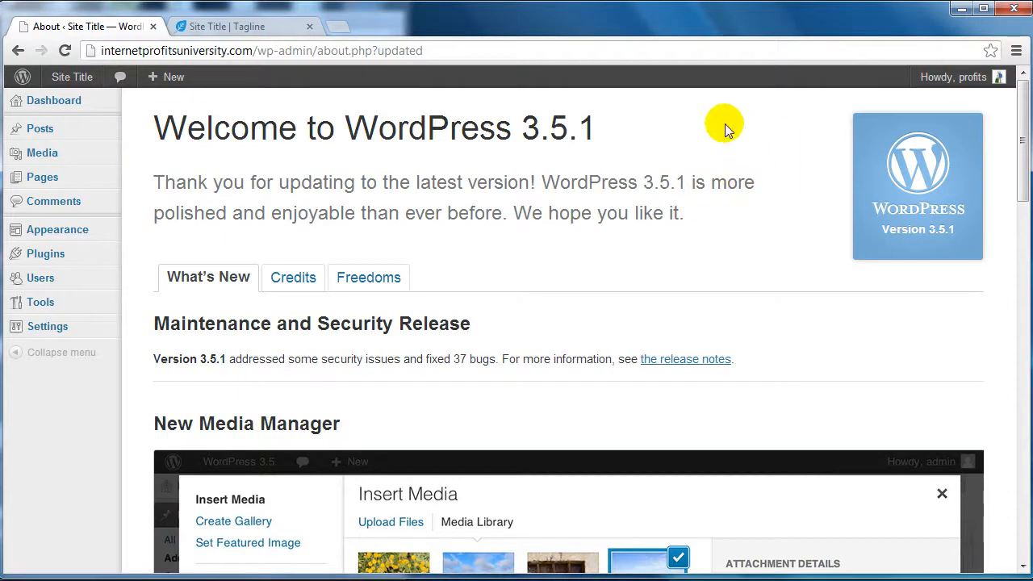
mouse_move(45, 253)
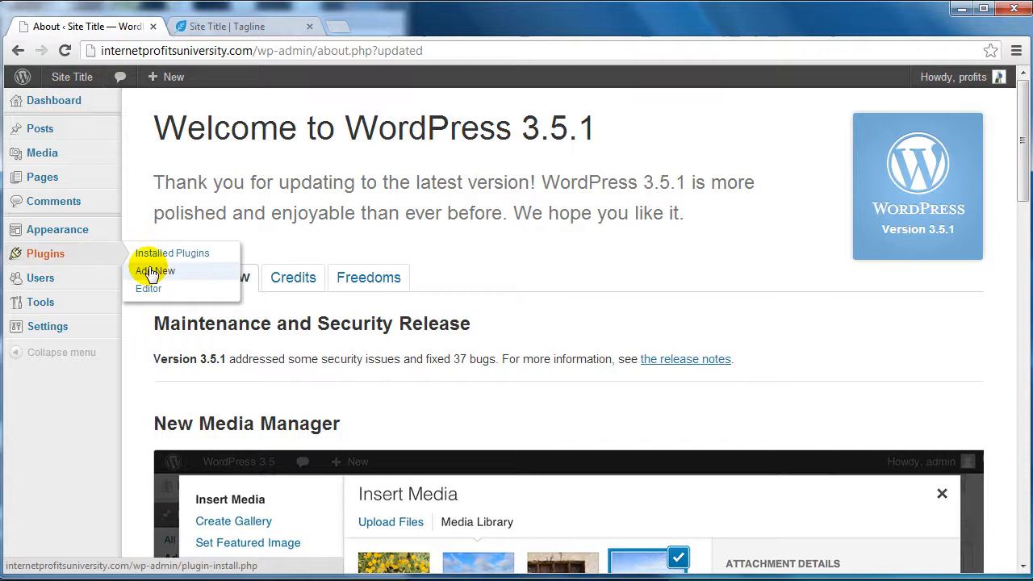
- Search the Add New plugins directory for Contextual Related Posts
left_click(155, 271)
type("ontexual Related Posts")
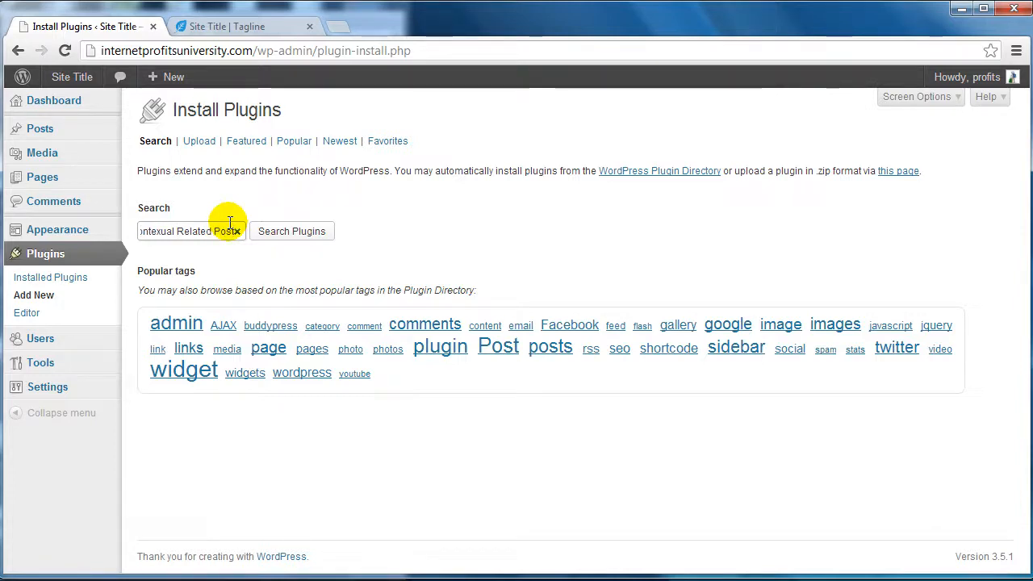
left_click(291, 231)
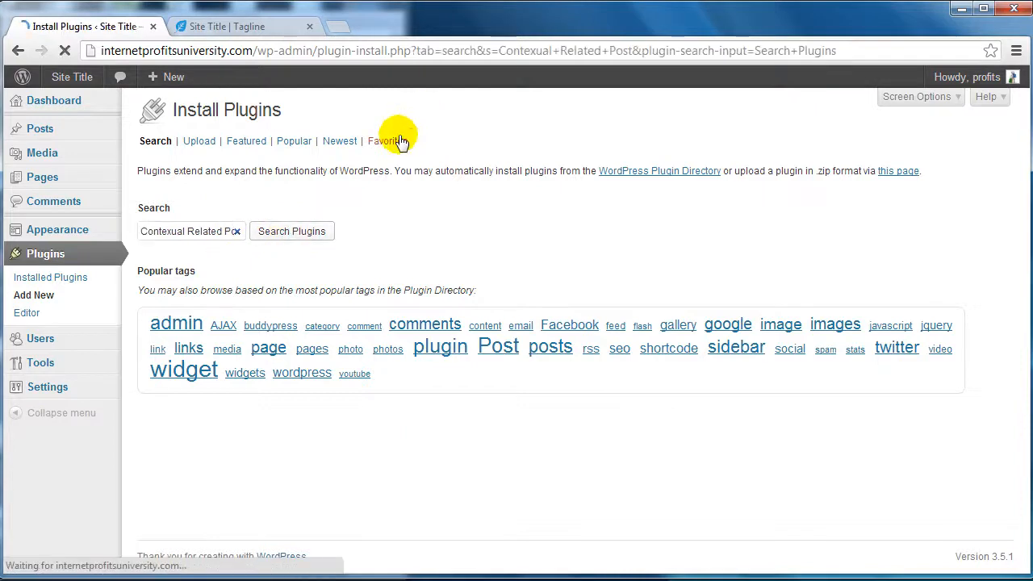
left_click(290, 231)
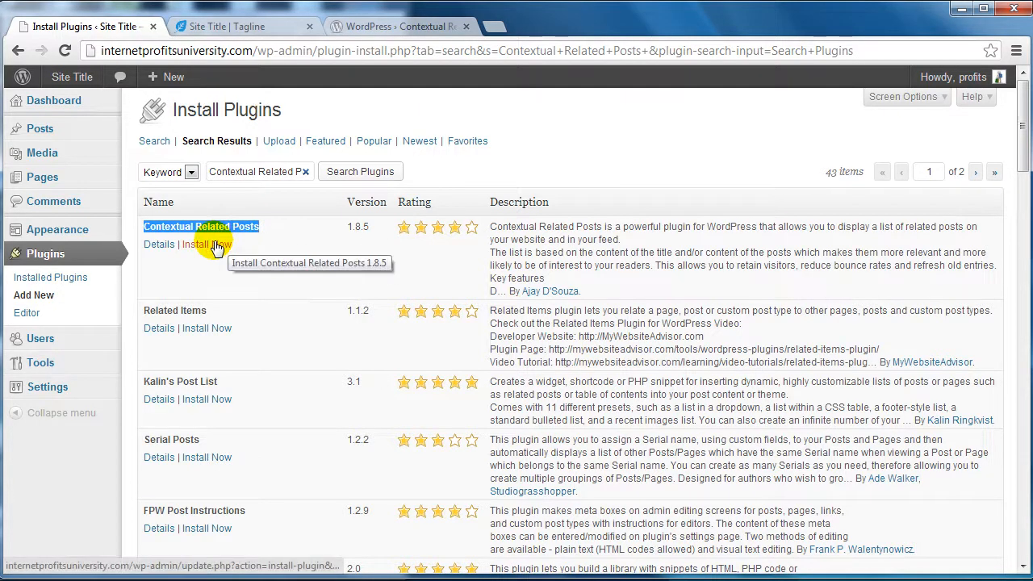
- Install Contextual Related Posts 1.8.5, confirming the FTP connection, and activate it
left_click(206, 244)
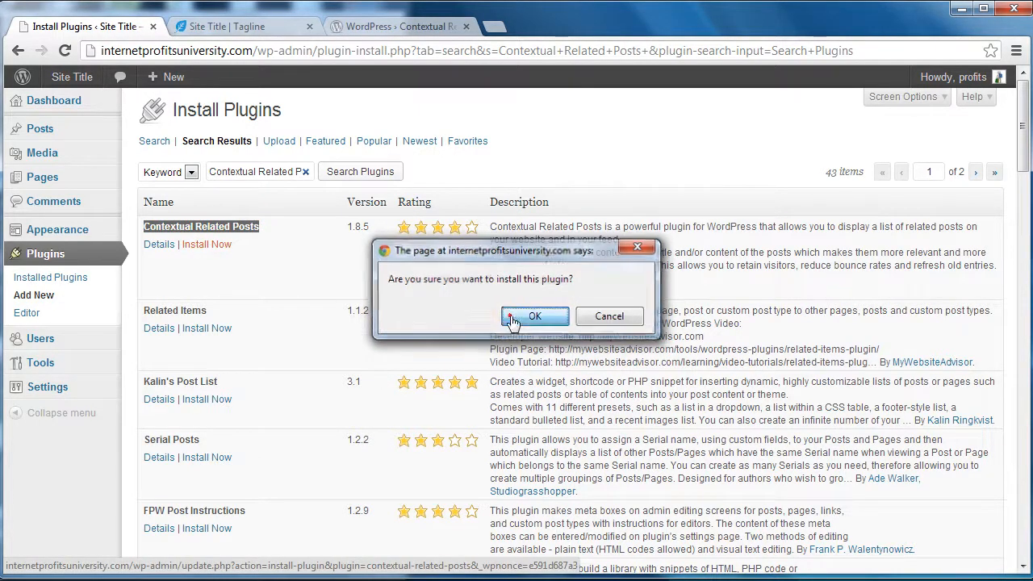
left_click(536, 315)
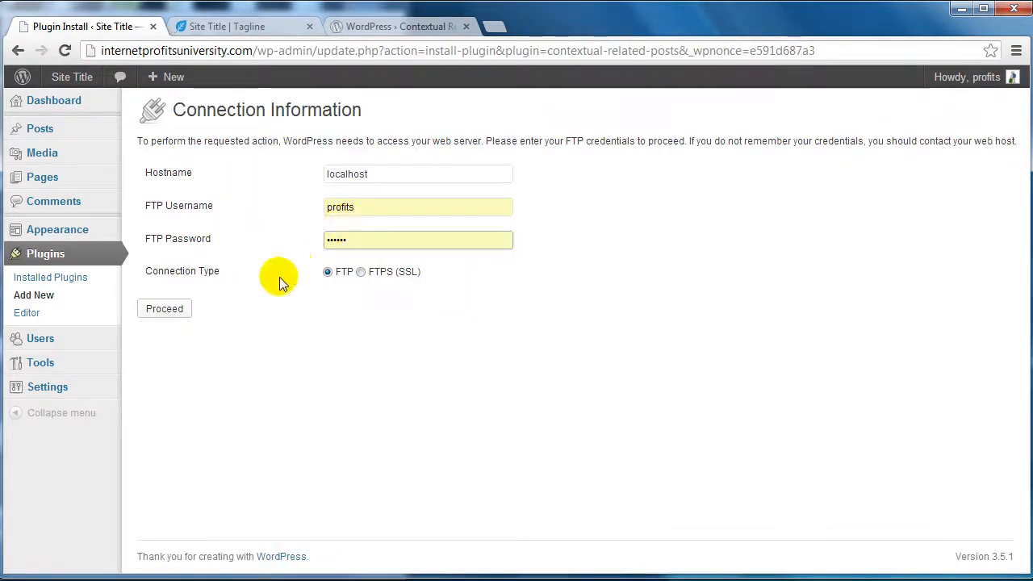
left_click(165, 309)
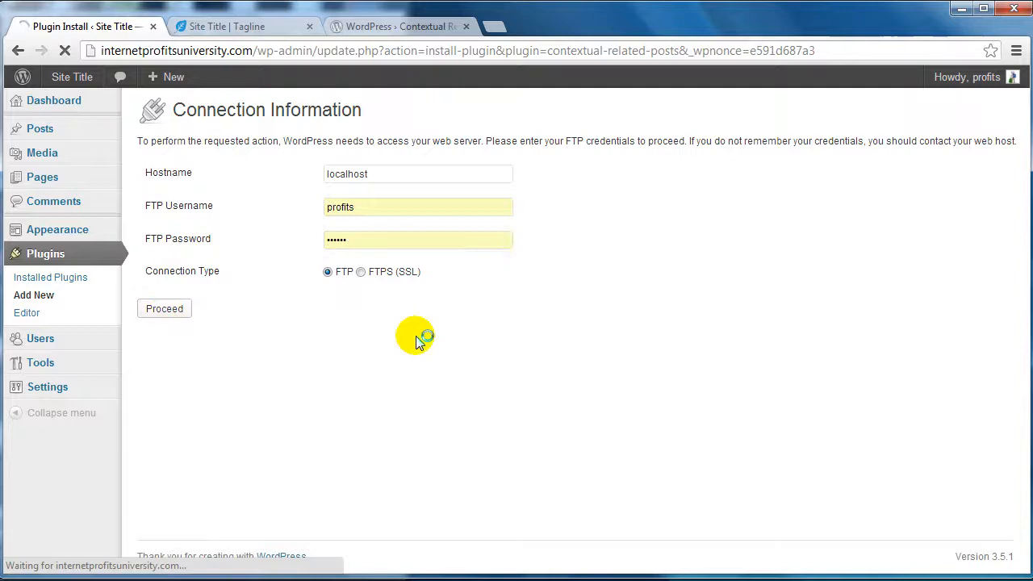
left_click(165, 308)
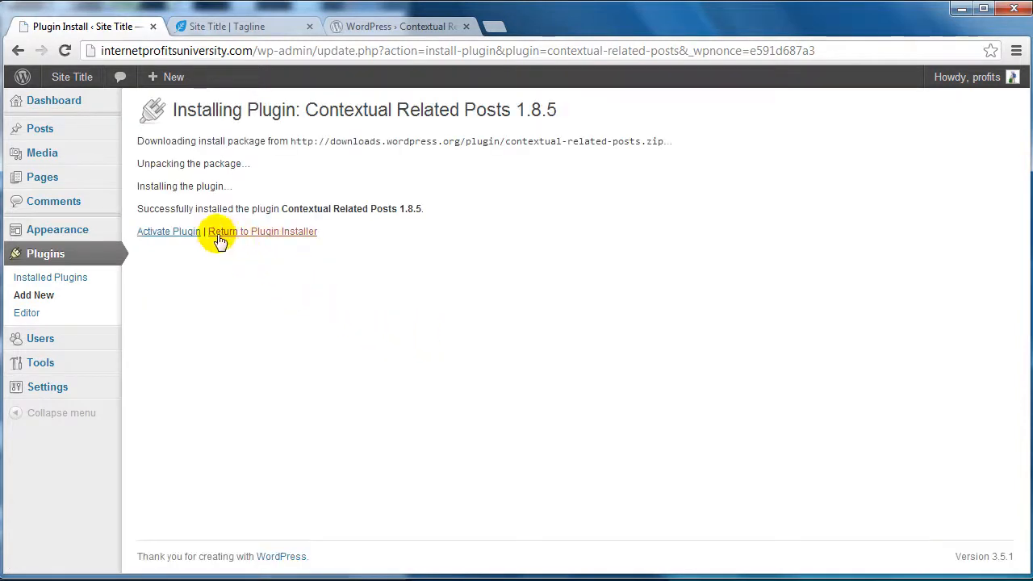
left_click(261, 232)
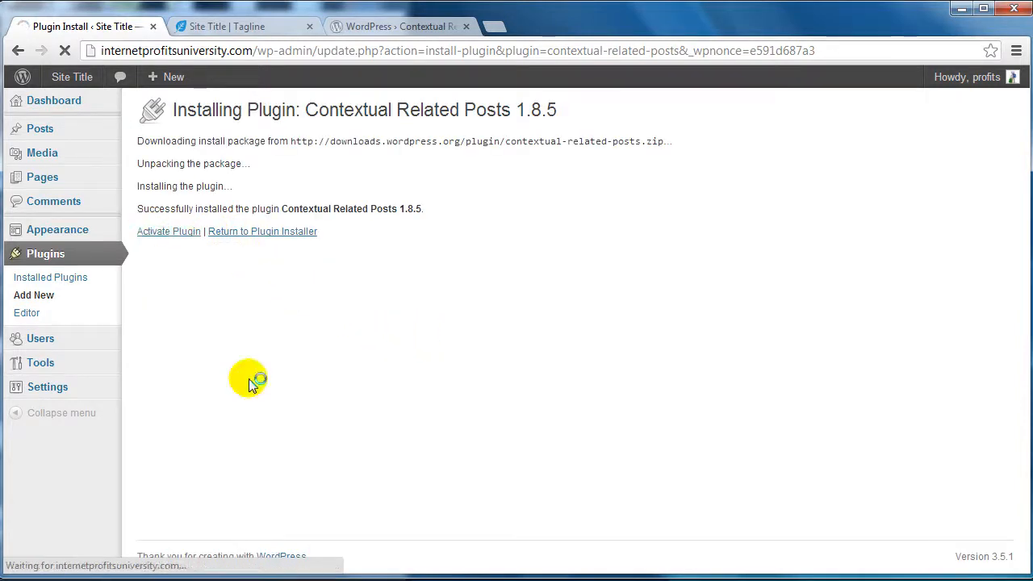
left_click(168, 233)
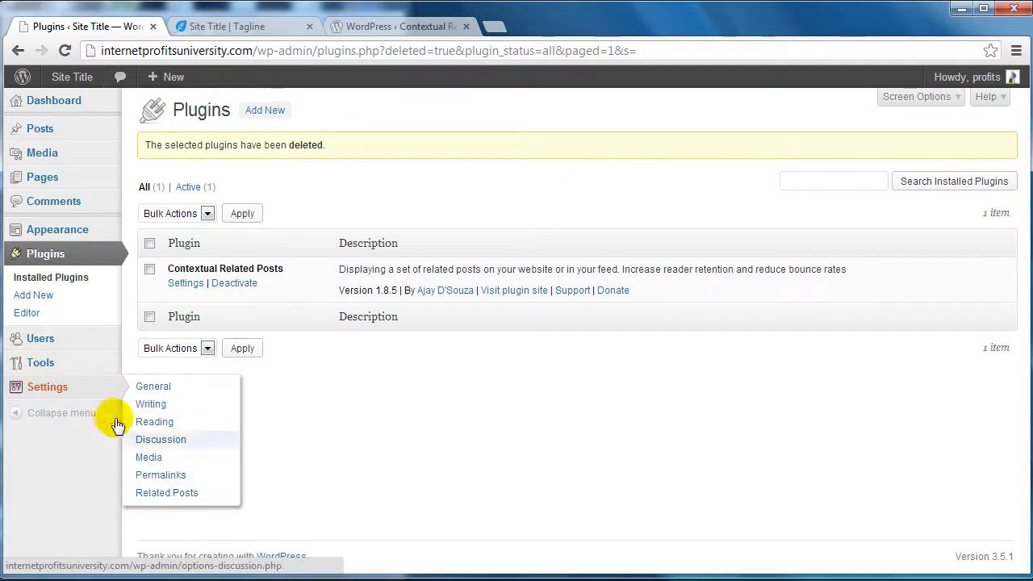
- Go to Settings > Related Posts to reach the plugin's General options
left_click(161, 439)
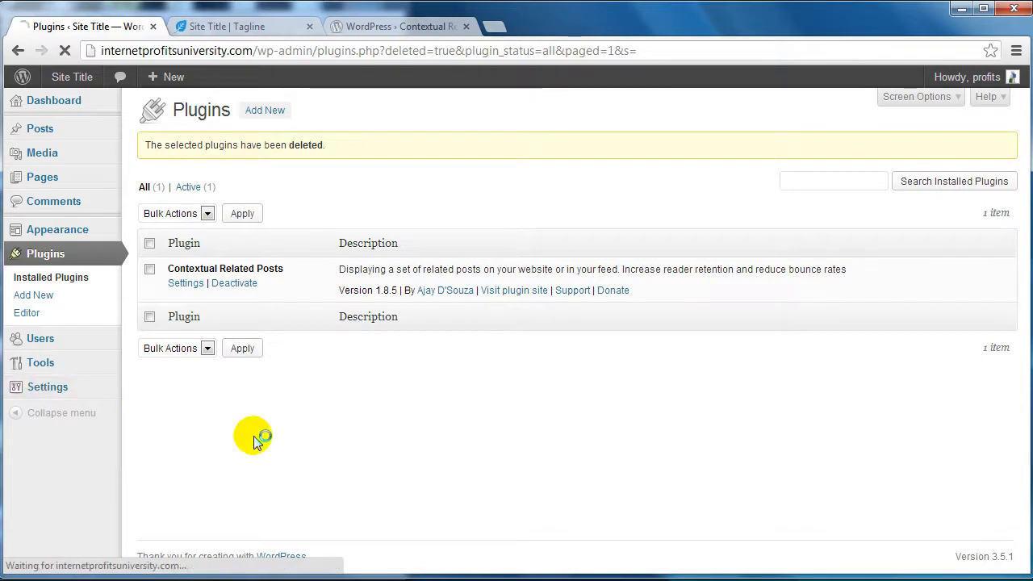
left_click(185, 283)
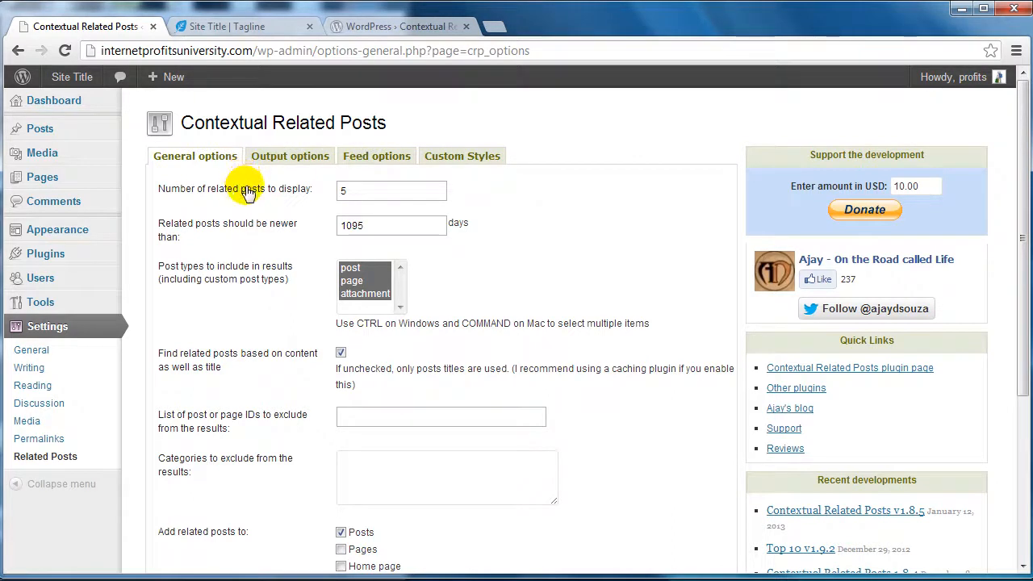
mouse_move(255, 245)
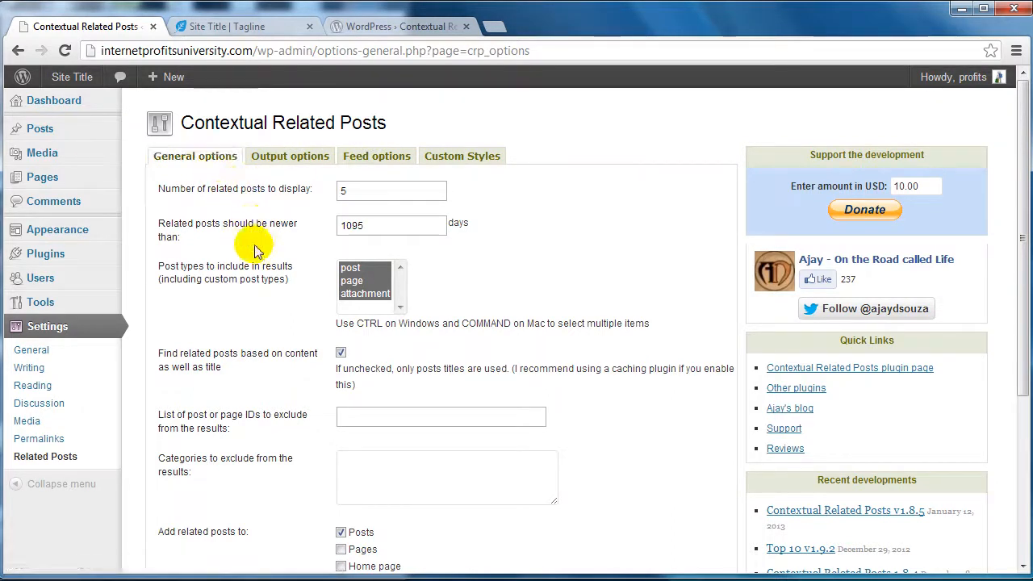
mouse_move(277, 281)
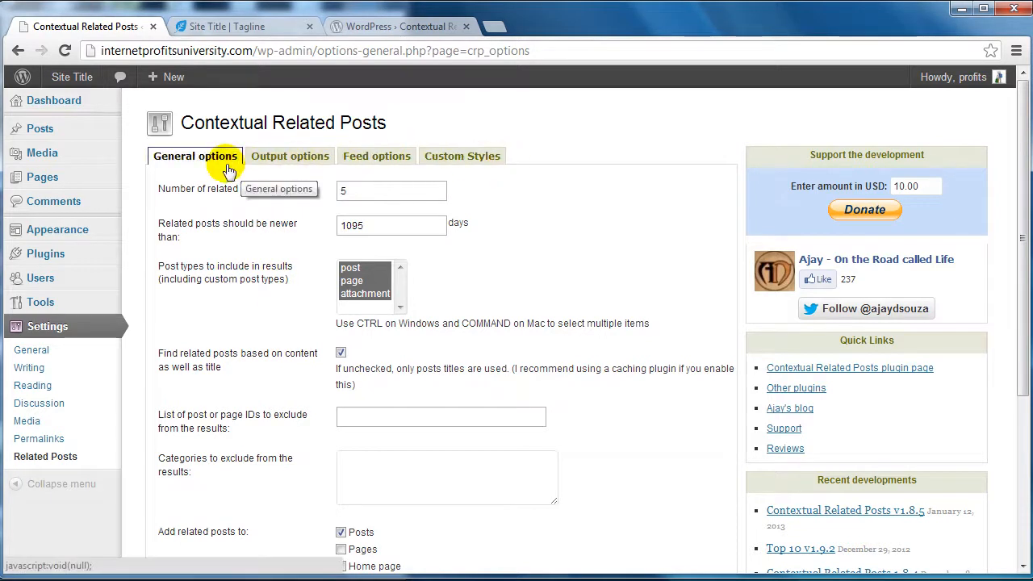
mouse_move(233, 249)
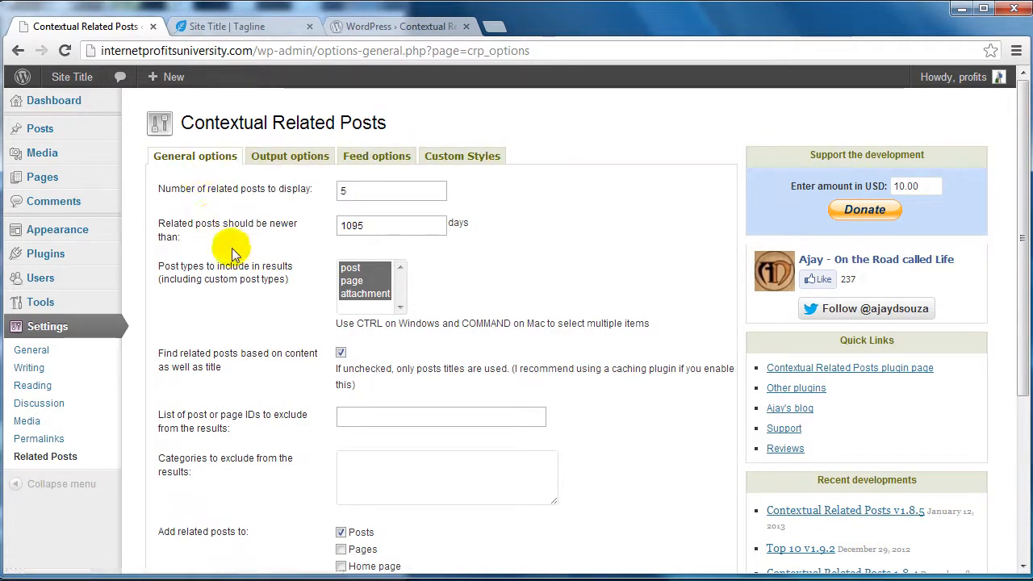
mouse_move(181, 197)
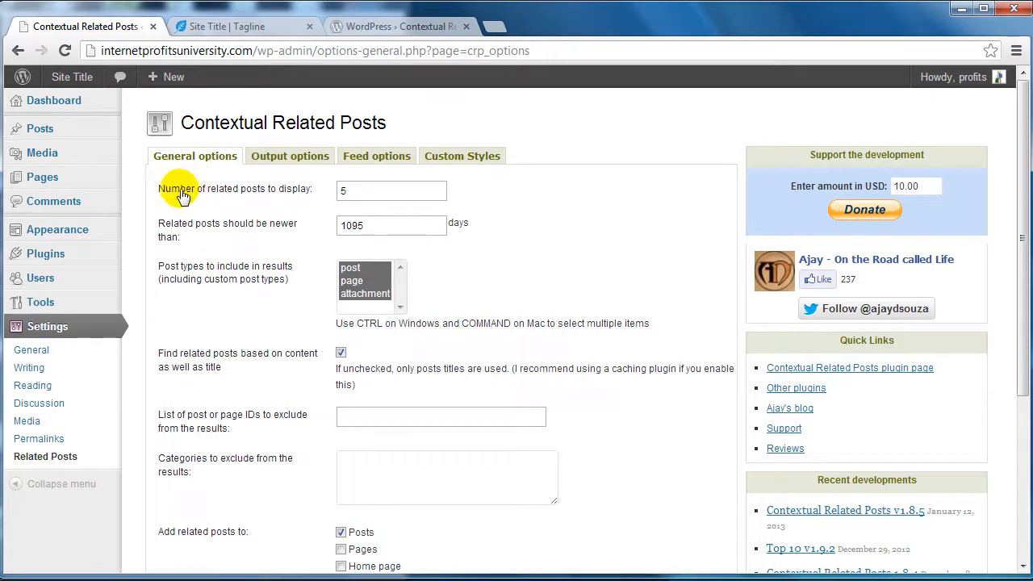
mouse_move(235, 197)
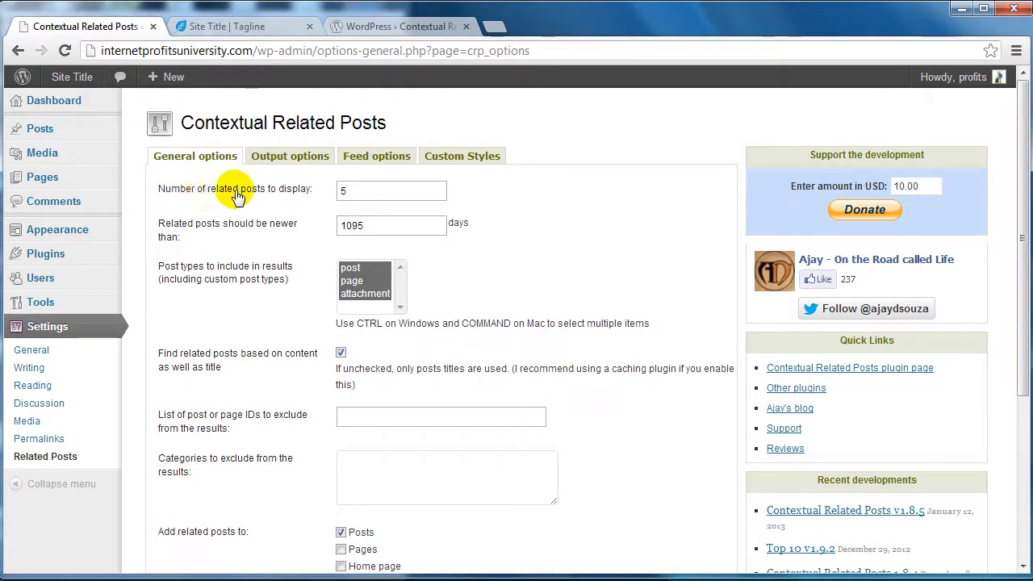
- Set the number of related posts to display to 6
left_click(390, 191)
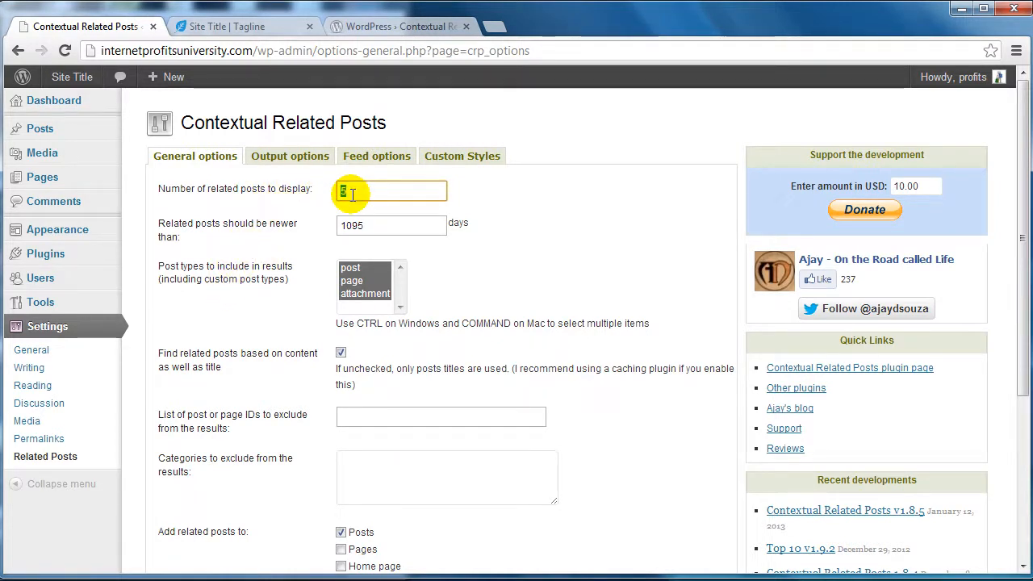
type("1")
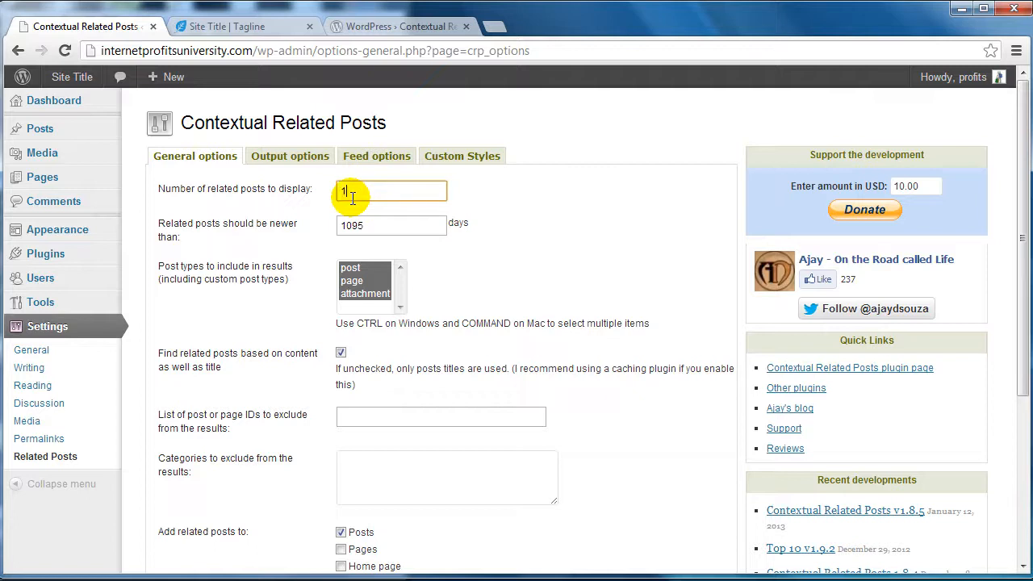
type("0")
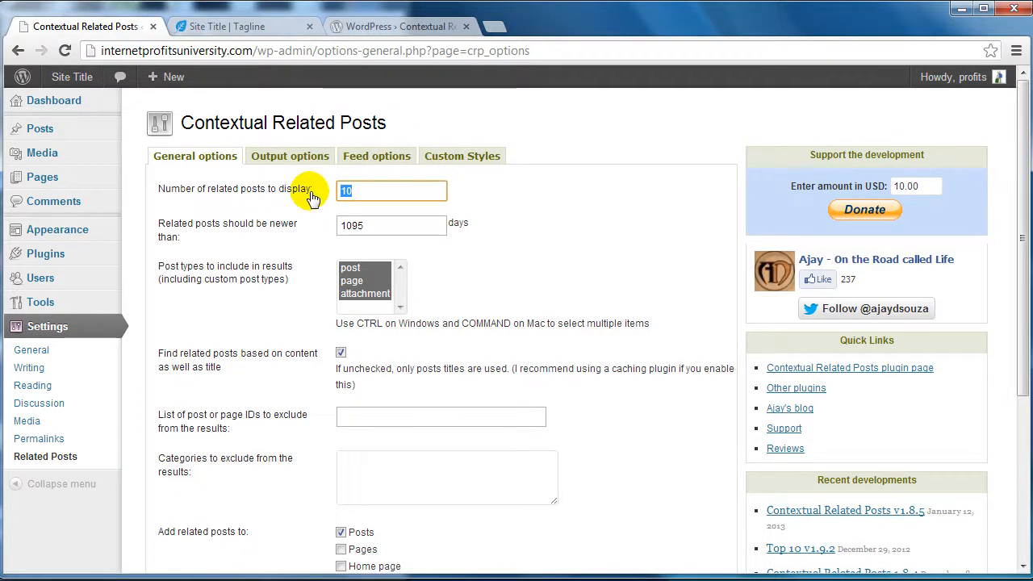
type("6")
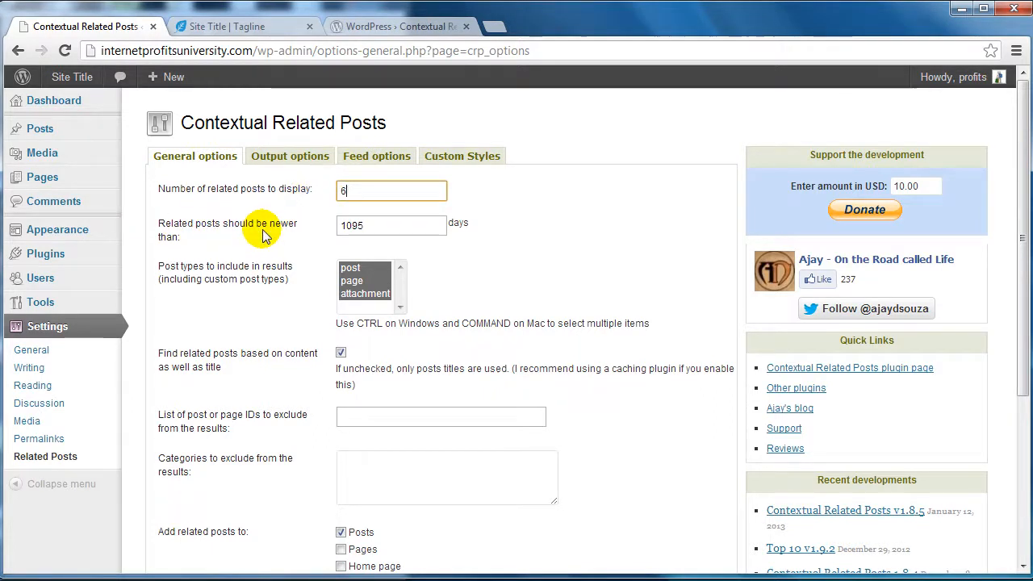
mouse_move(300, 233)
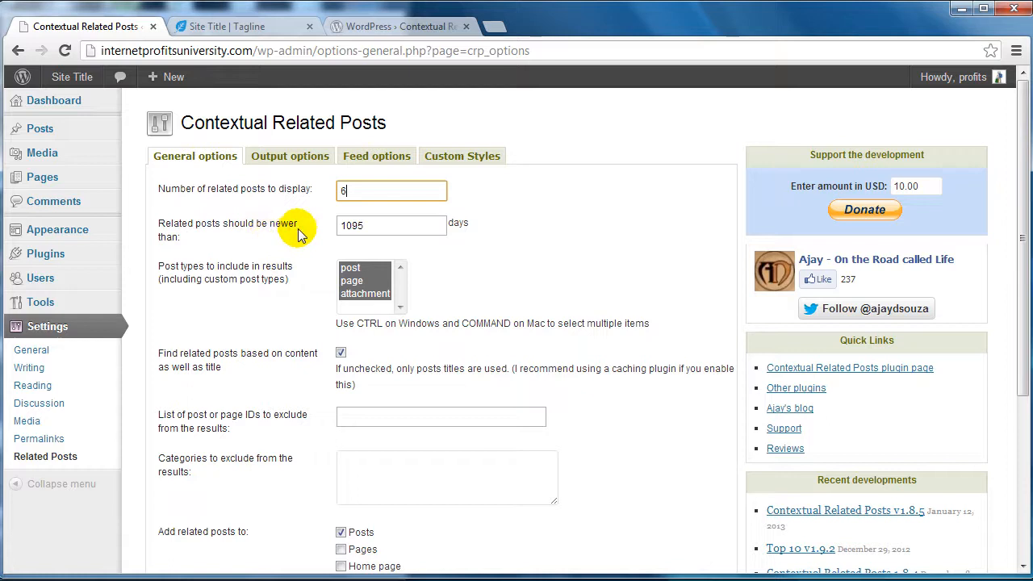
- Set 'Related posts should be newer than' to 1095 days
left_click(390, 226)
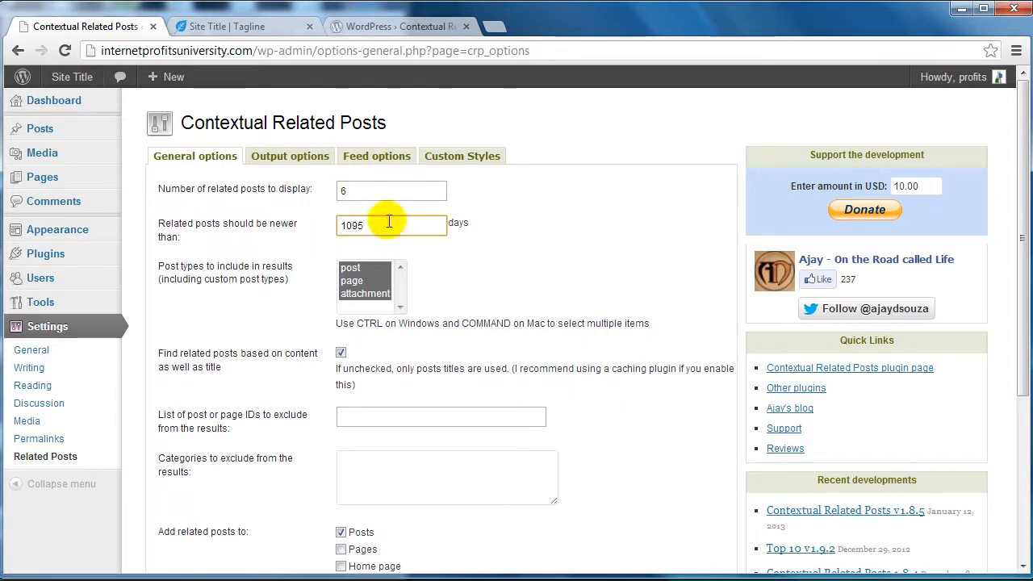
left_click(390, 226)
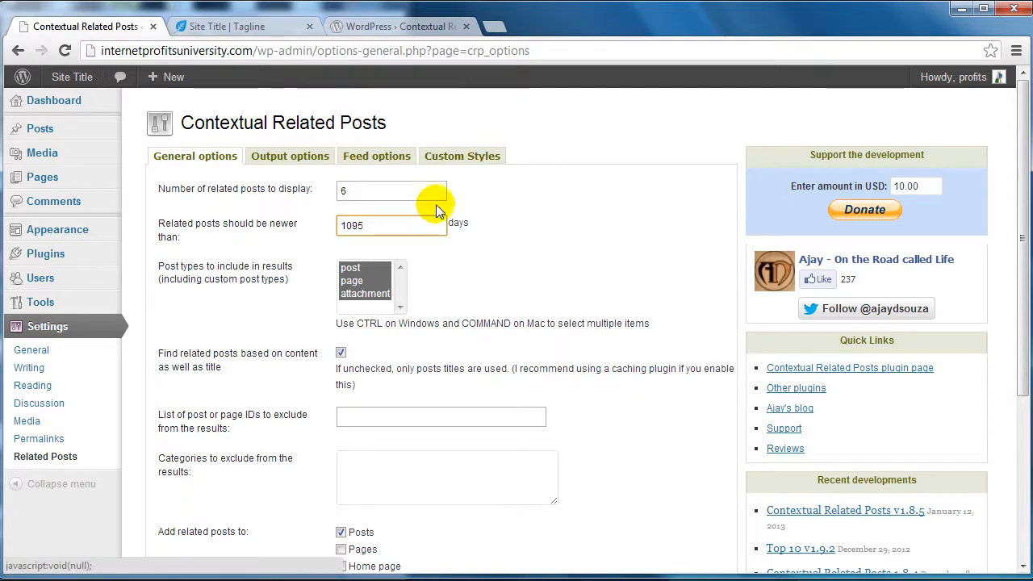
mouse_move(379, 222)
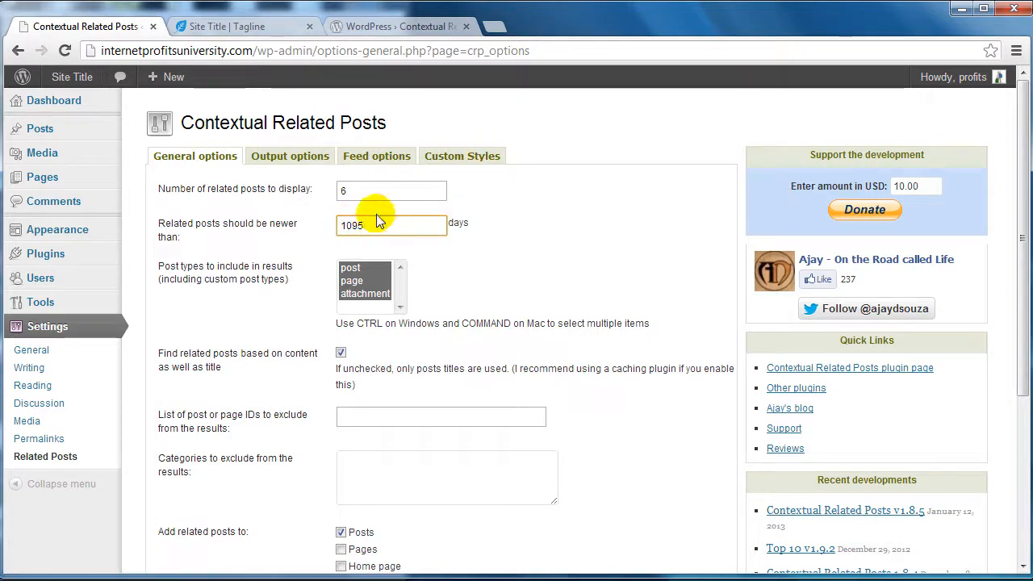
triple_click(391, 226)
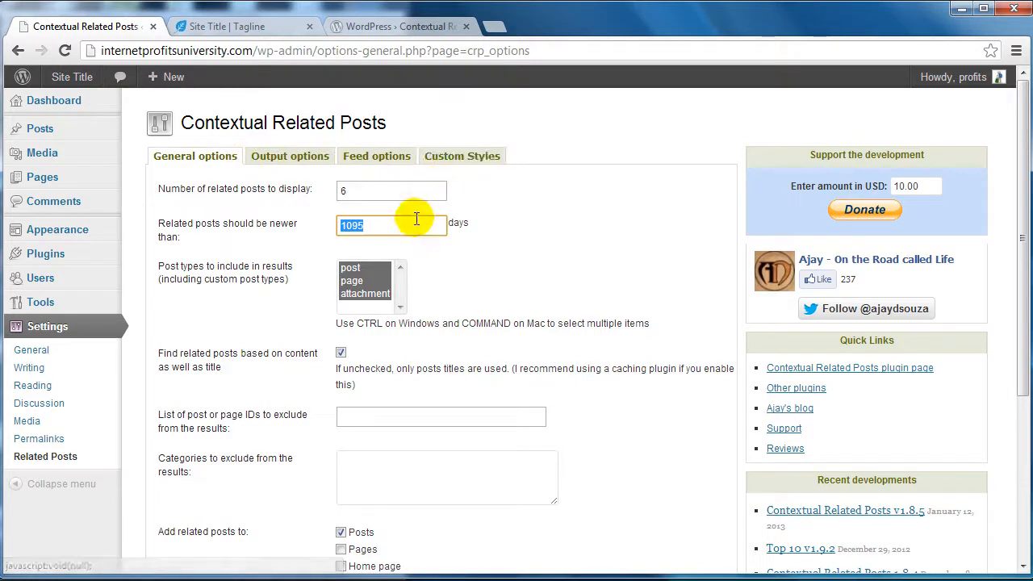
left_click(396, 226)
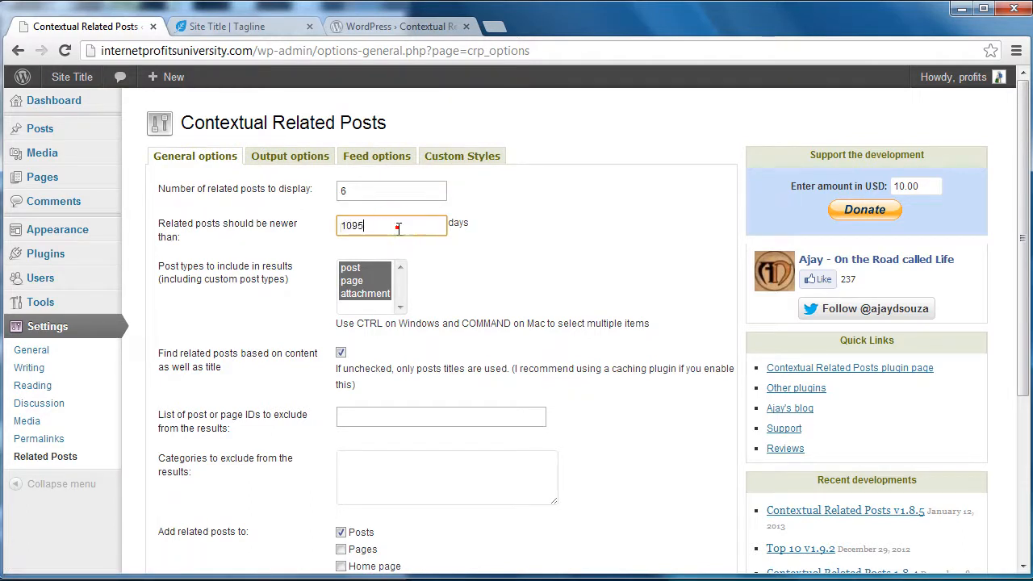
type("3")
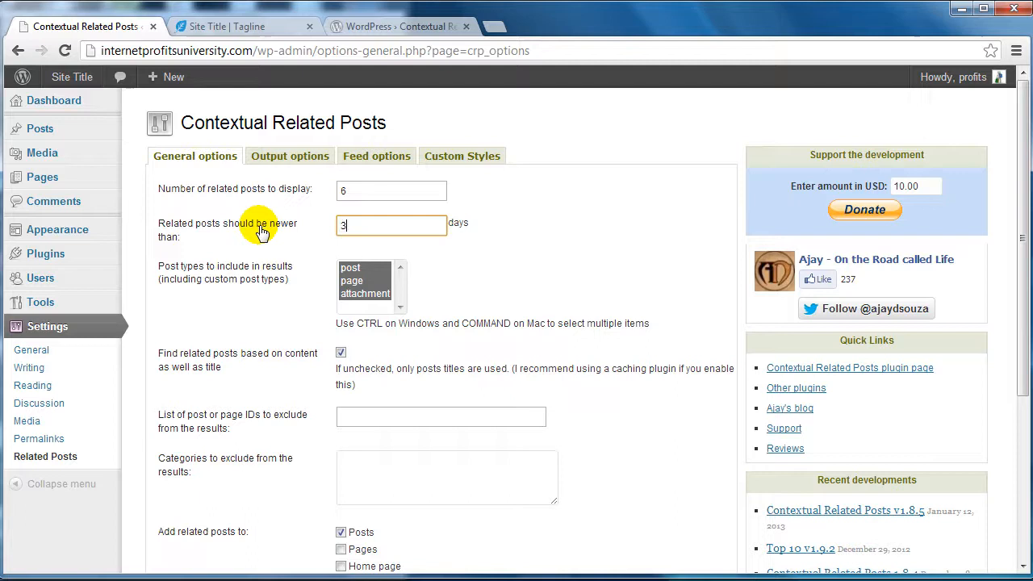
type("365")
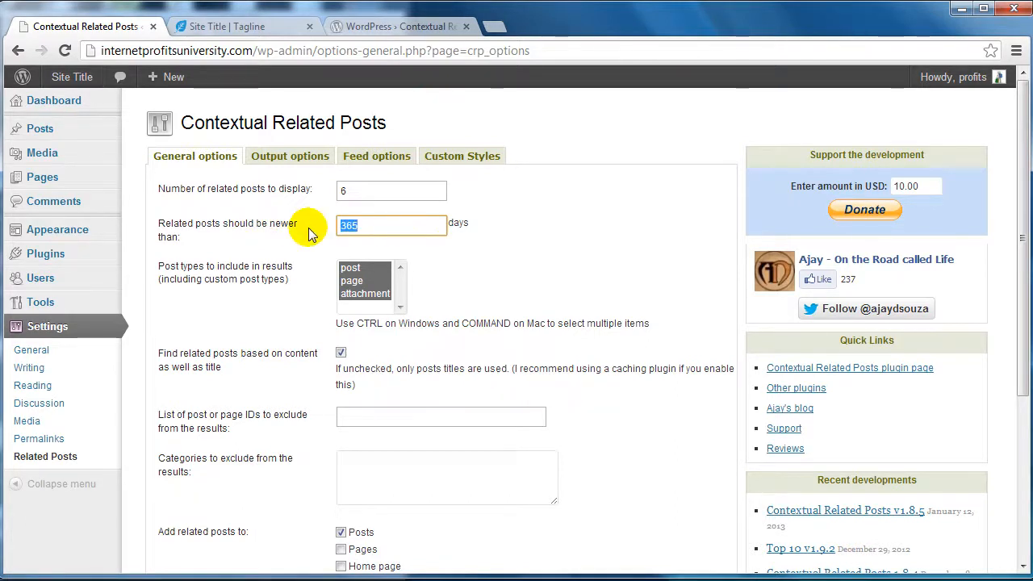
type("1095")
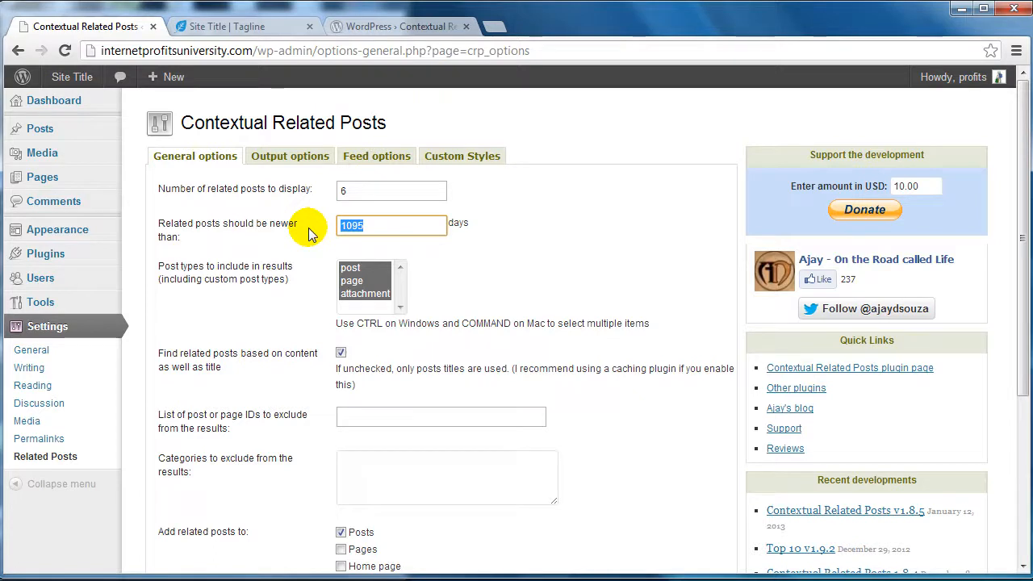
mouse_move(497, 230)
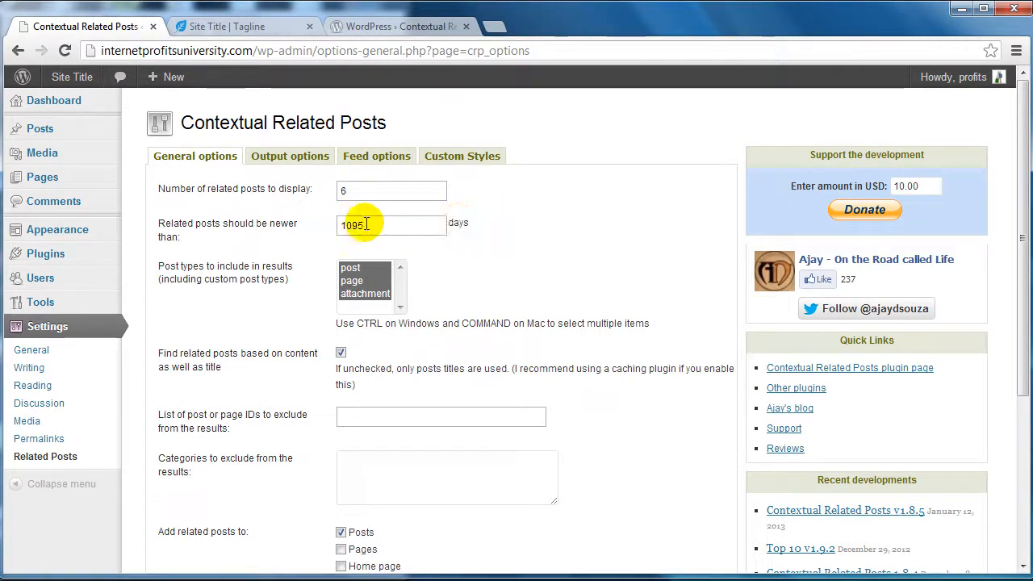
triple_click(391, 226)
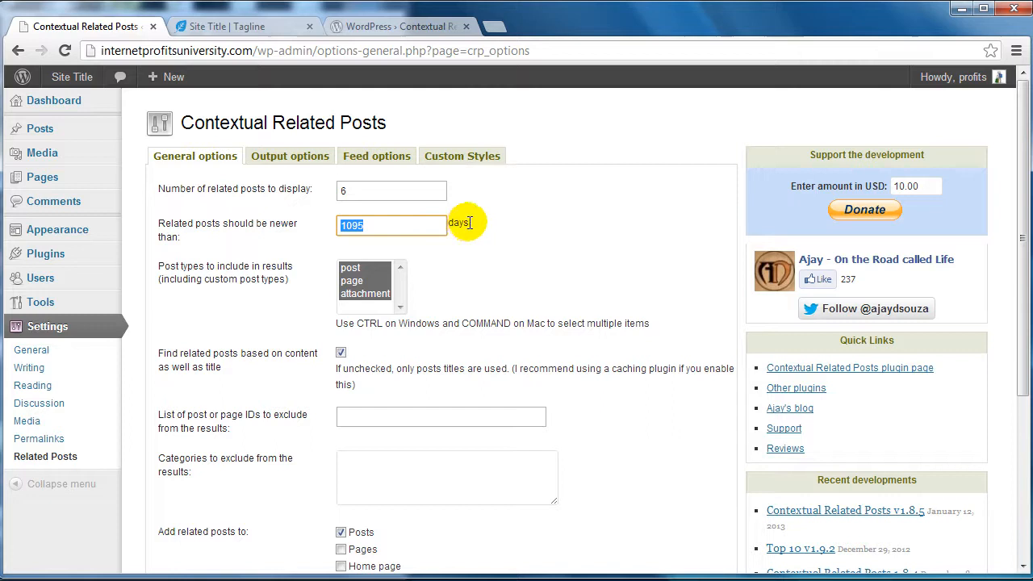
mouse_move(304, 229)
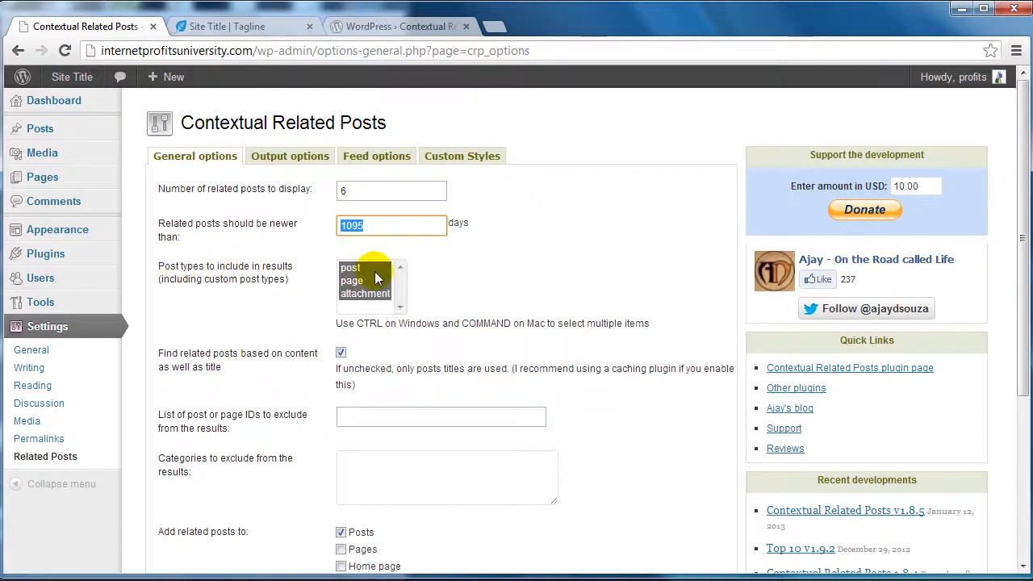
- Limit post types included in results to post and page, leaving out attachments
left_click(364, 294)
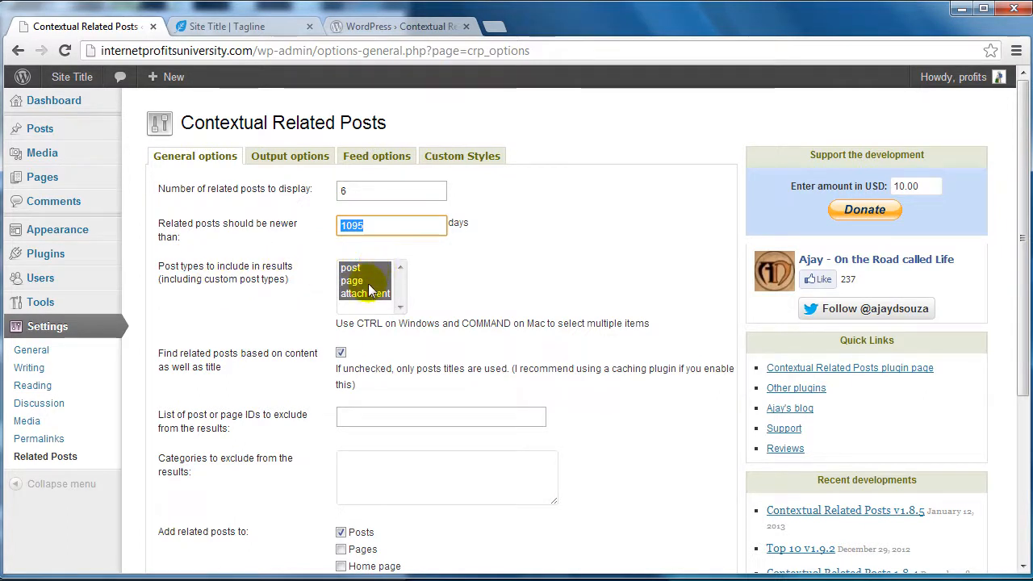
left_click(350, 268)
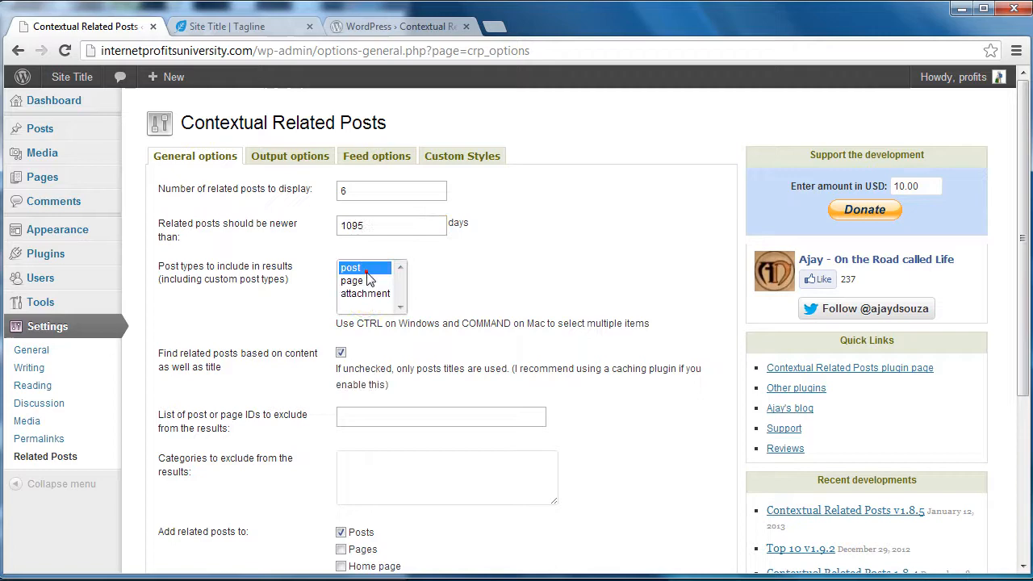
left_click(352, 281)
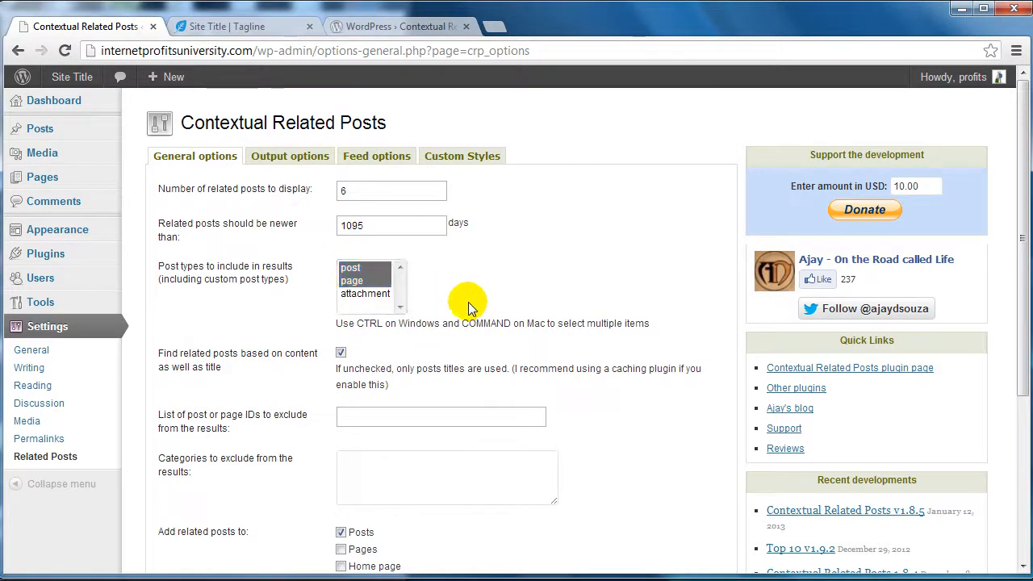
- Turn off content matching so related posts use titles only, and focus the exclude post IDs field
scroll("down", 3)
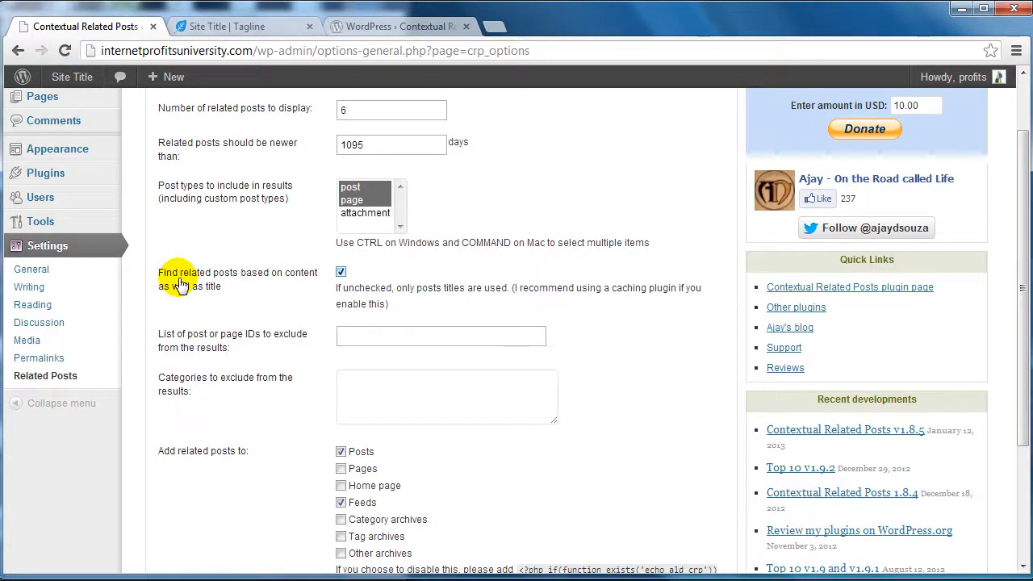
mouse_move(303, 258)
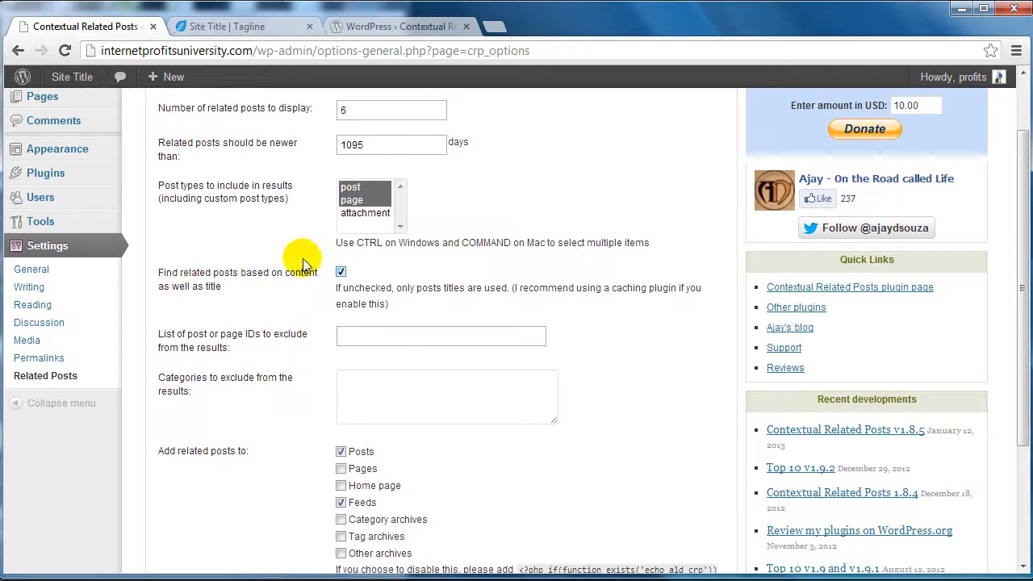
mouse_move(255, 290)
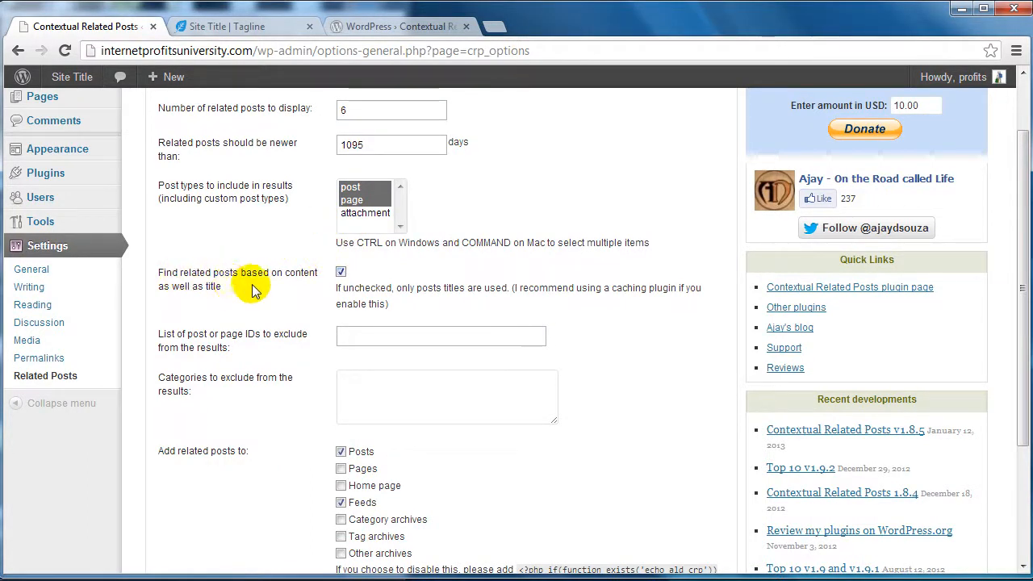
mouse_move(208, 281)
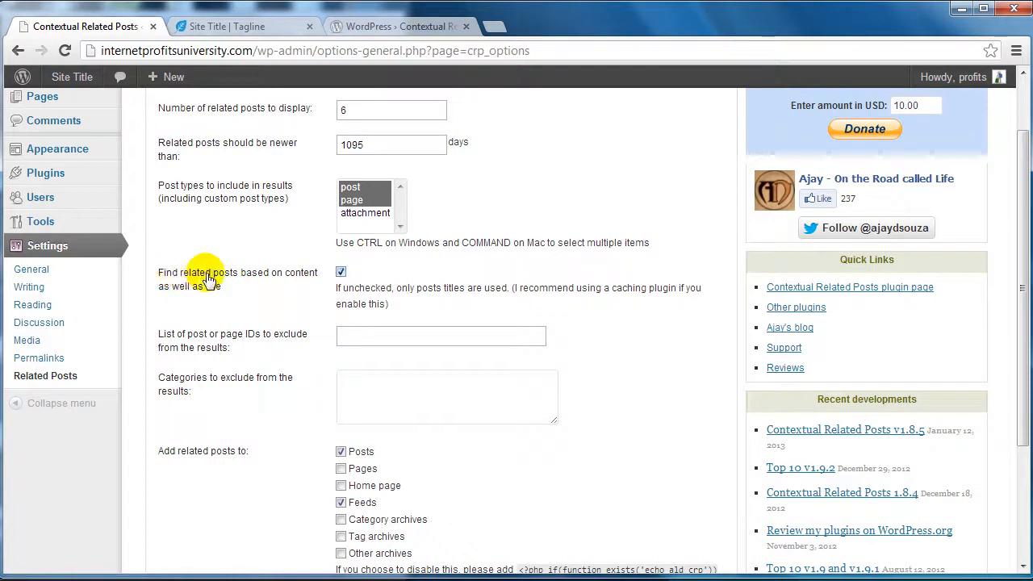
mouse_move(303, 284)
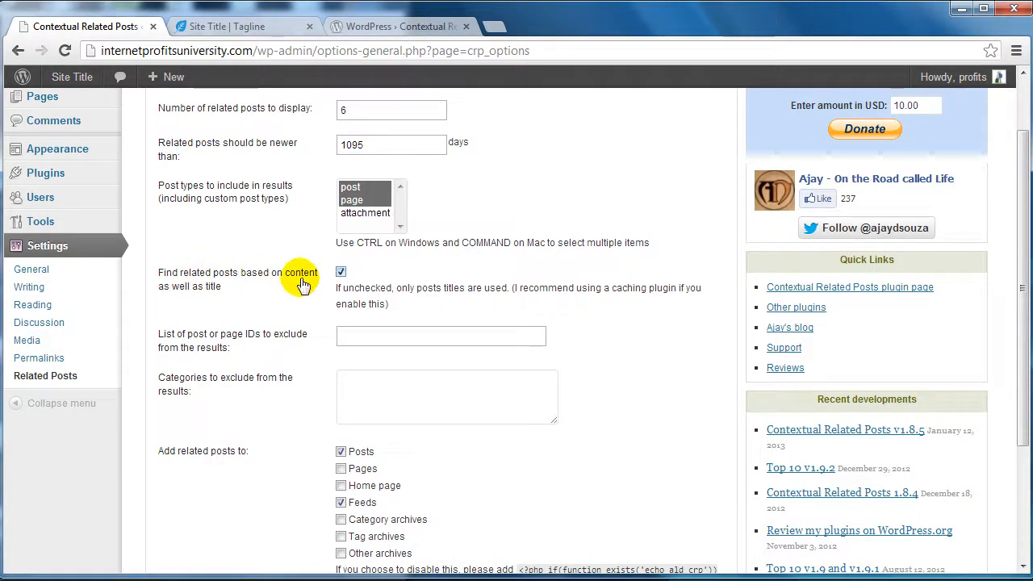
mouse_move(233, 291)
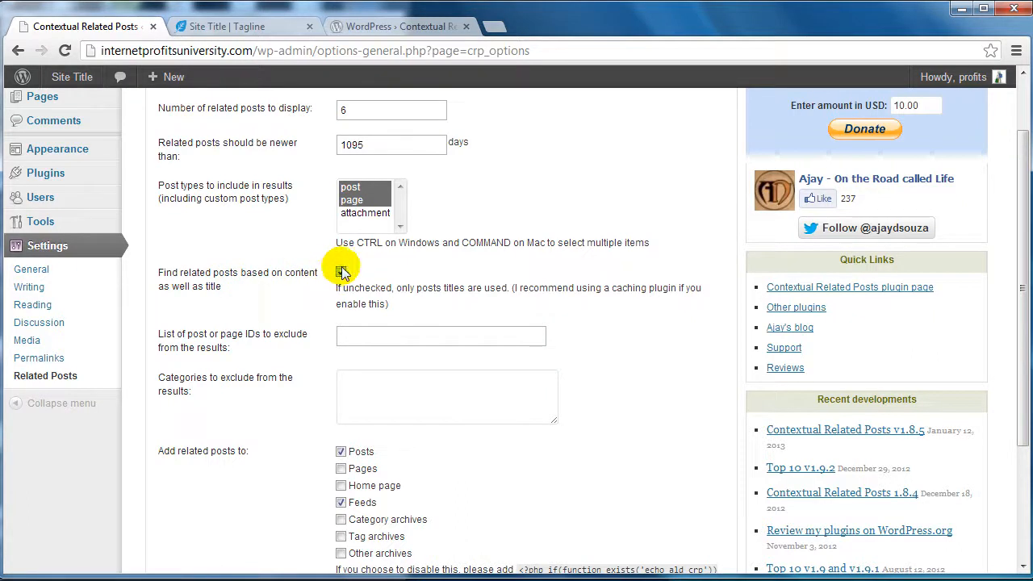
left_click(341, 271)
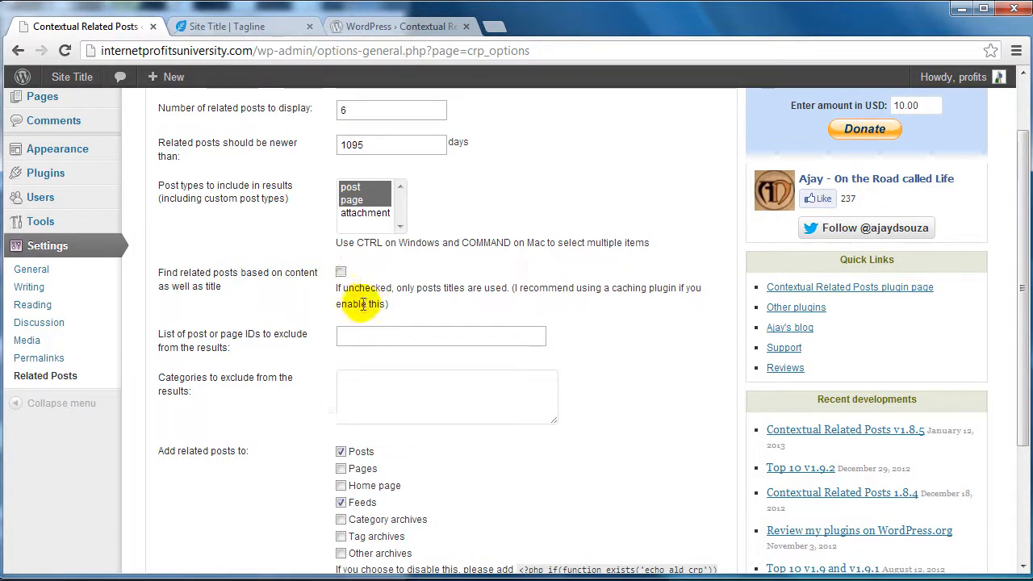
mouse_move(432, 282)
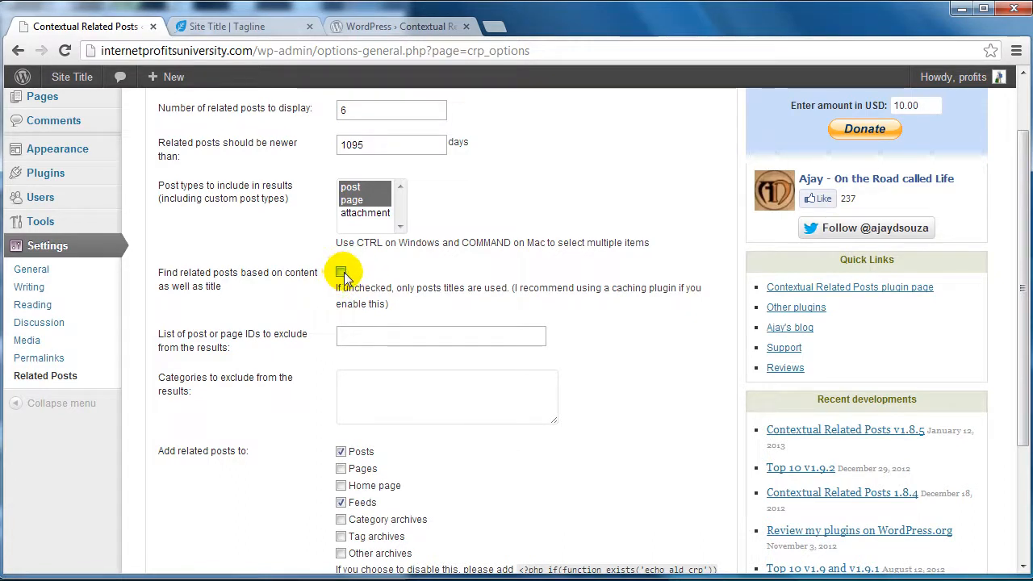
left_click(340, 271)
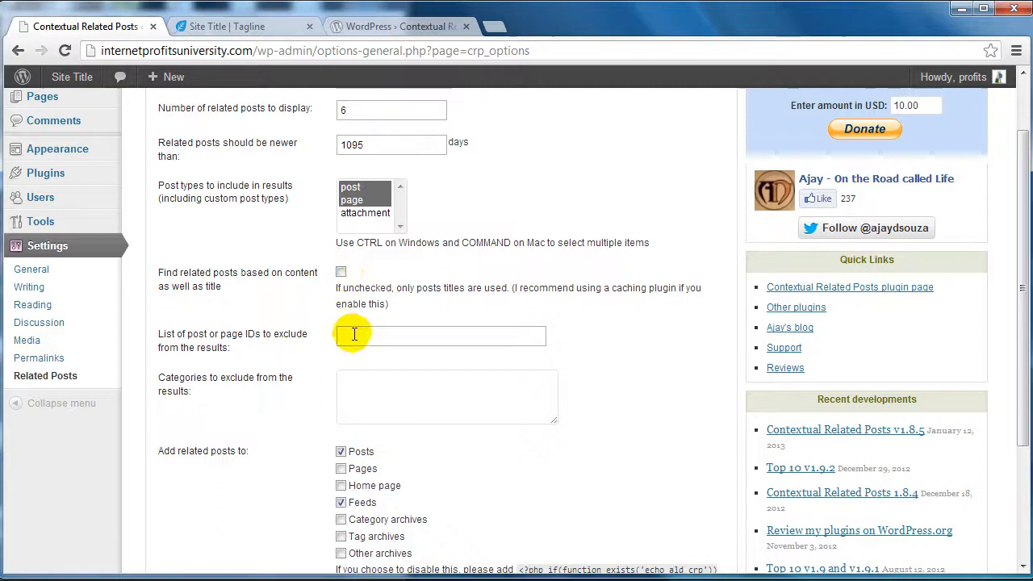
left_click(441, 334)
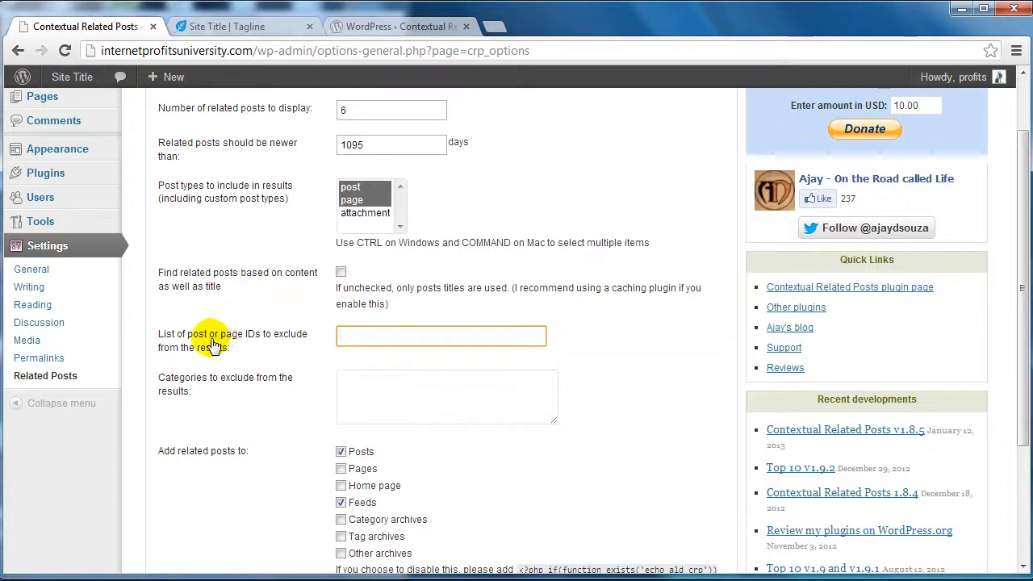
left_click(441, 336)
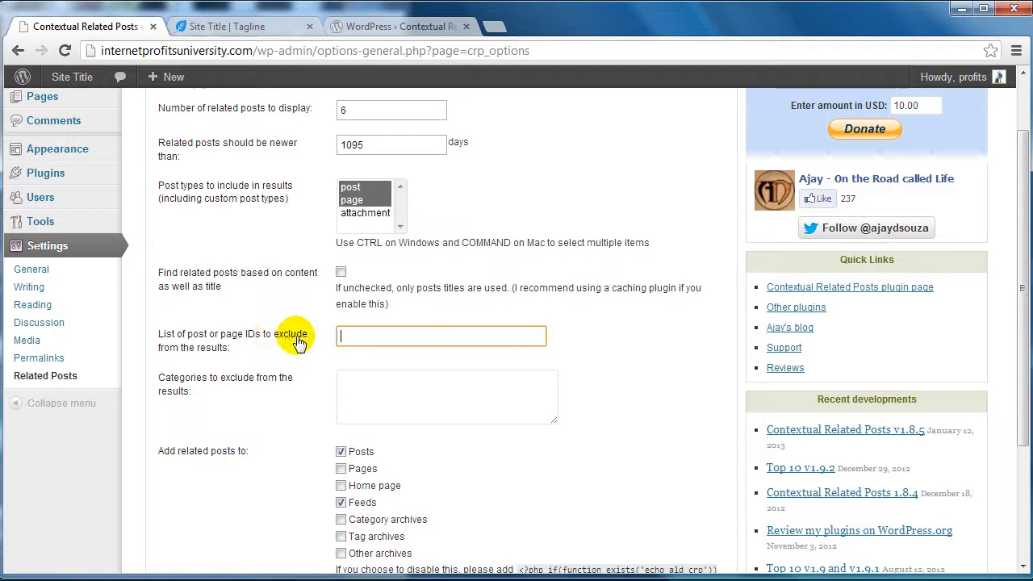
mouse_move(211, 339)
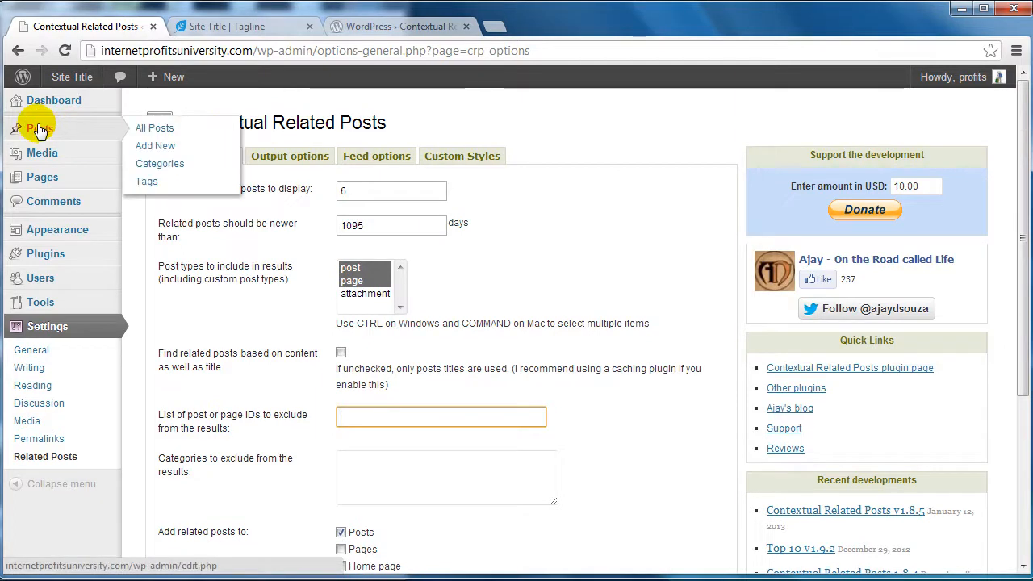
mouse_move(39, 129)
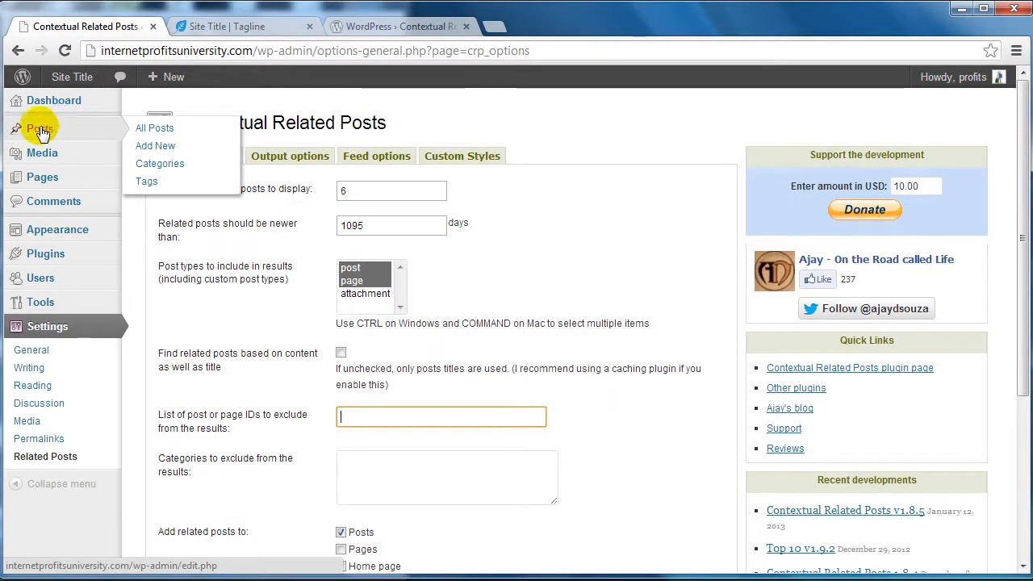
mouse_move(155, 129)
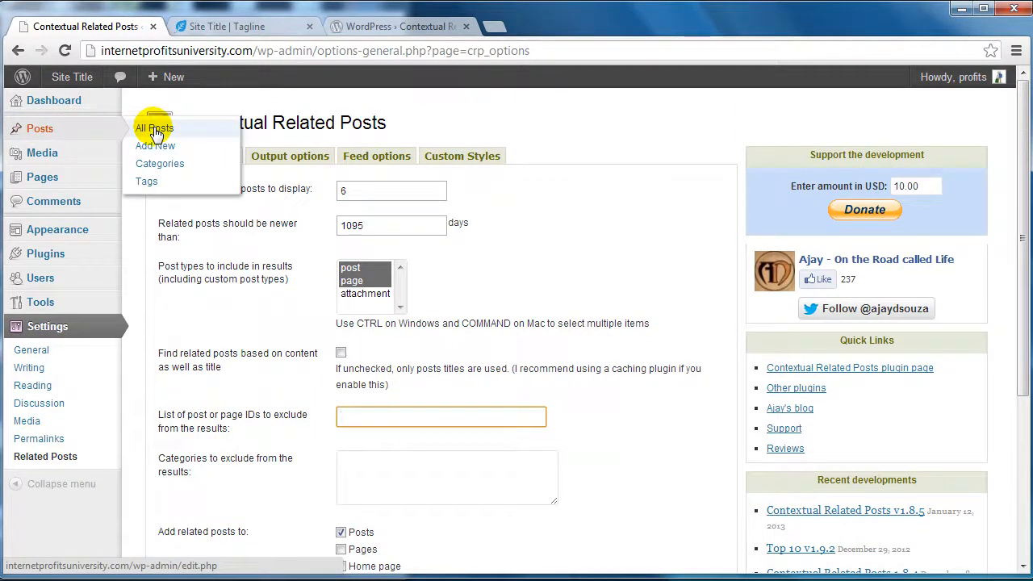
- Look up Post 3's ID (125) in its editor, then return to the Related Posts settings
left_click(153, 129)
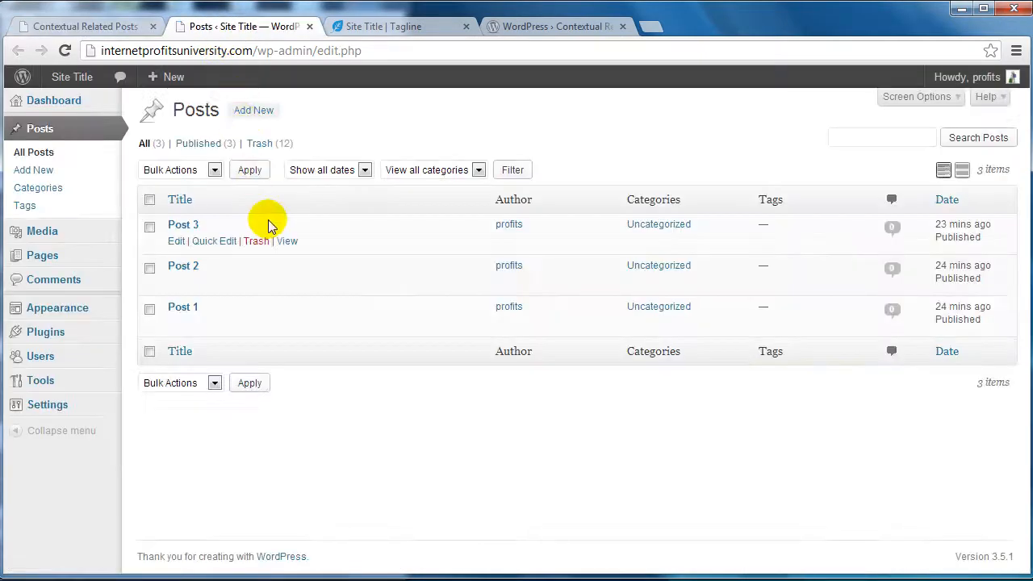
left_click(176, 241)
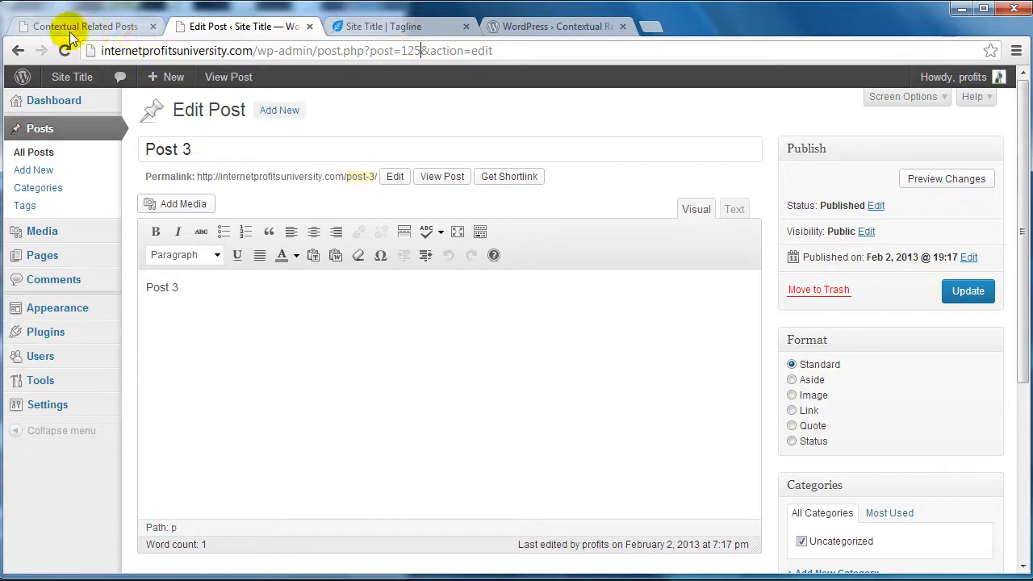
left_click(84, 26)
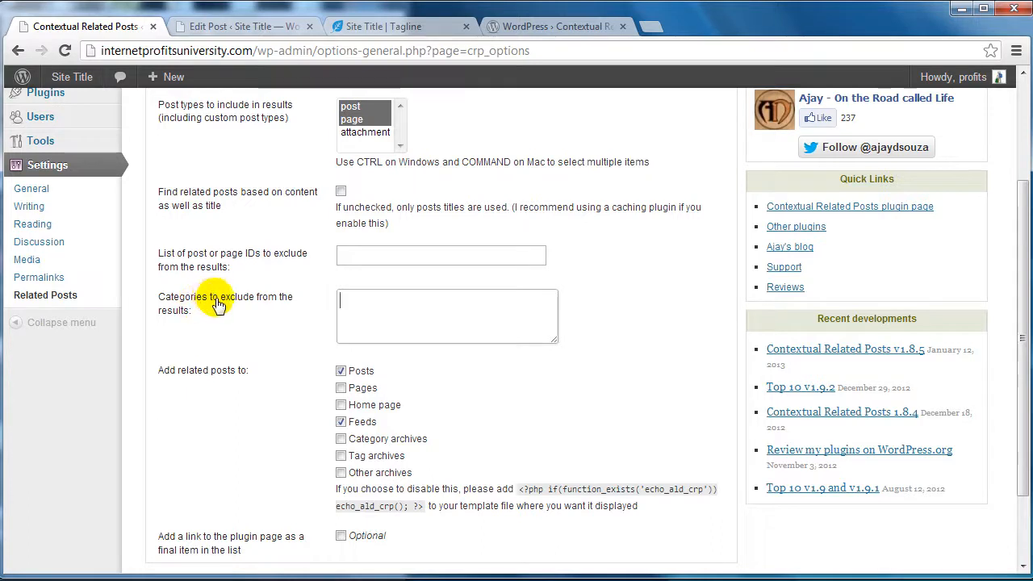
mouse_move(176, 310)
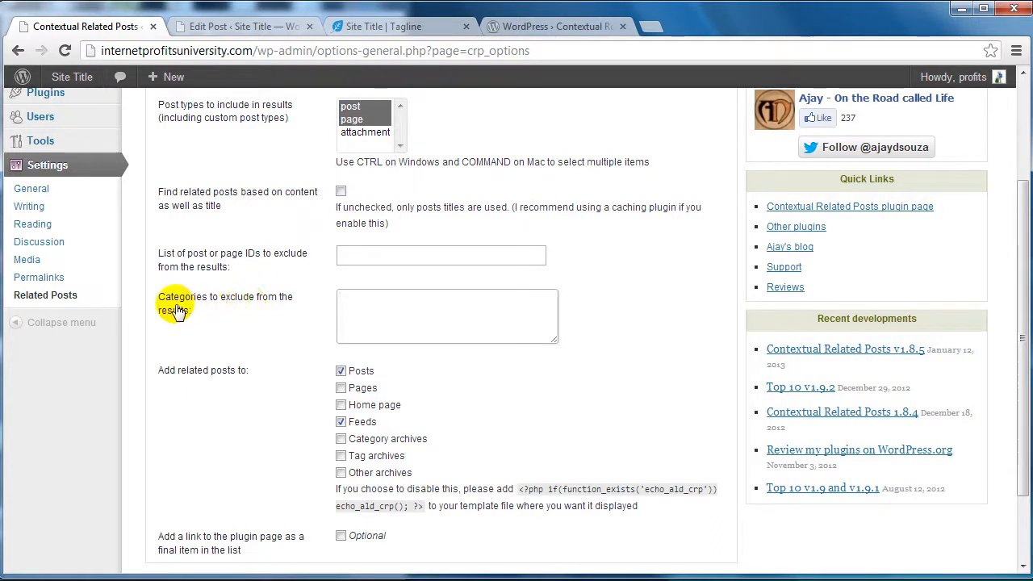
mouse_move(217, 304)
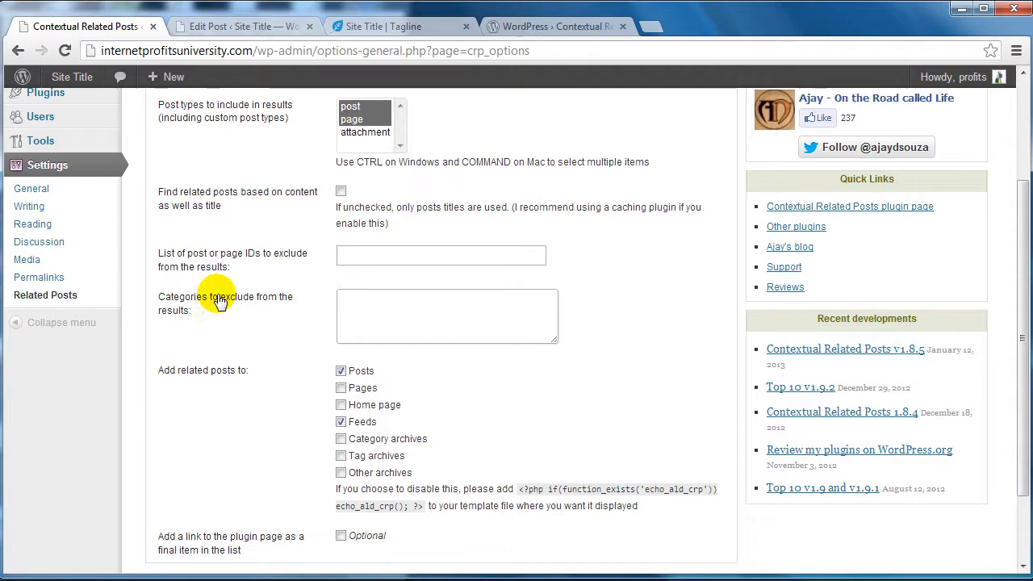
- Add related posts to Pages alongside Posts and Feeds and save the general options
left_click(447, 315)
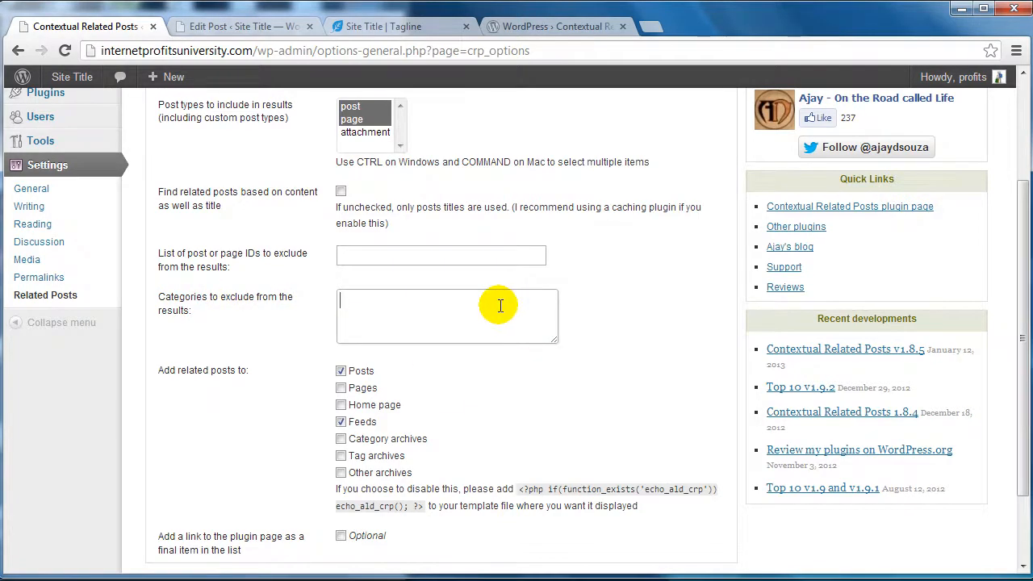
scroll("down", 3)
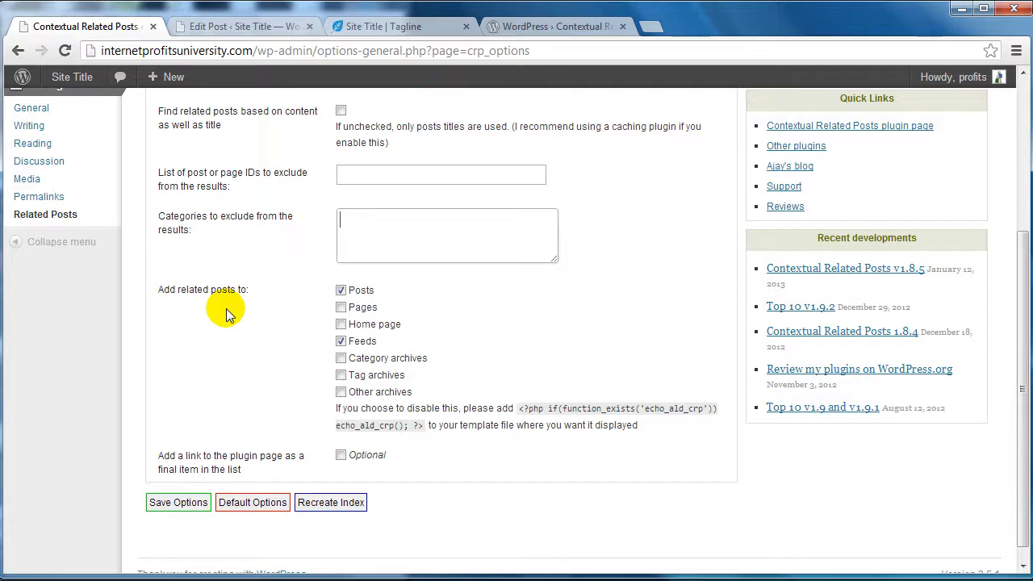
mouse_move(234, 314)
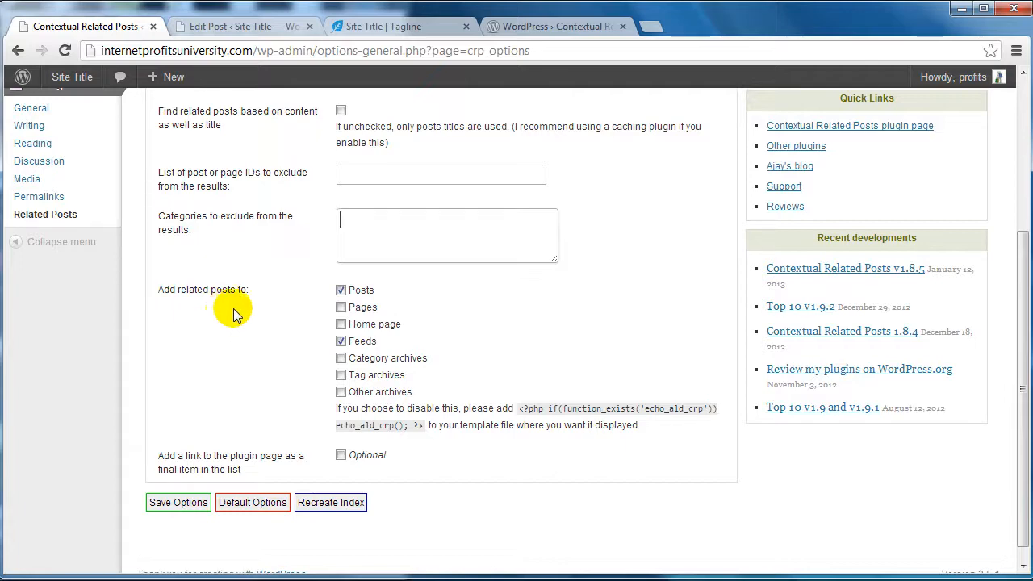
mouse_move(213, 310)
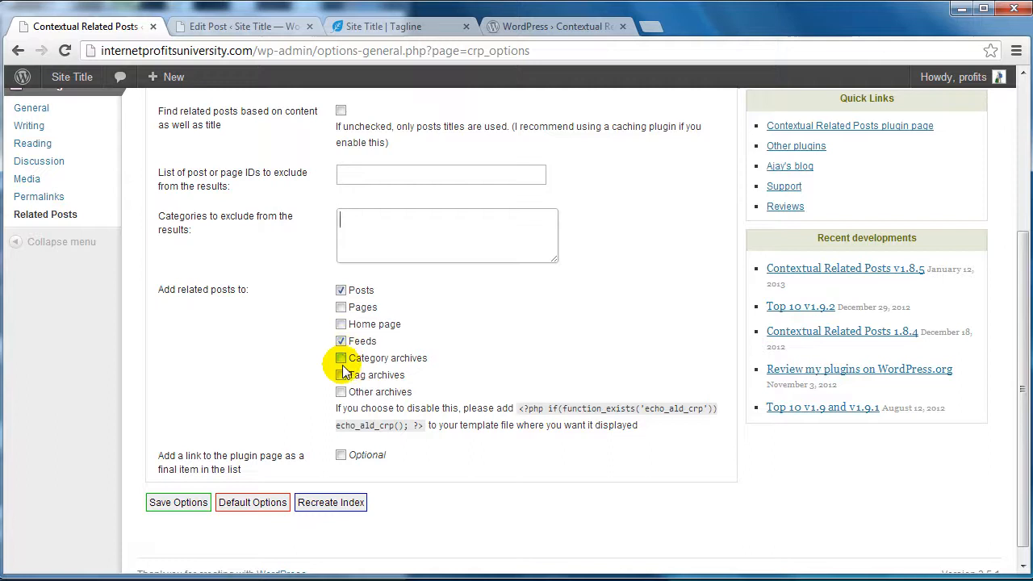
left_click(341, 358)
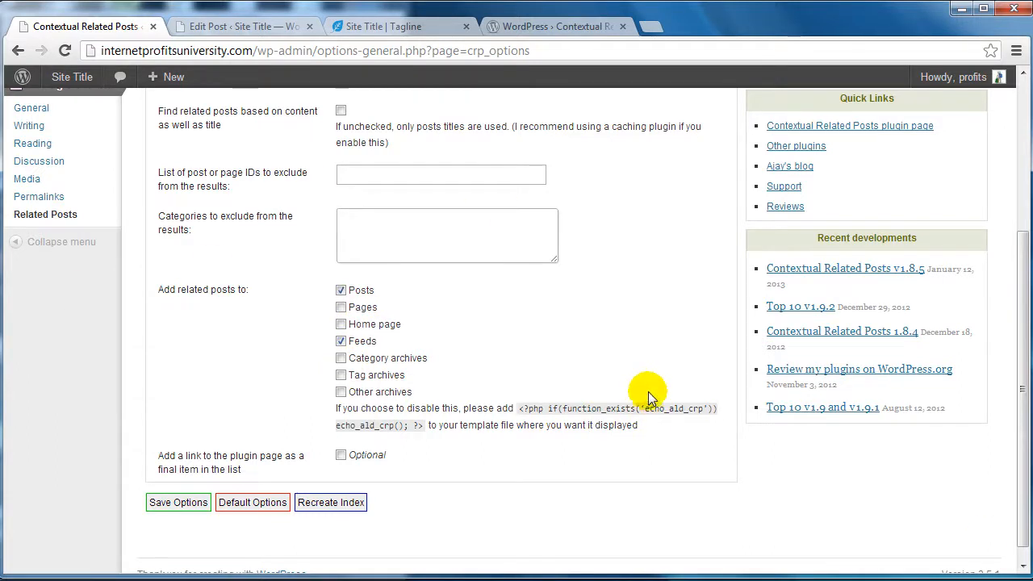
mouse_move(242, 307)
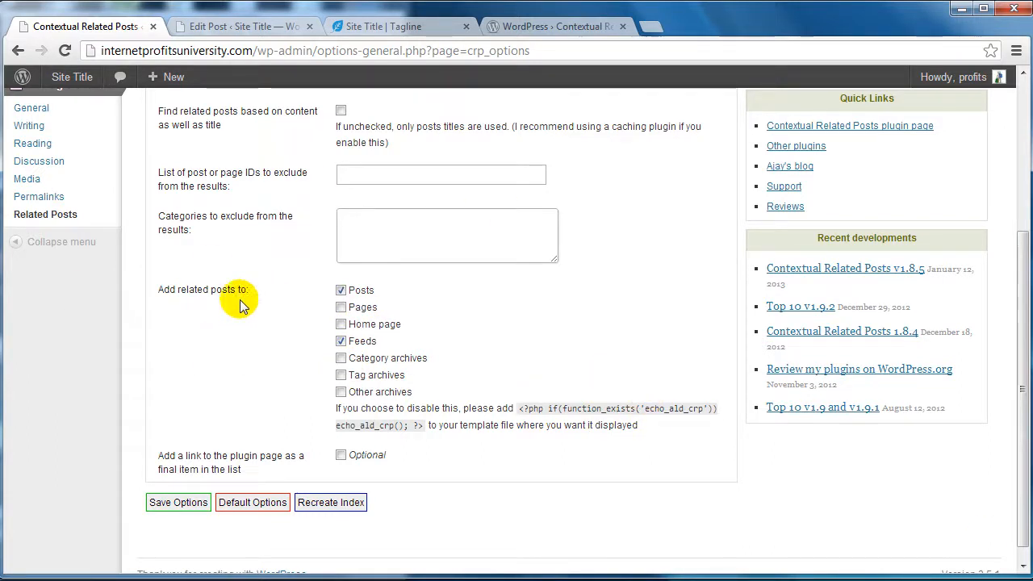
mouse_move(252, 291)
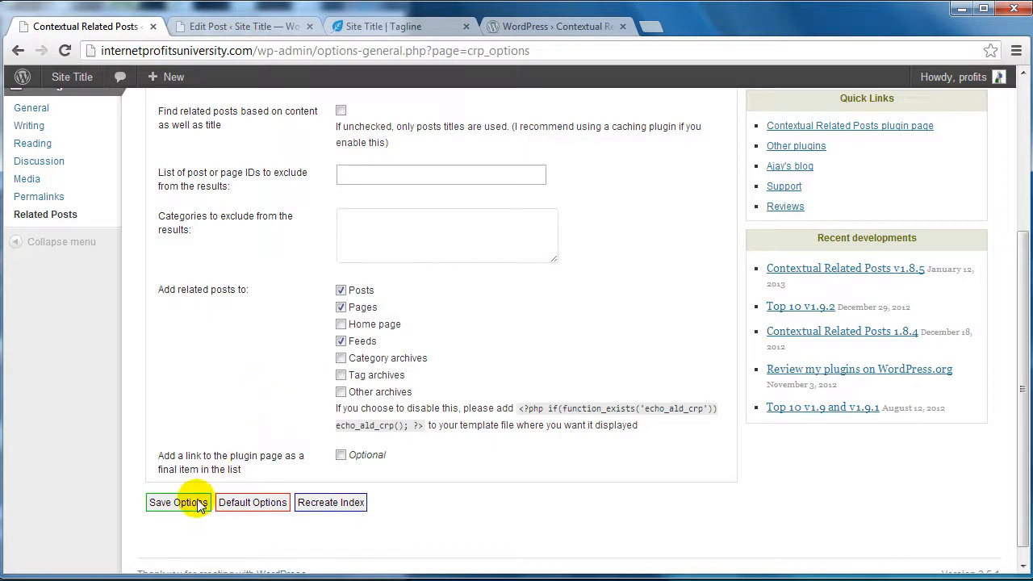
left_click(178, 502)
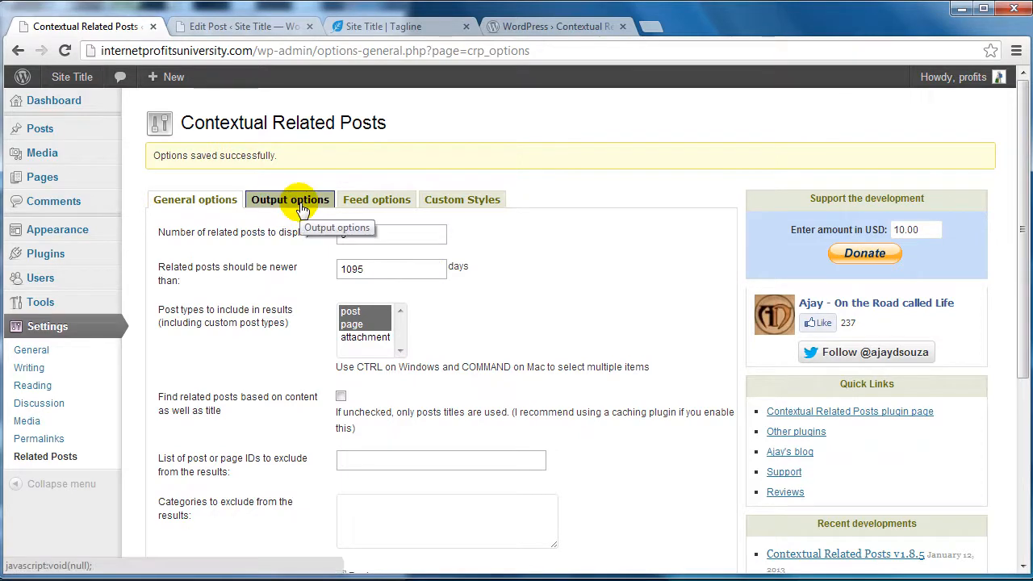
- Switch to Output options and focus the no-related-posts display text
left_click(290, 200)
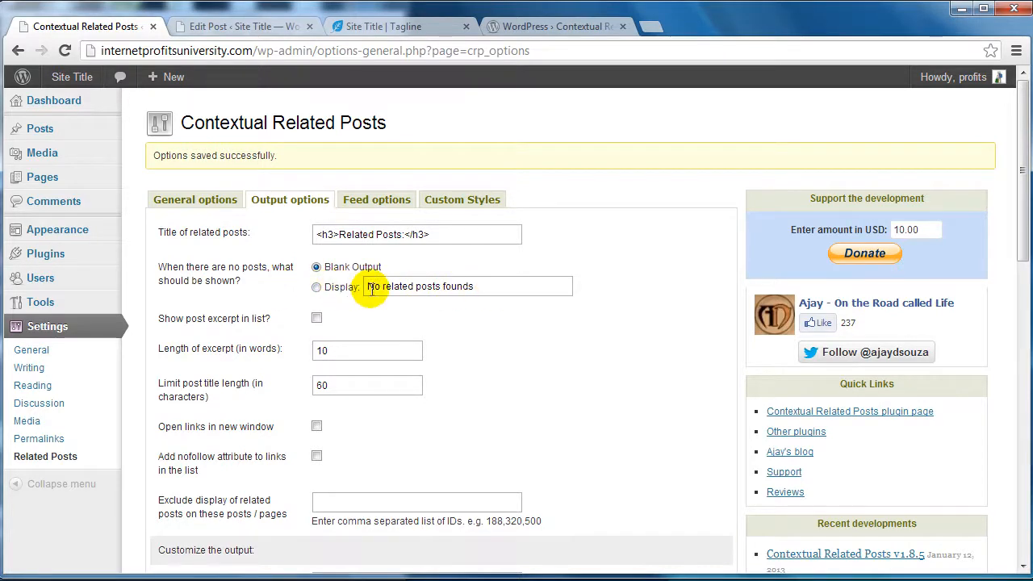
left_click(316, 266)
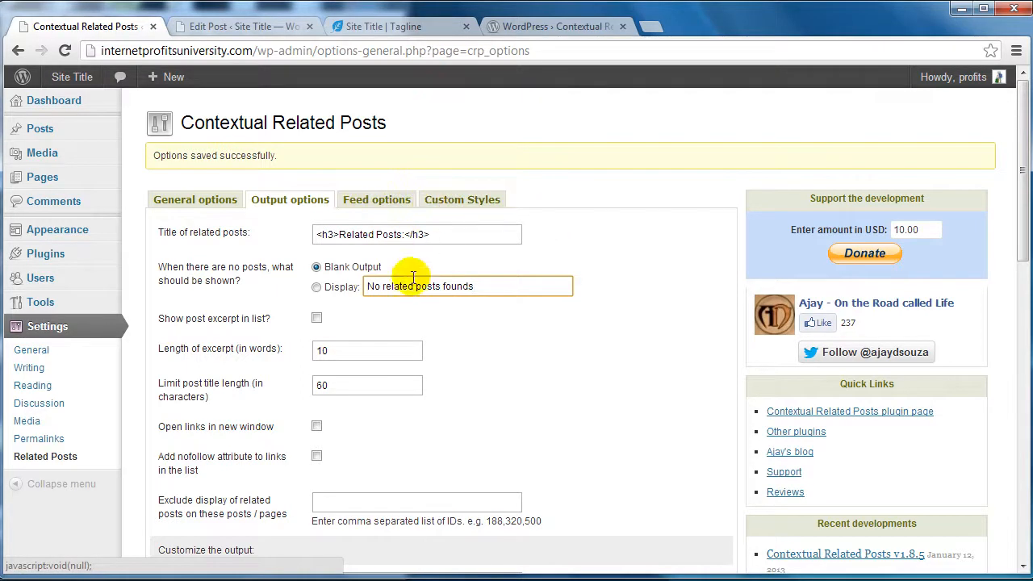
mouse_move(639, 264)
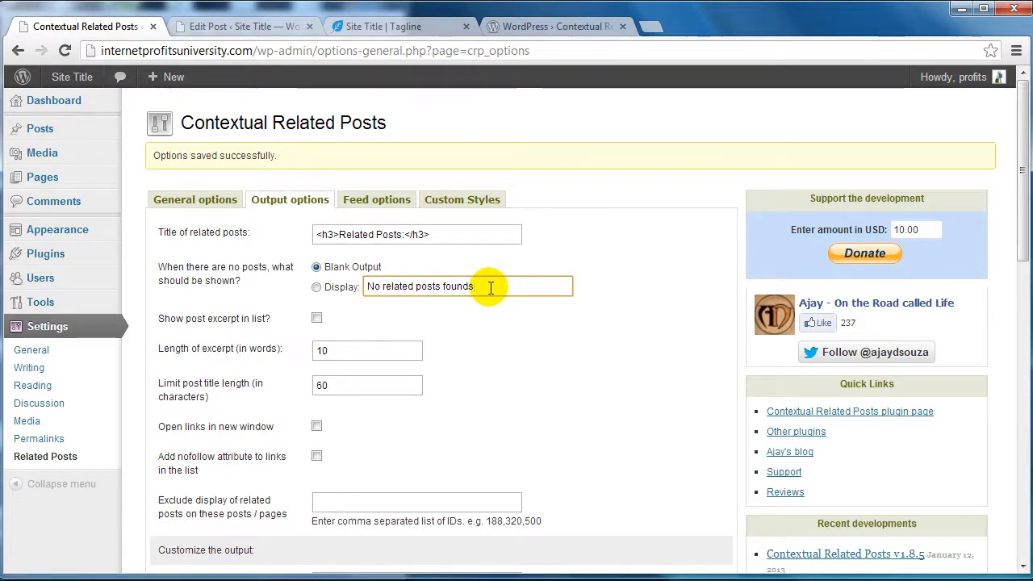
mouse_move(594, 242)
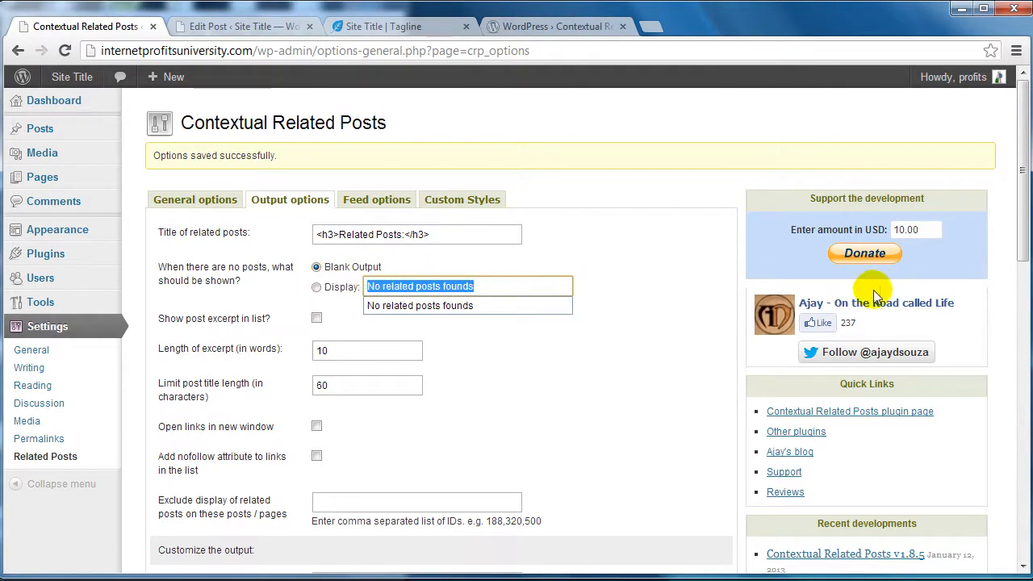
mouse_move(663, 242)
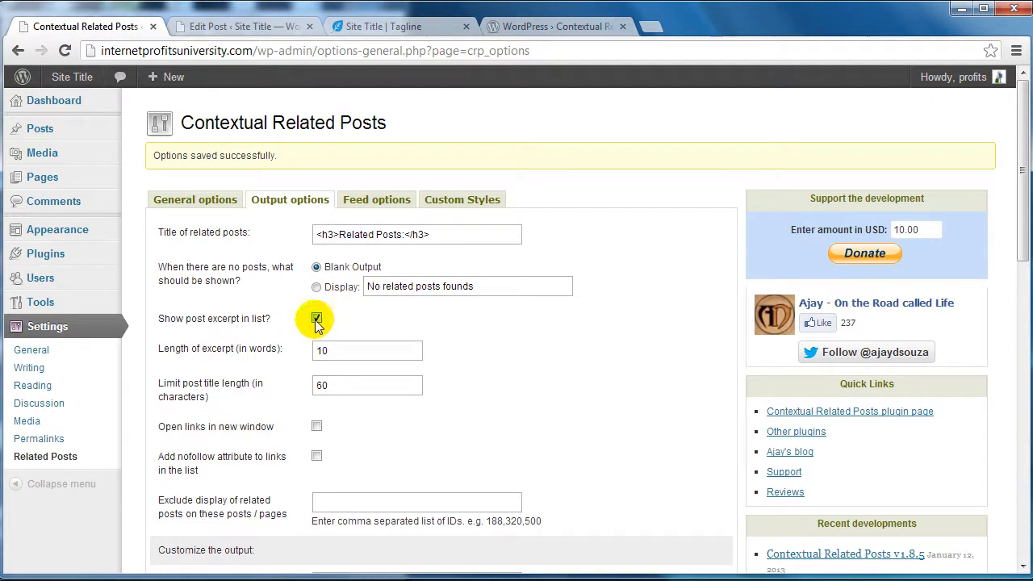
- Leave post excerpts off and raise the post title length limit from 60 to 100
left_click(316, 318)
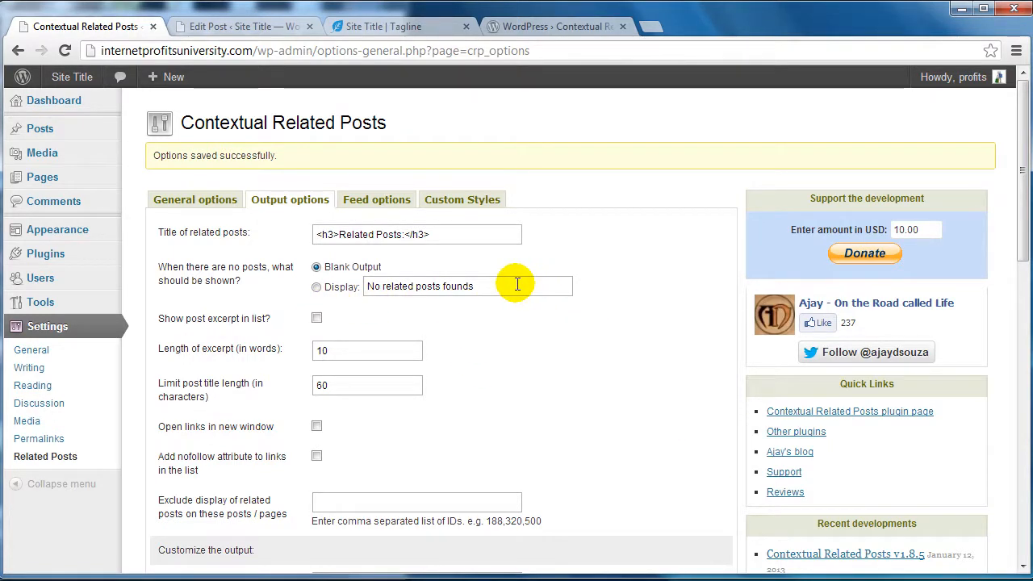
mouse_move(670, 375)
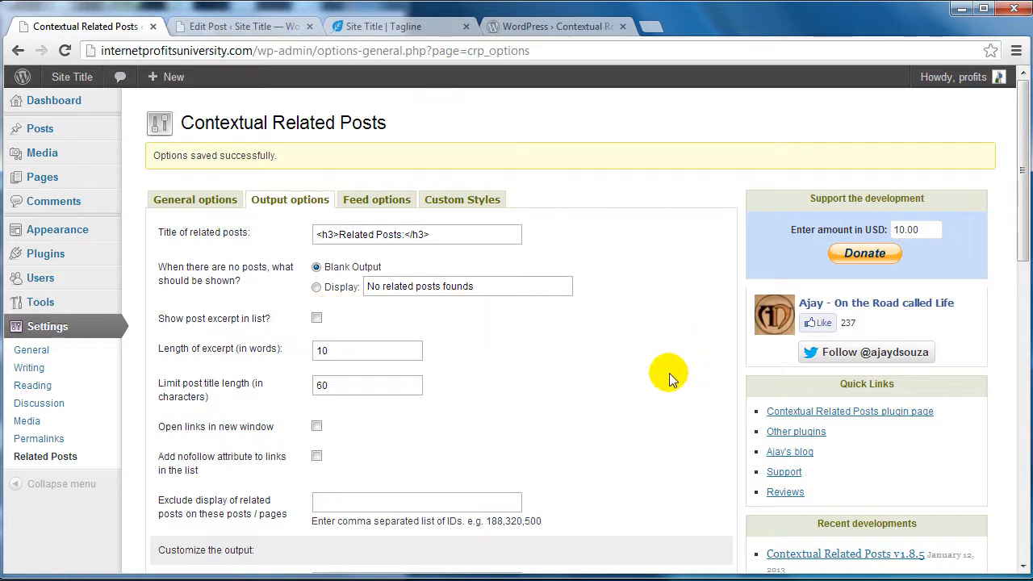
mouse_move(455, 379)
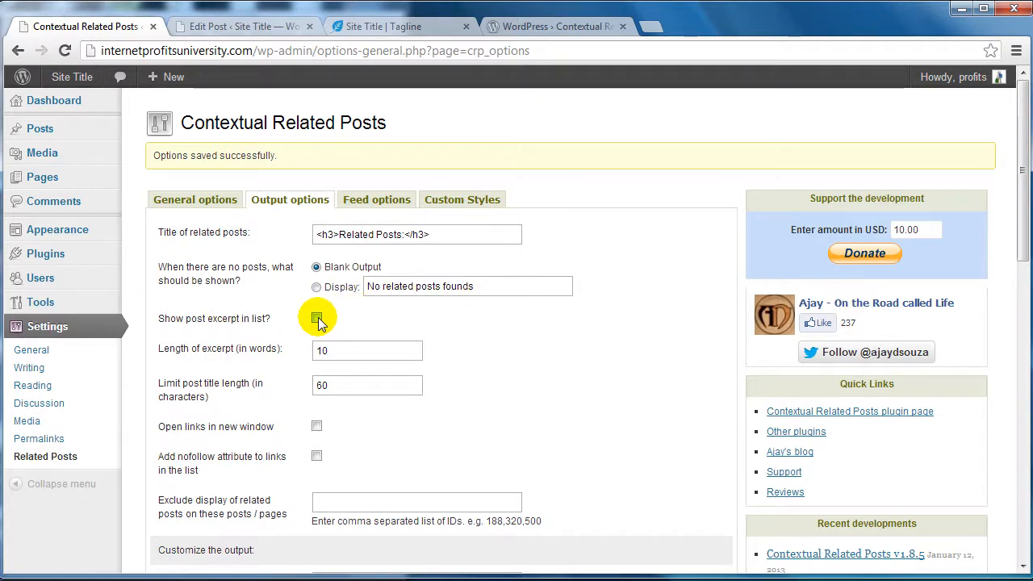
left_click(316, 318)
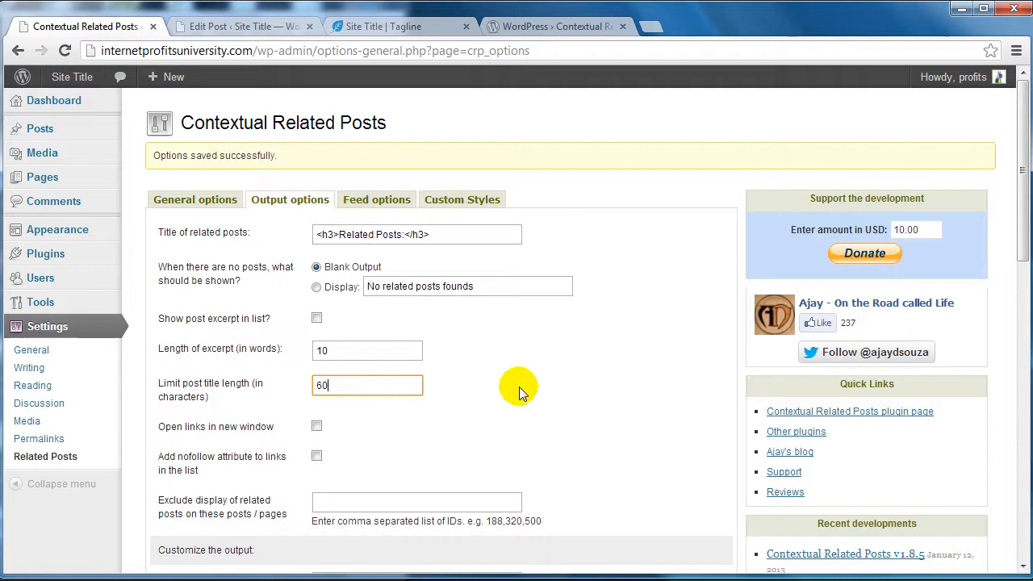
mouse_move(257, 389)
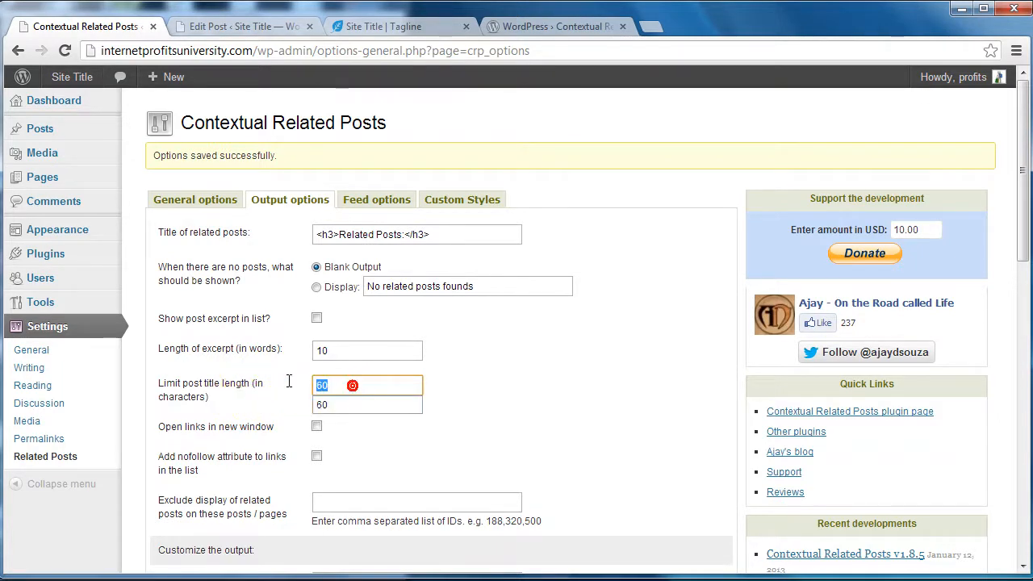
type("1")
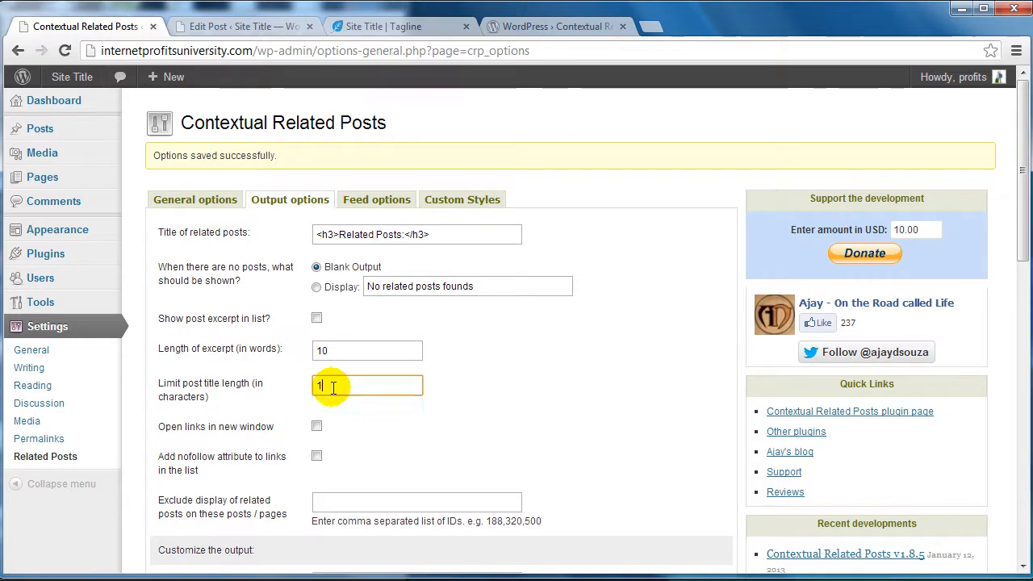
type("00")
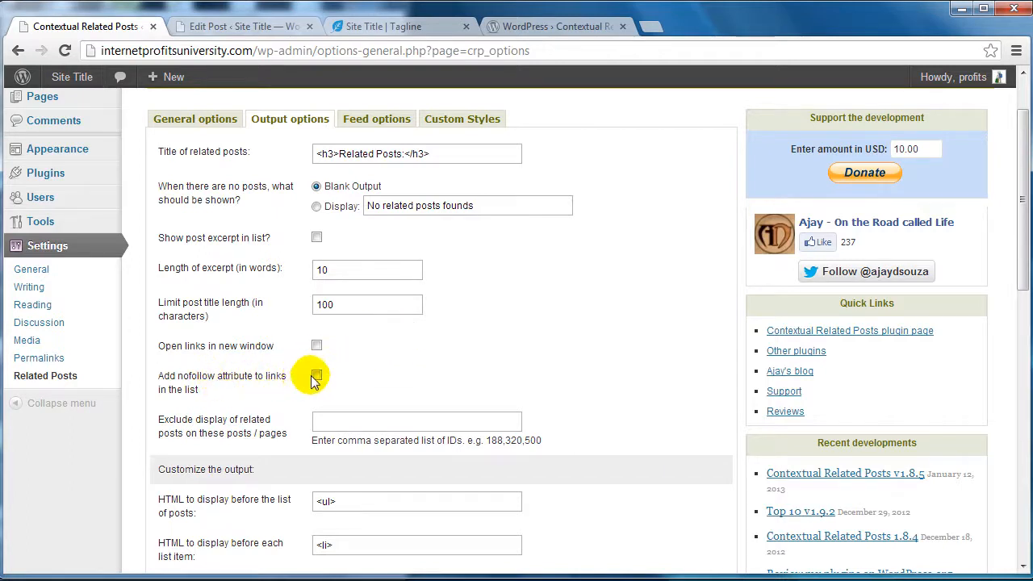
mouse_move(400, 384)
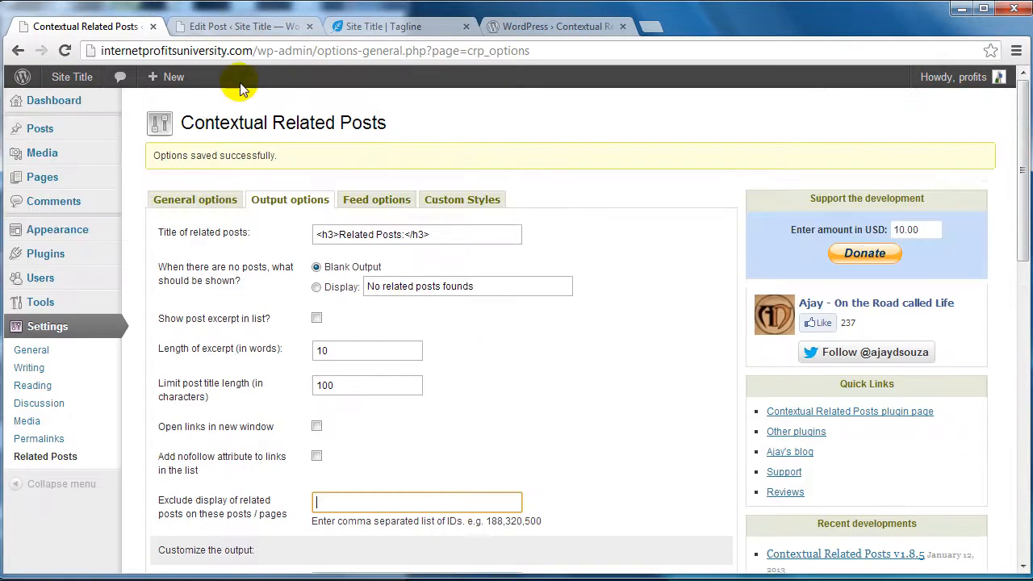
left_click(242, 26)
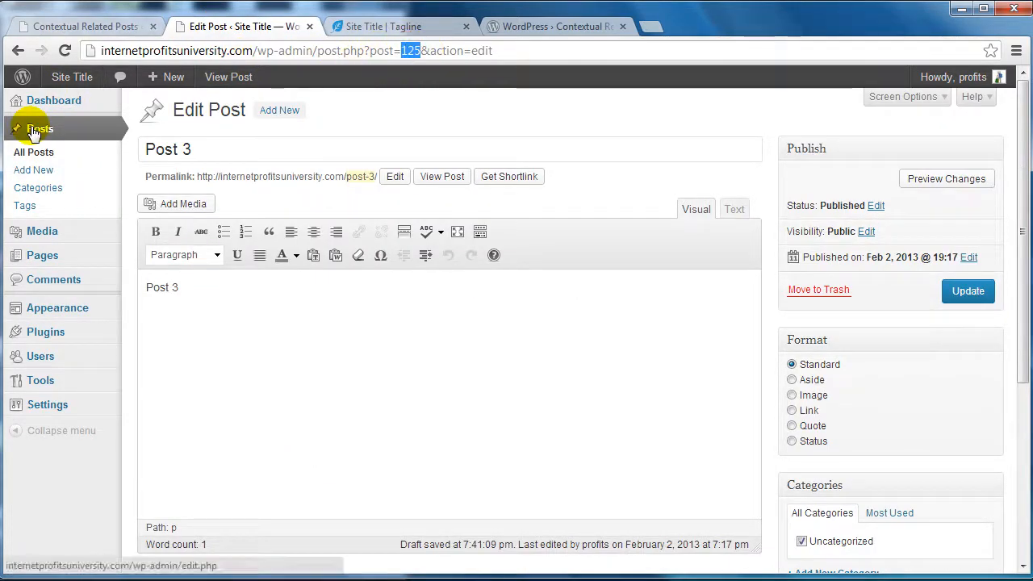
mouse_move(436, 50)
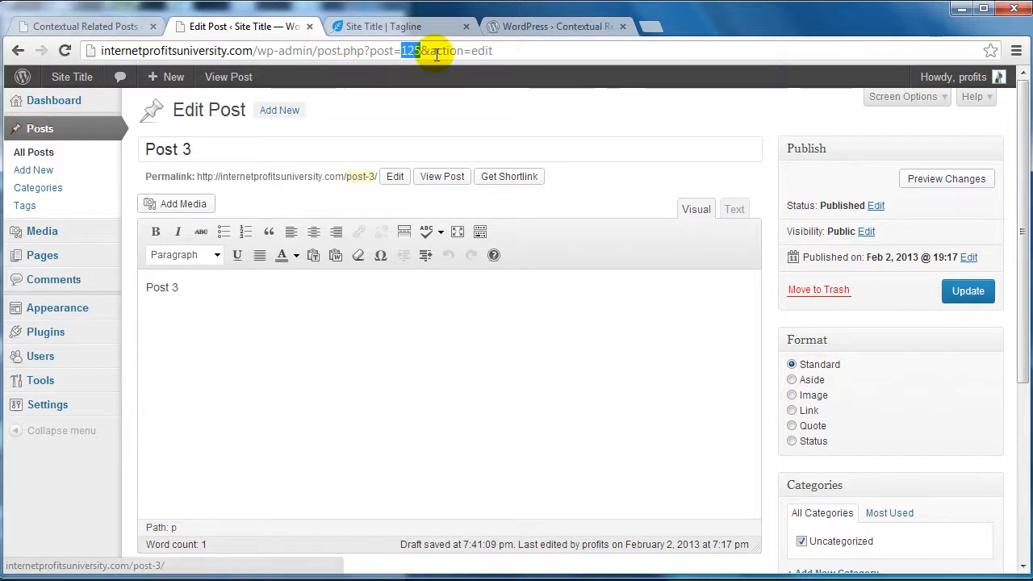
left_click(84, 26)
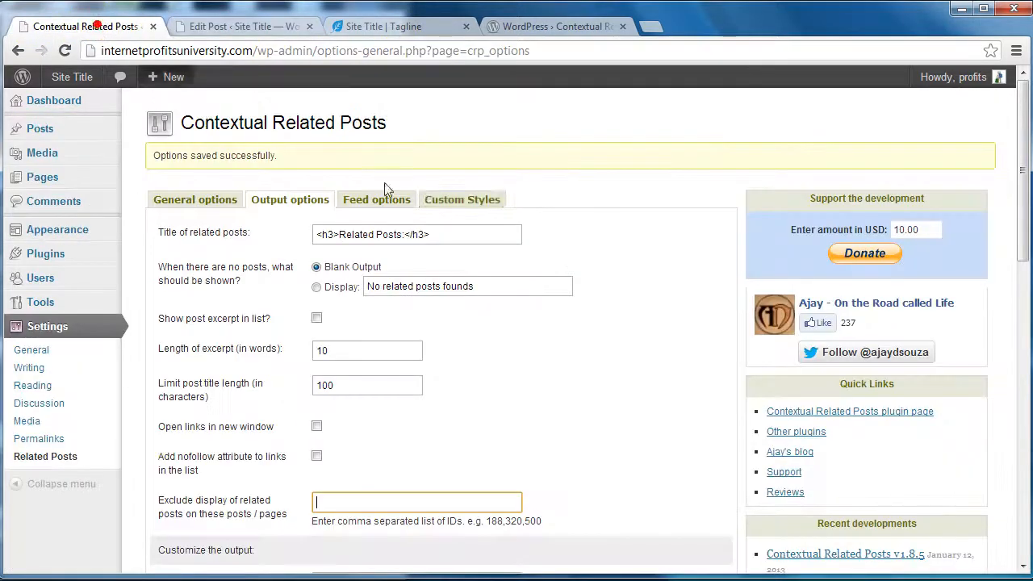
- Review the Post thumbnail fields, keeping thumbnail quality 75 and the default thumbnail on
scroll("down", 3)
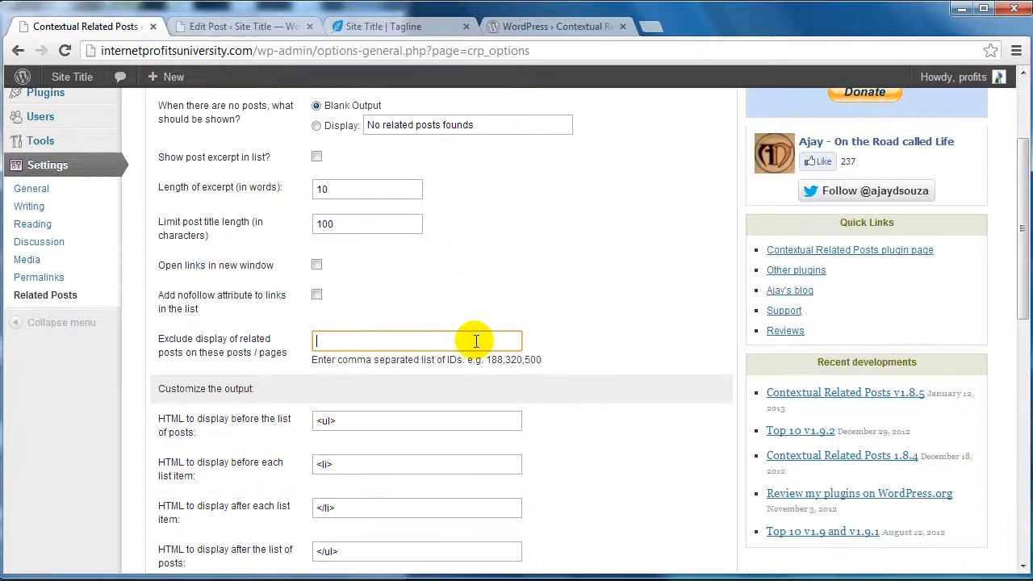
scroll("down", 3)
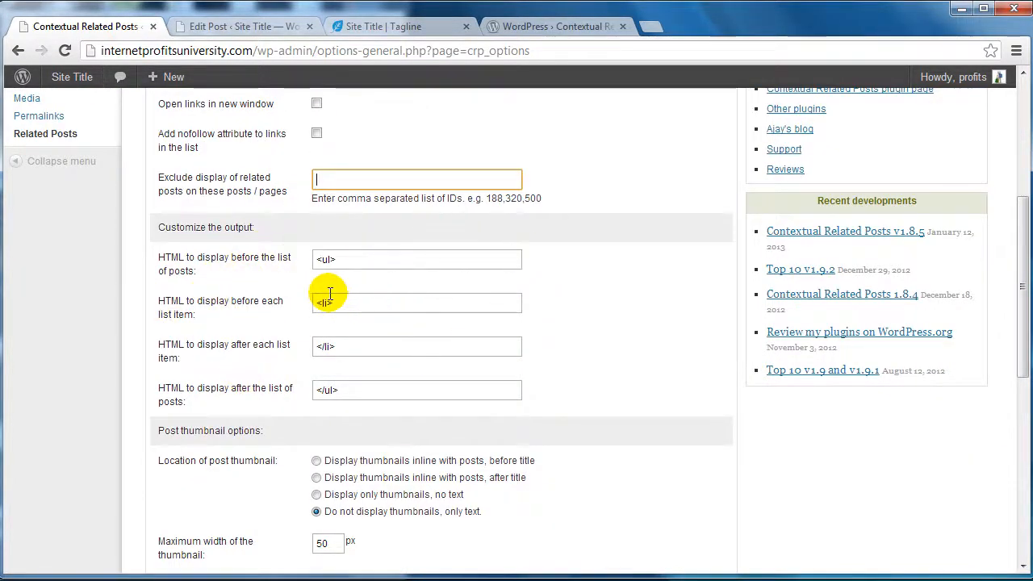
mouse_move(303, 333)
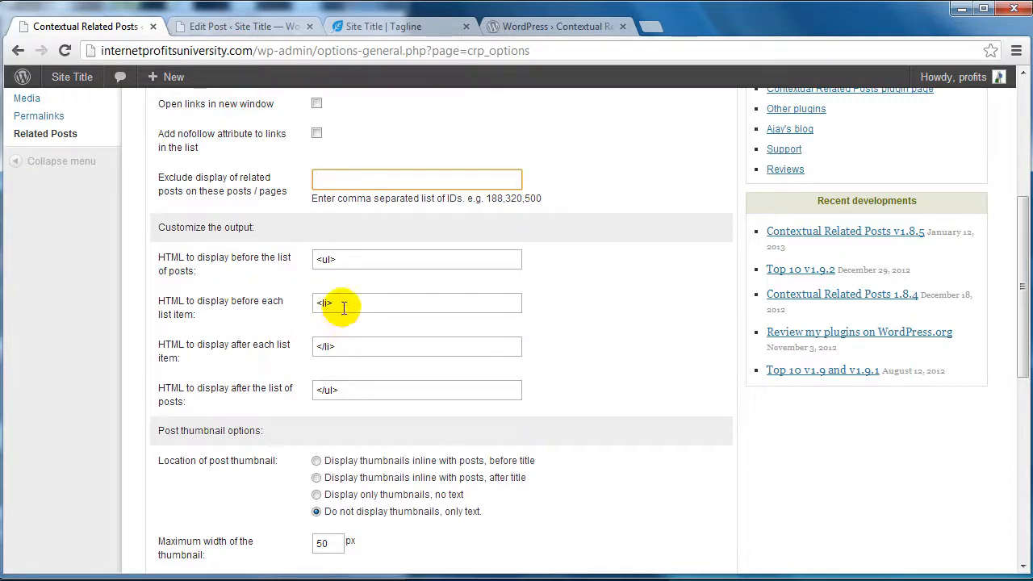
mouse_move(542, 363)
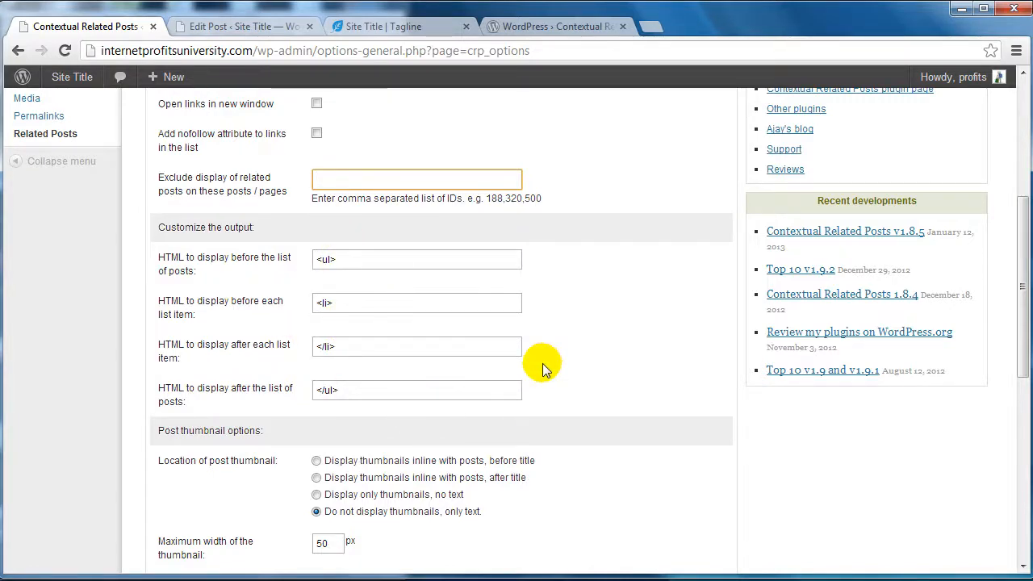
scroll("down", 3)
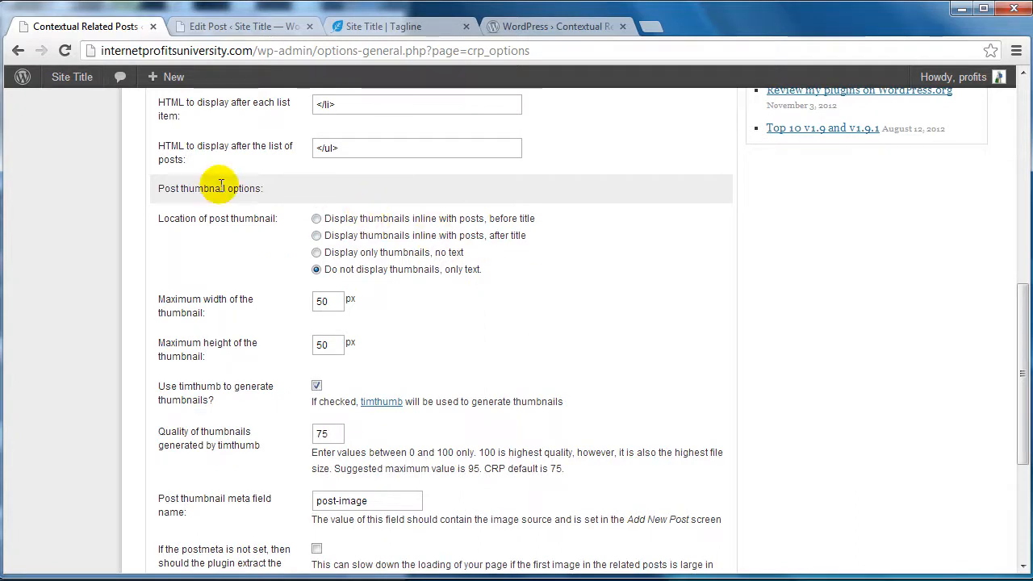
mouse_move(248, 188)
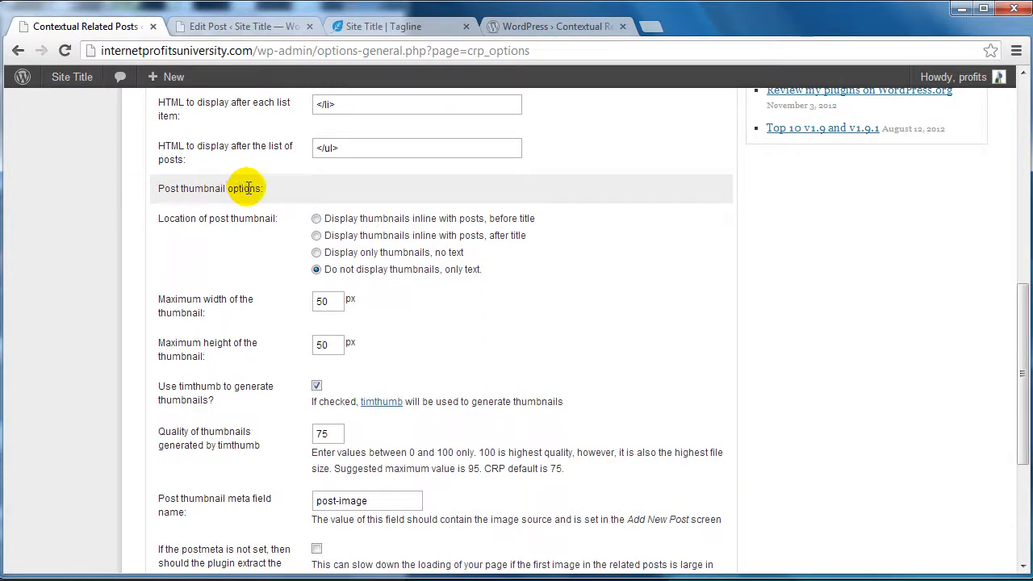
mouse_move(695, 257)
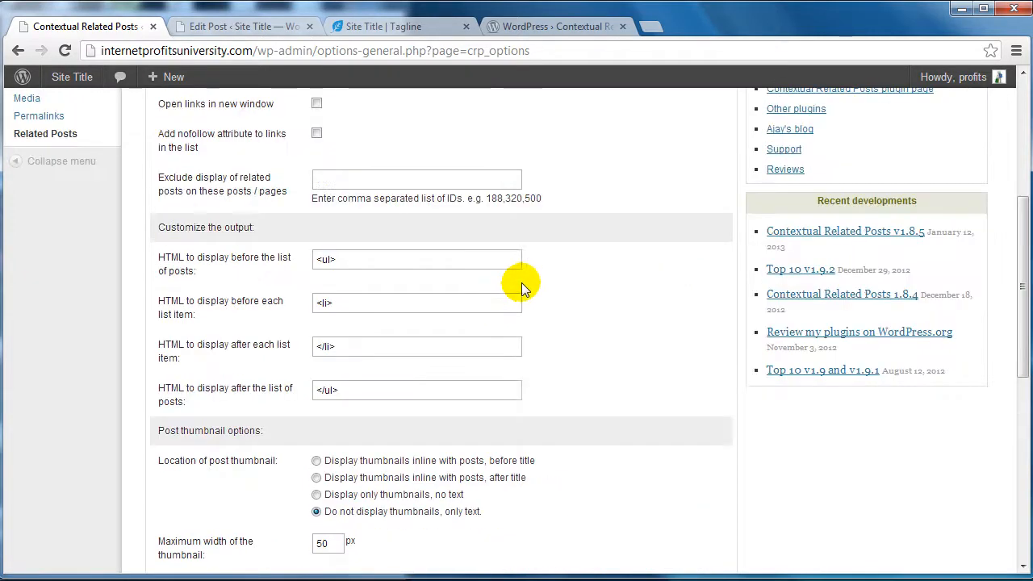
scroll("down", 3)
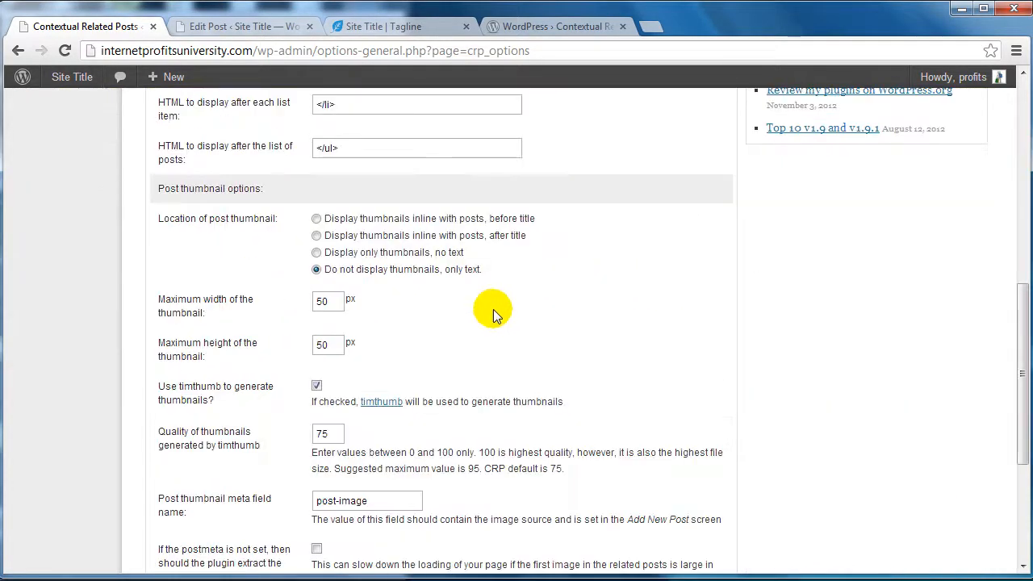
mouse_move(620, 313)
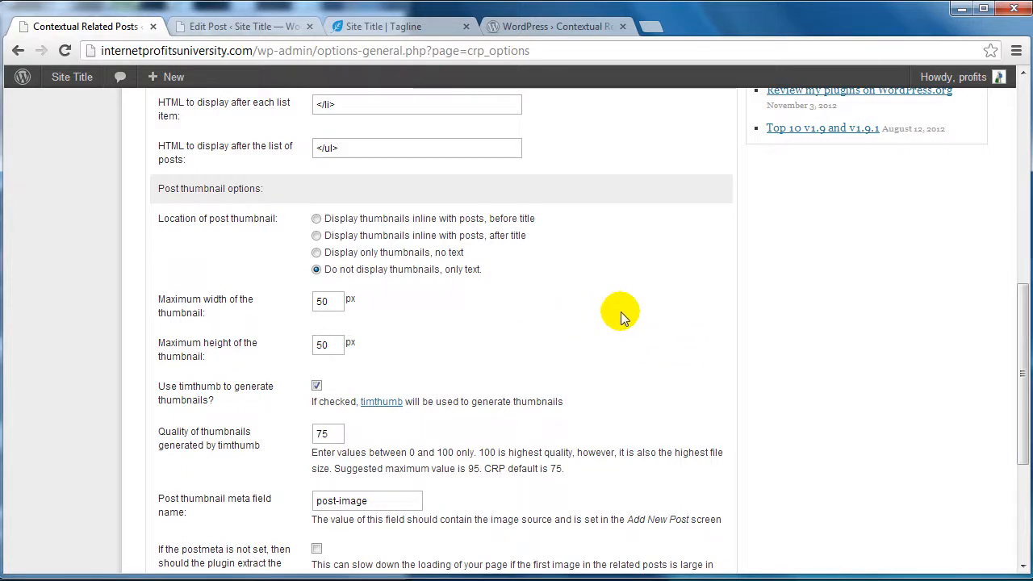
mouse_move(449, 285)
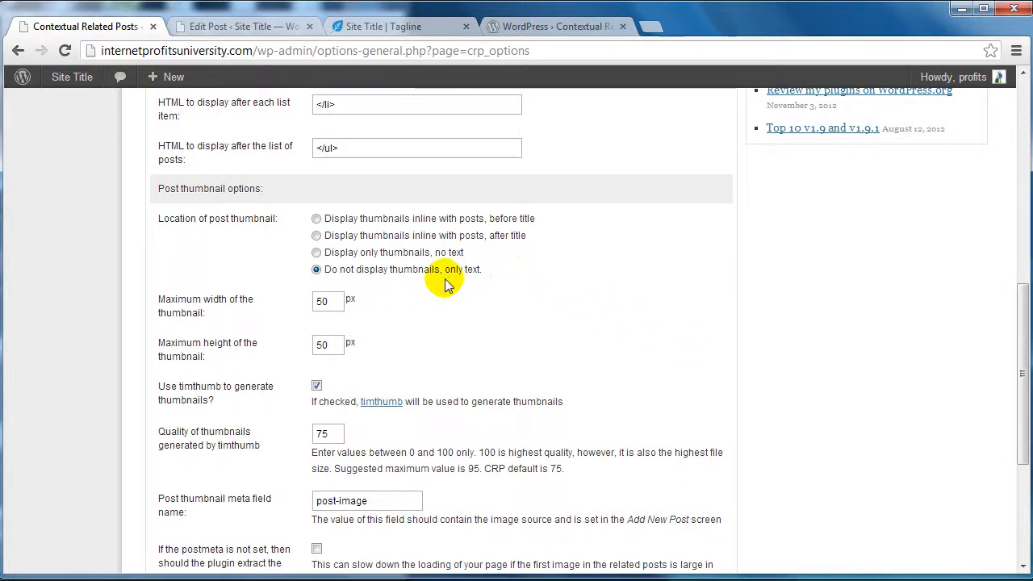
mouse_move(523, 238)
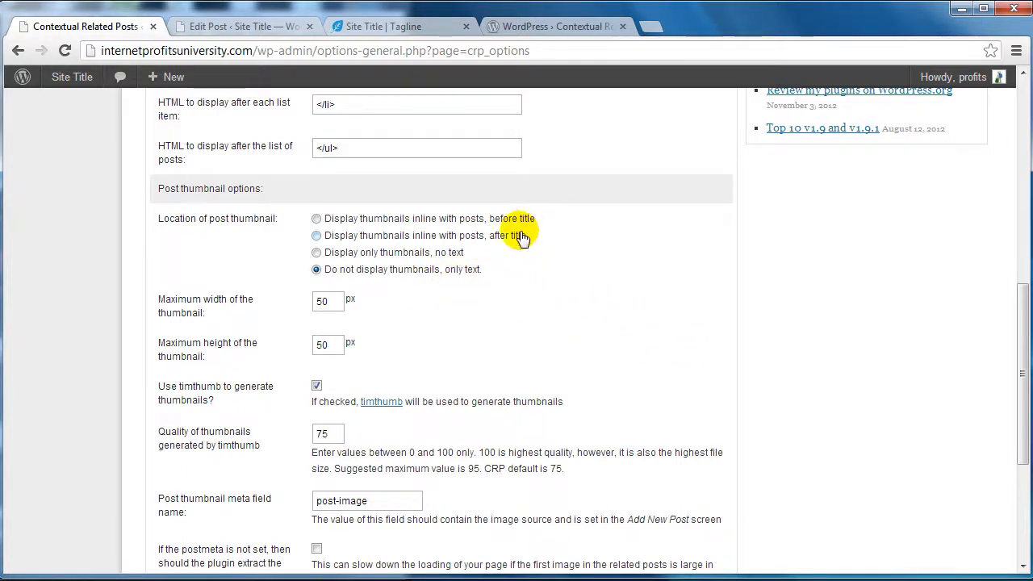
mouse_move(633, 287)
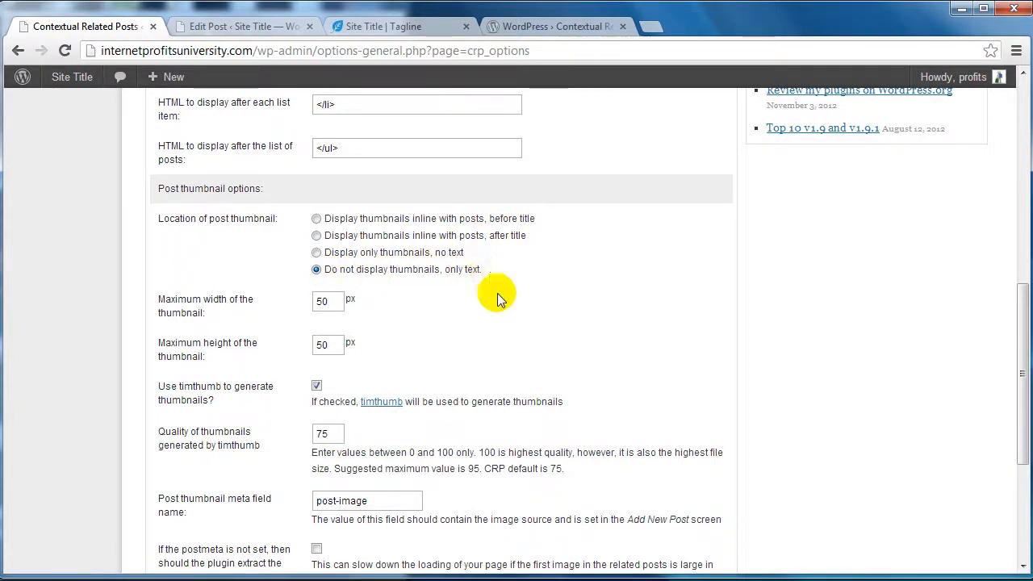
mouse_move(245, 314)
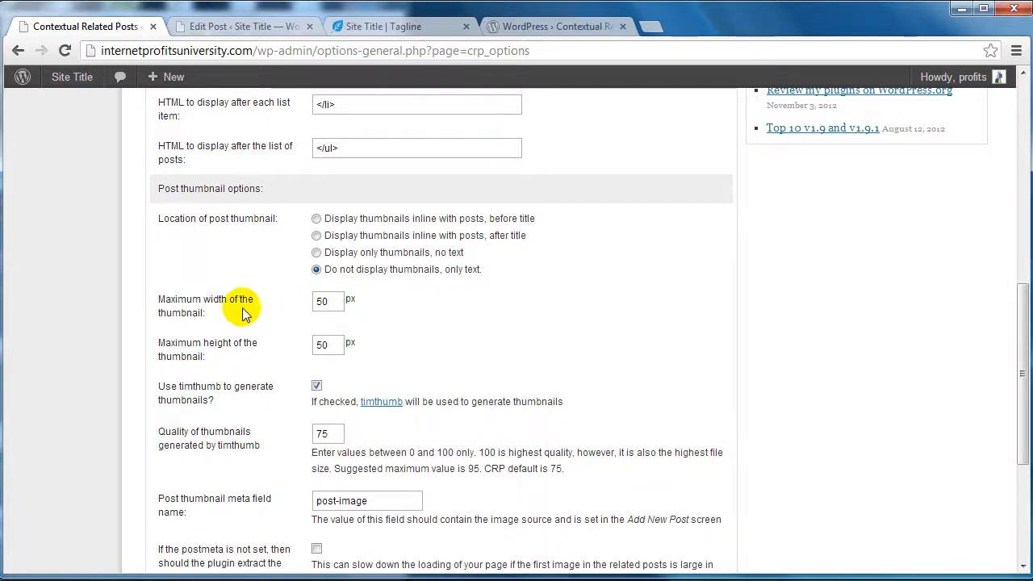
scroll("down", 3)
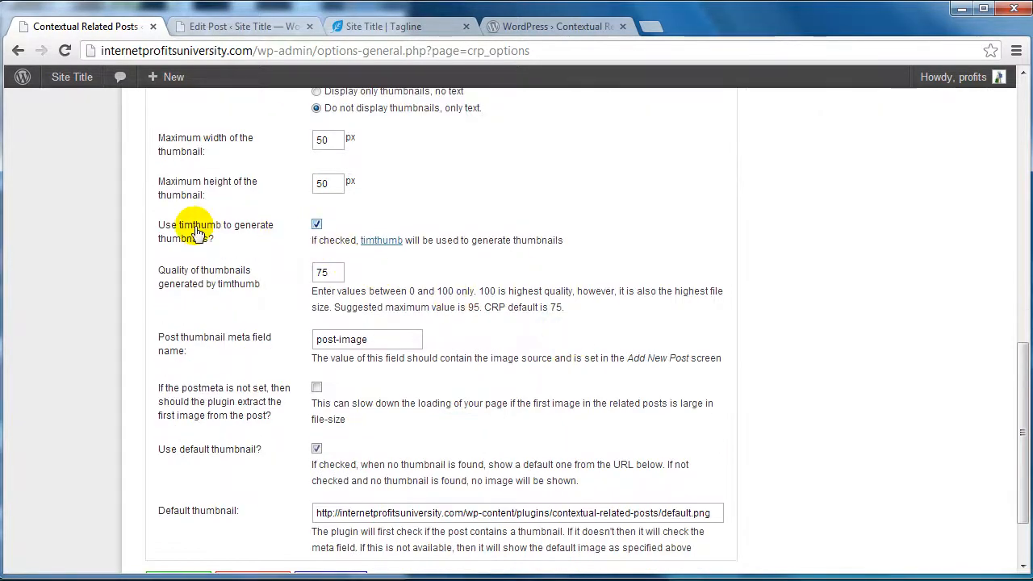
mouse_move(381, 238)
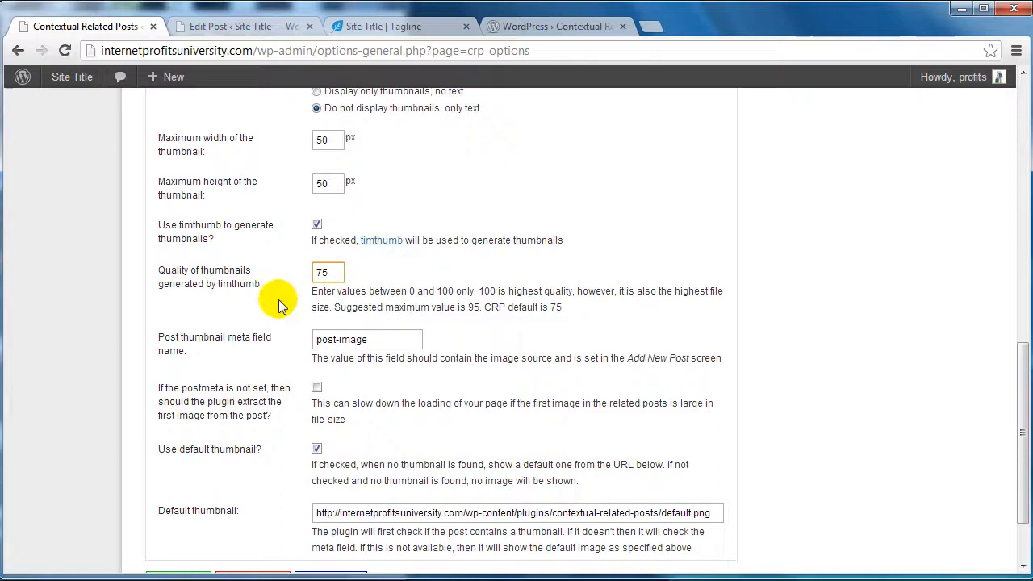
mouse_move(735, 375)
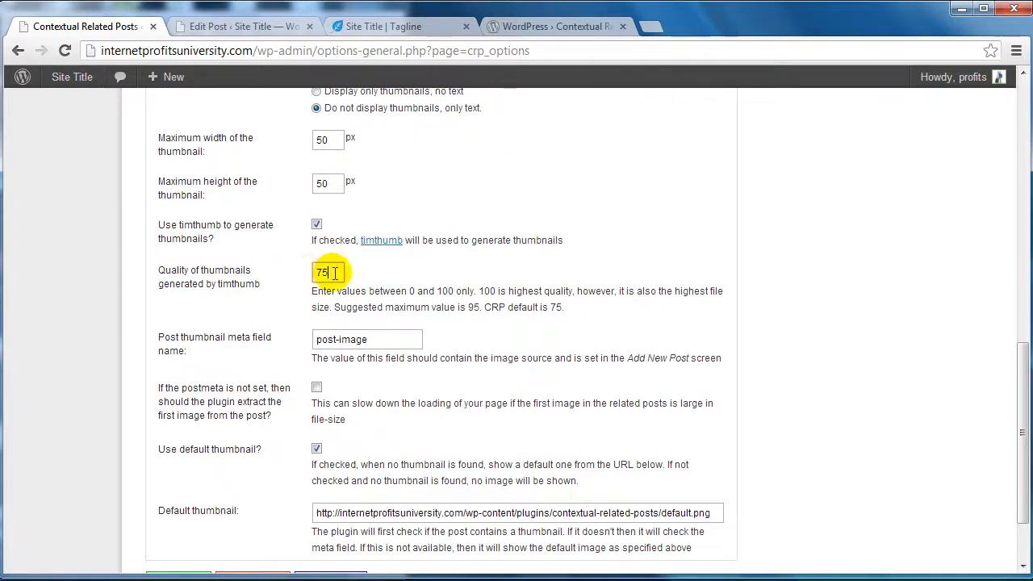
scroll("down", 3)
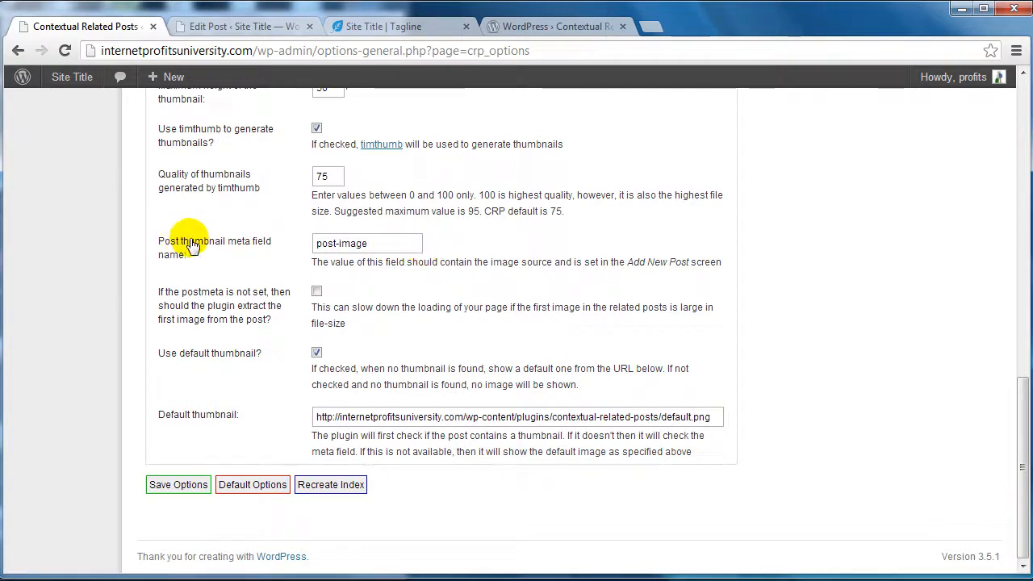
mouse_move(423, 256)
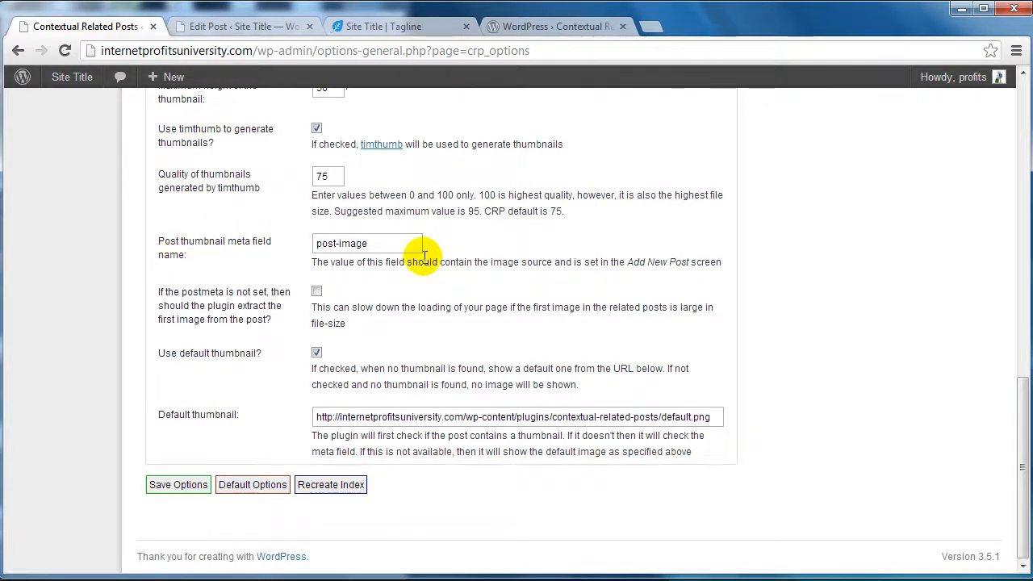
left_click(368, 242)
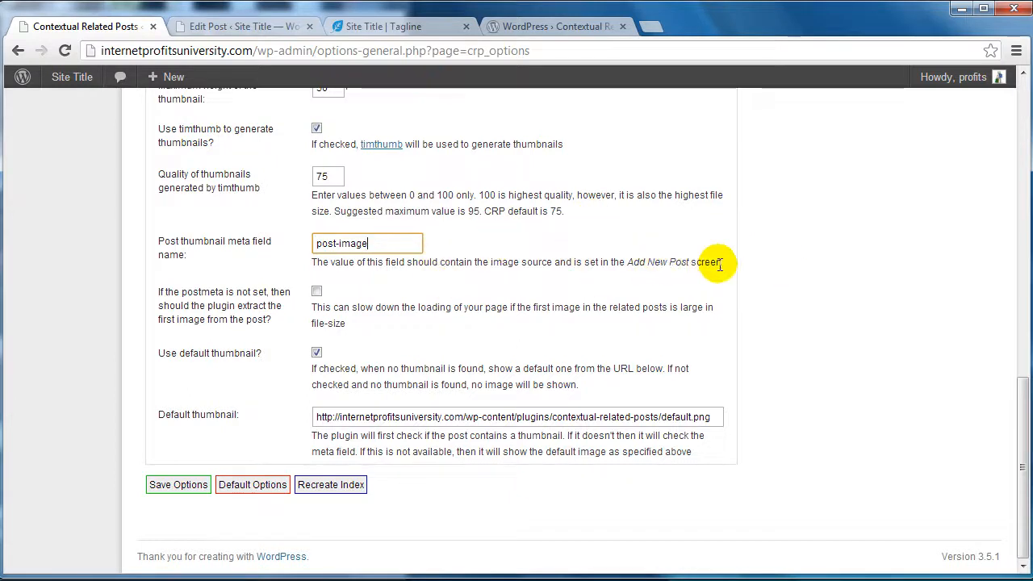
mouse_move(252, 310)
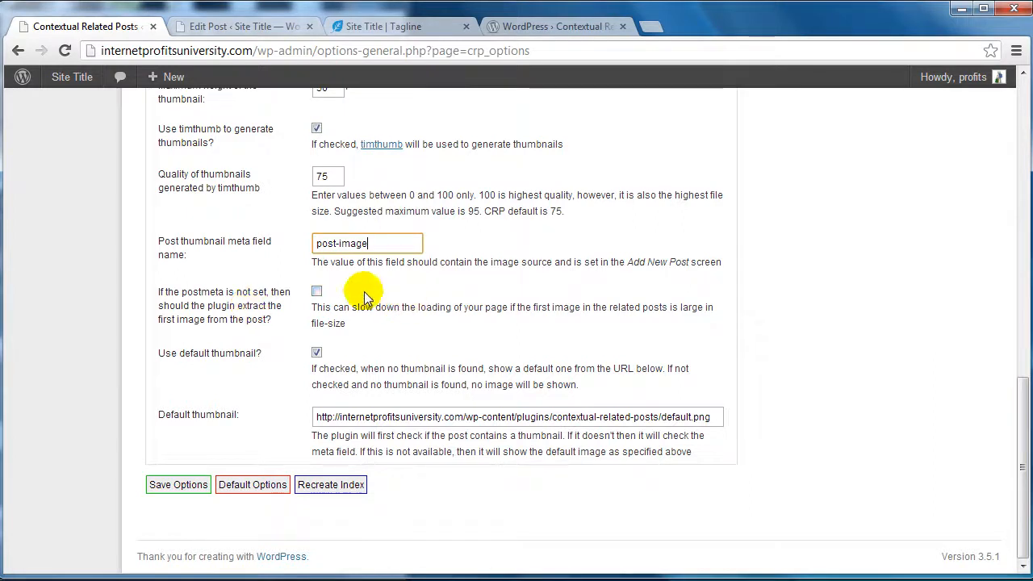
mouse_move(513, 416)
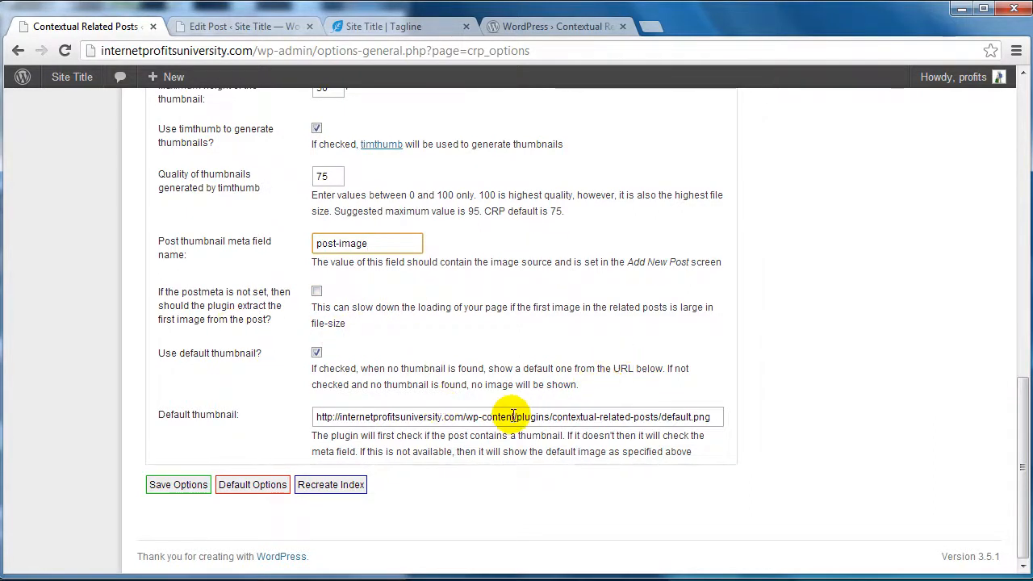
- Save the Contextual Related Posts options and confirm the success notice
left_click(178, 484)
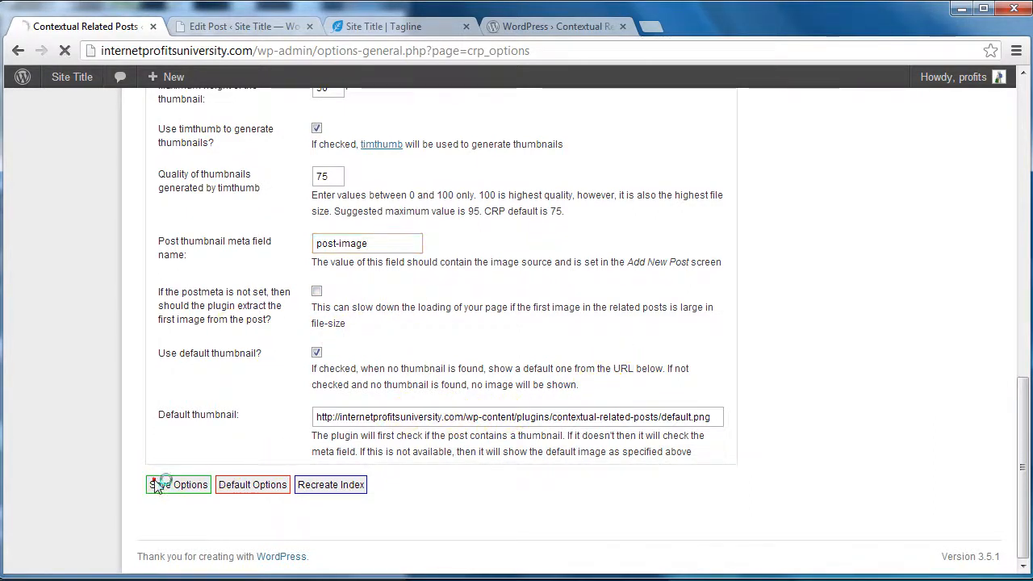
left_click(177, 485)
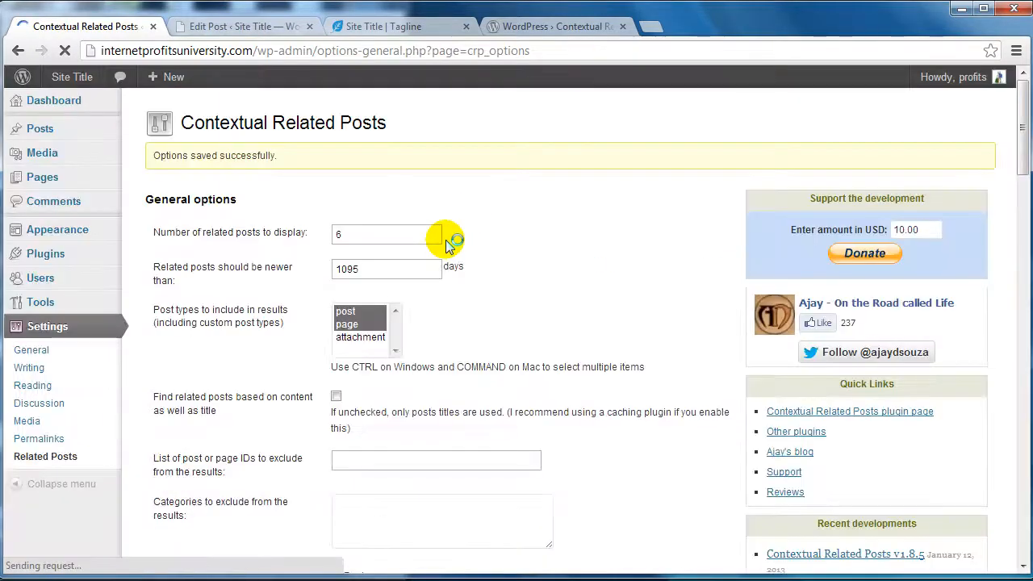
- Review the Feed options, then show the Custom Styles settings with the empty CSS box
left_click(377, 200)
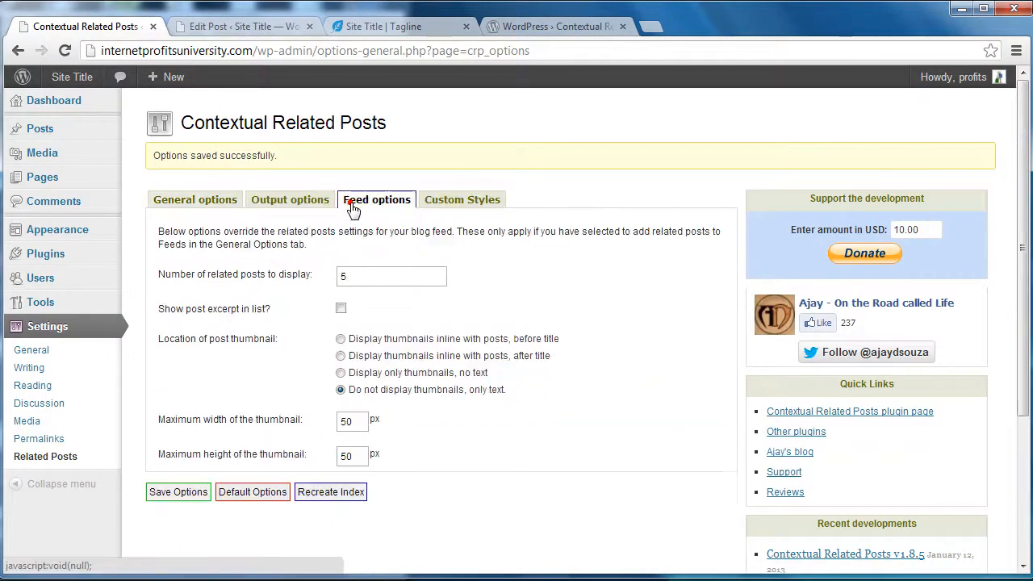
mouse_move(321, 289)
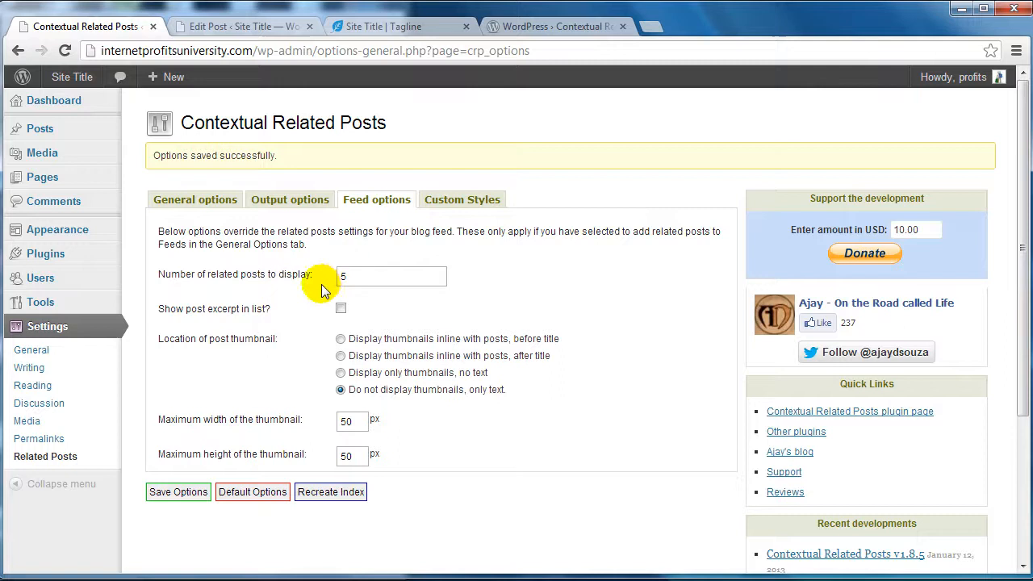
mouse_move(307, 229)
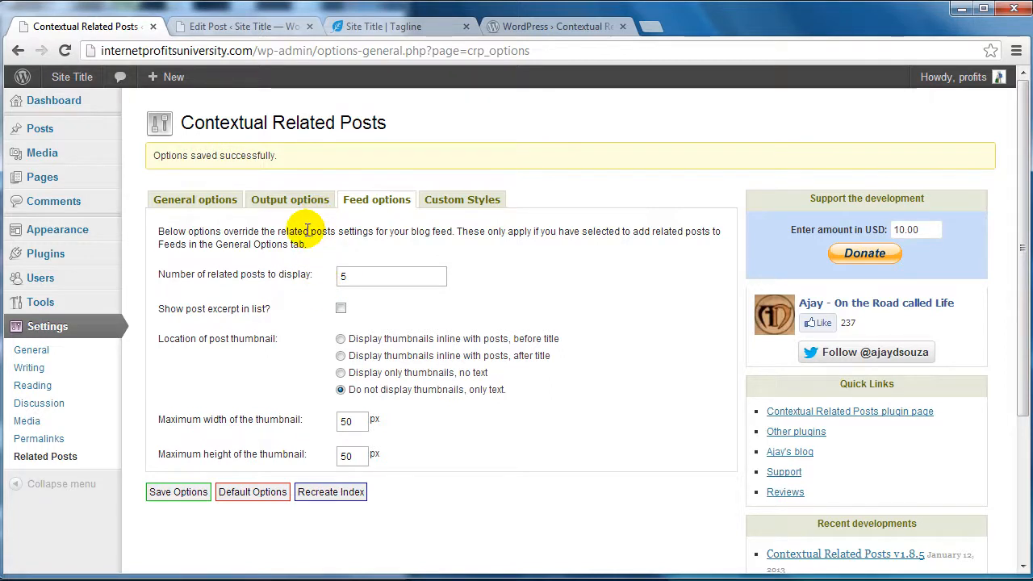
mouse_move(582, 410)
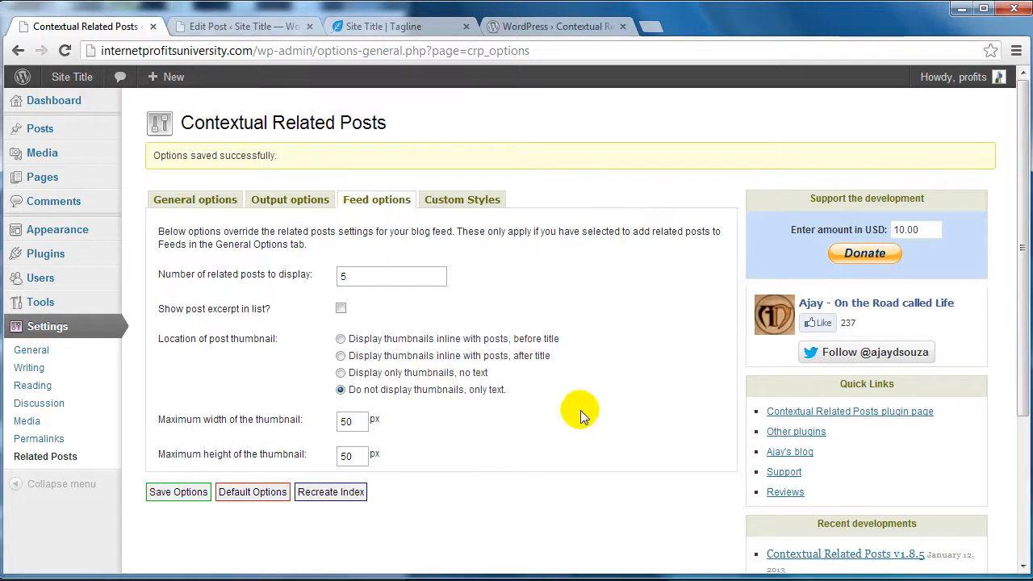
mouse_move(226, 287)
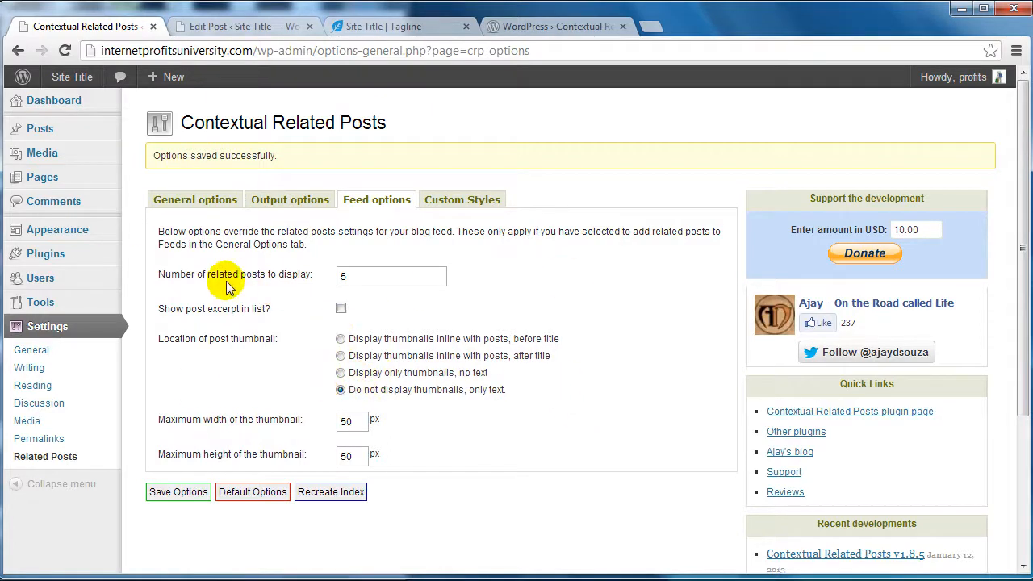
mouse_move(375, 329)
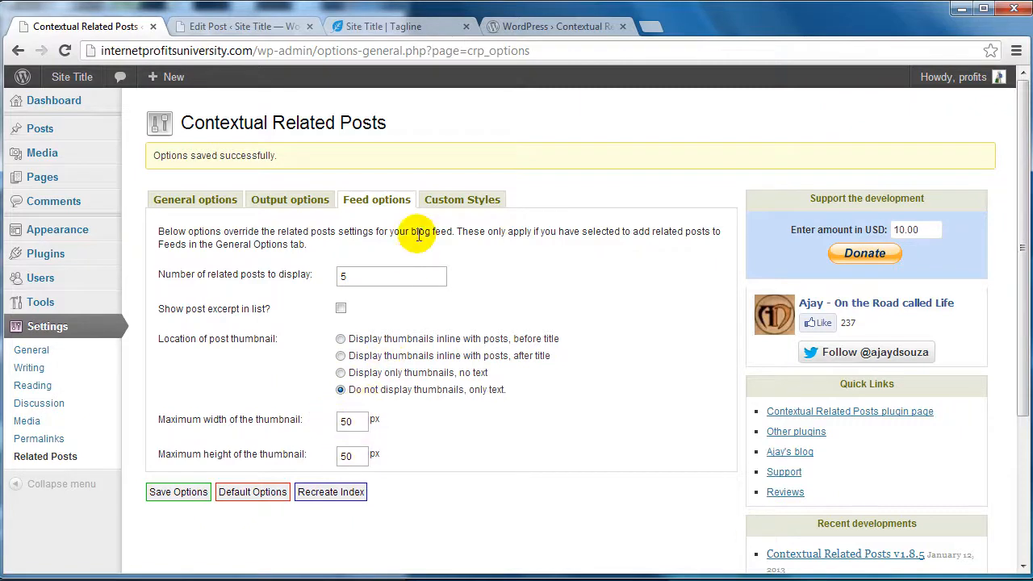
left_click(462, 201)
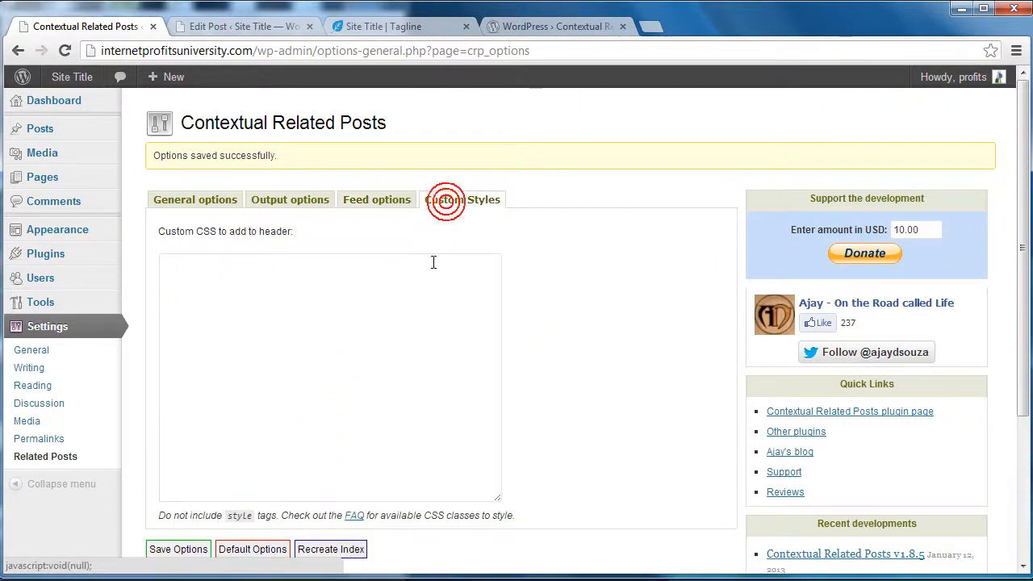
left_click(462, 201)
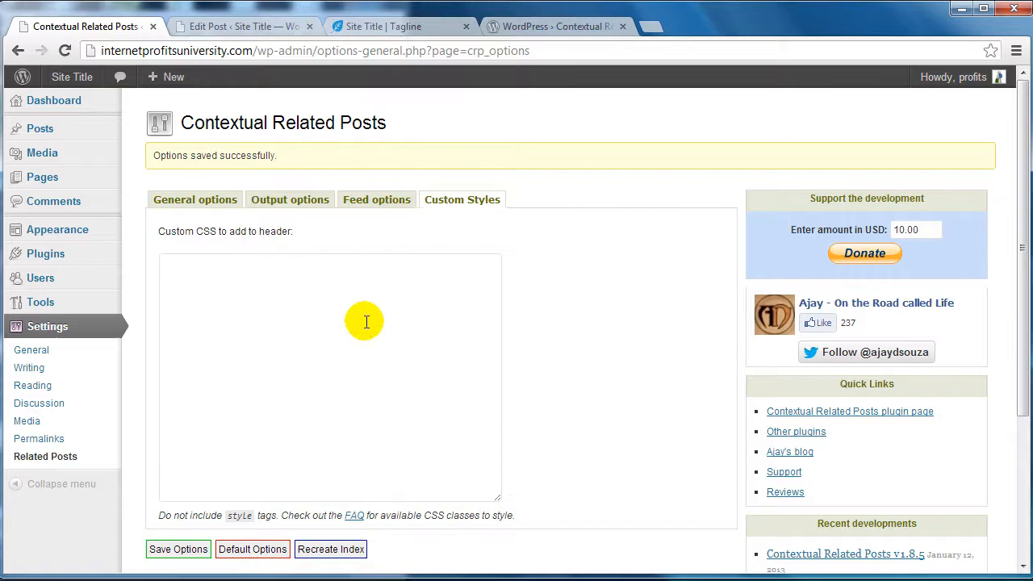
mouse_move(617, 318)
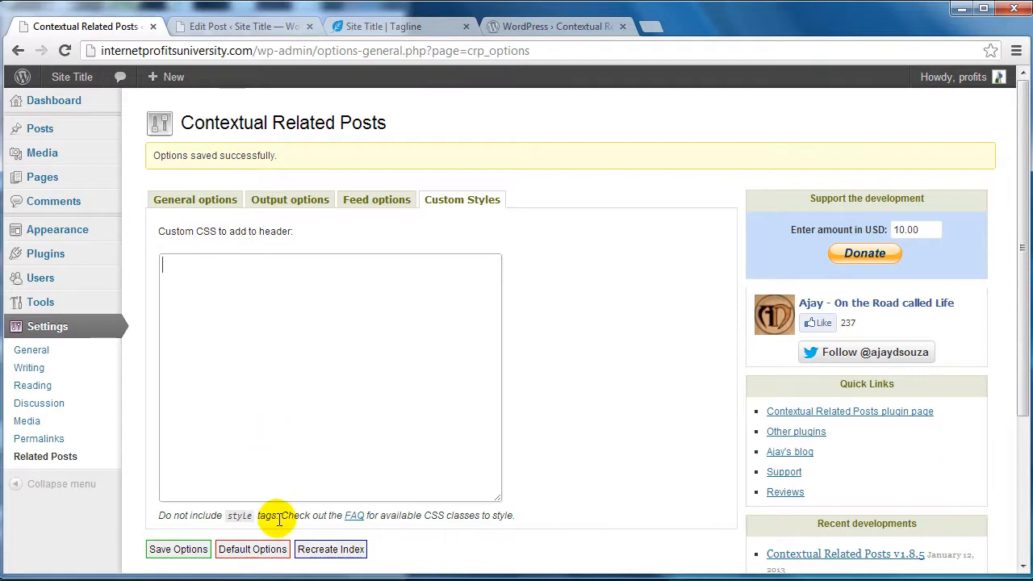
mouse_move(388, 308)
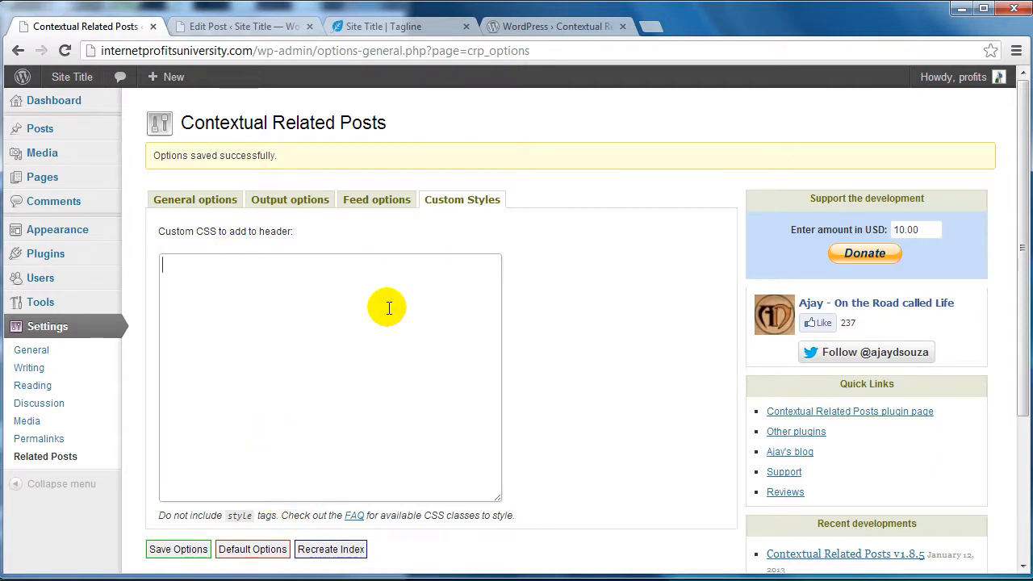
mouse_move(238, 316)
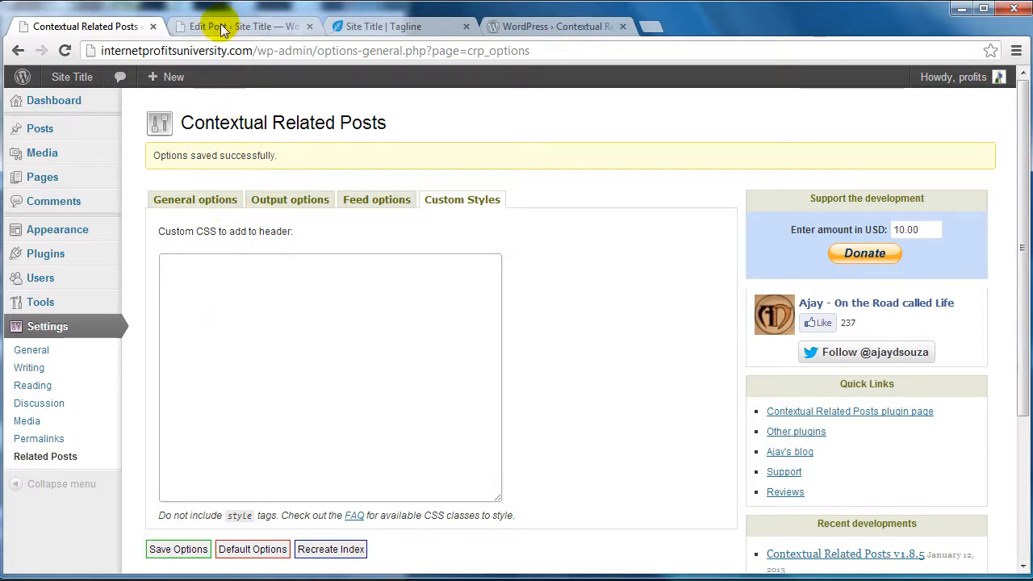
- Switch to the live site's front page and reload it to list Posts 3, 2 and 1
left_click(242, 26)
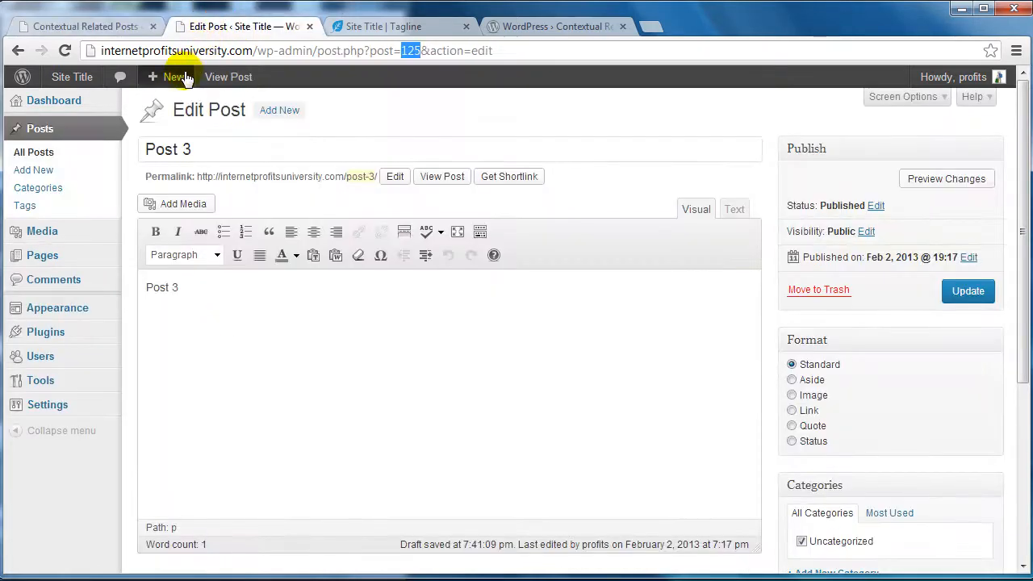
left_click(400, 26)
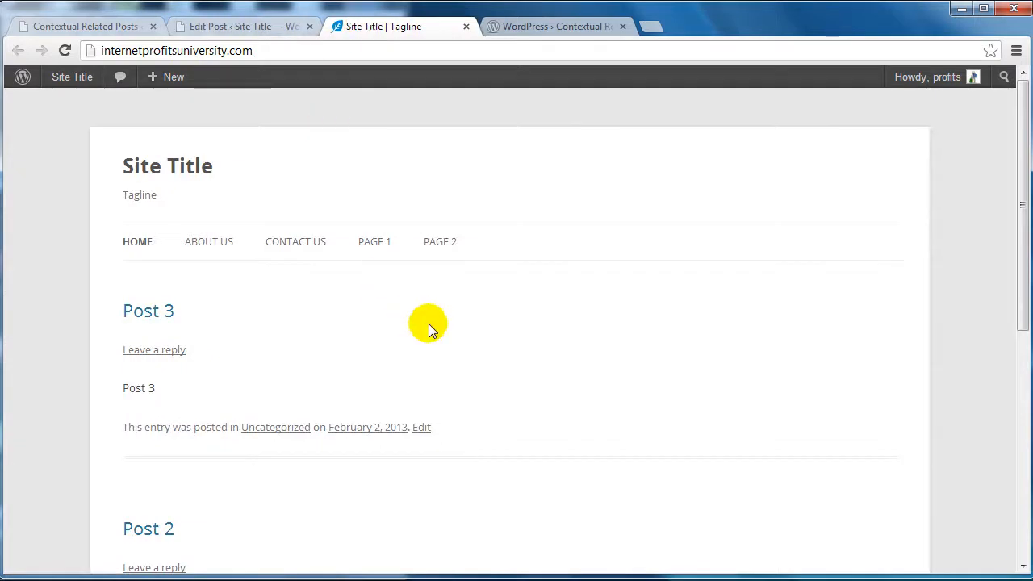
left_click(64, 50)
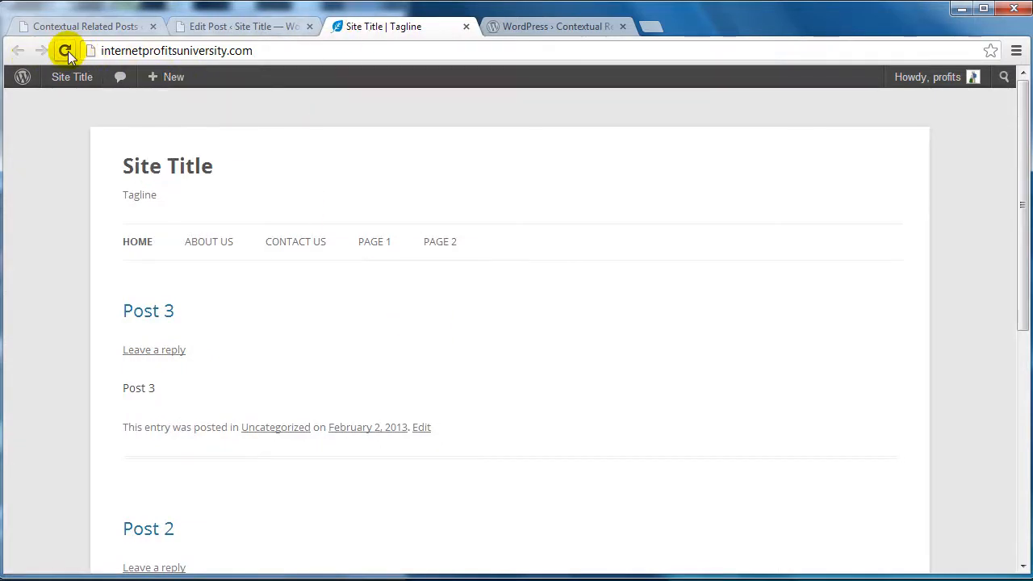
left_click(65, 50)
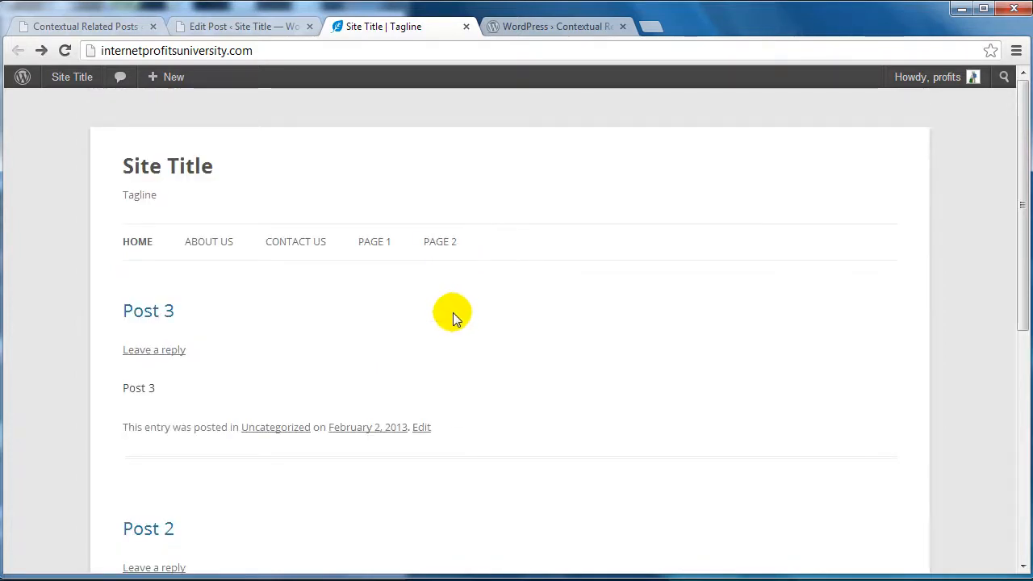
mouse_move(149, 310)
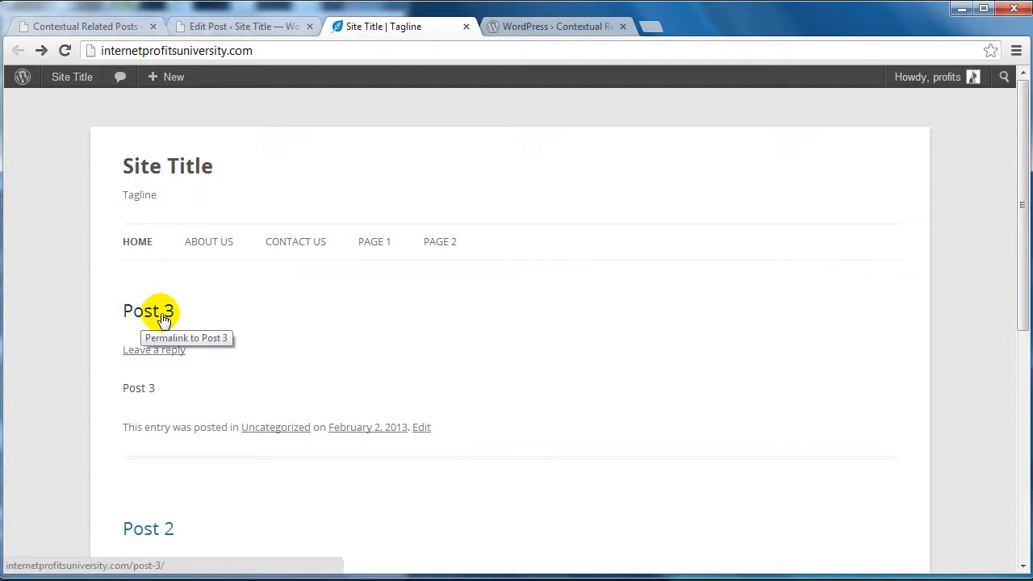
- Look through the front-page post list and start opening Post 2
scroll("down", 3)
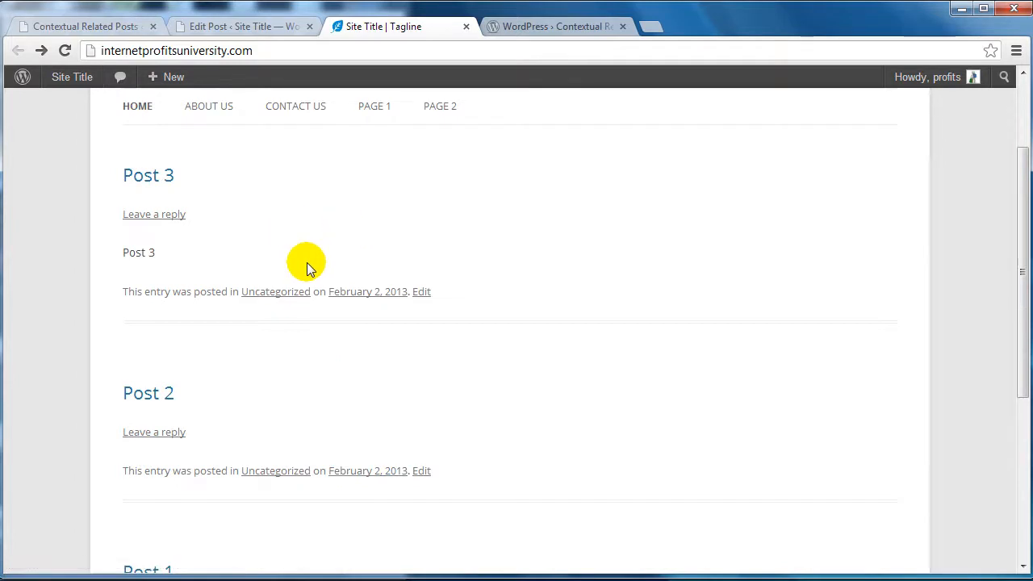
mouse_move(188, 200)
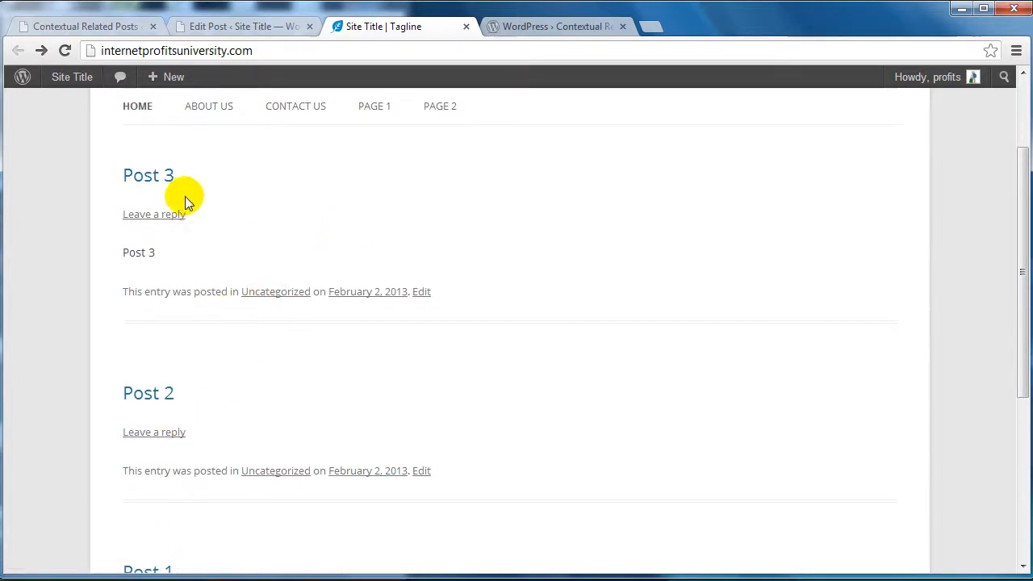
mouse_move(161, 175)
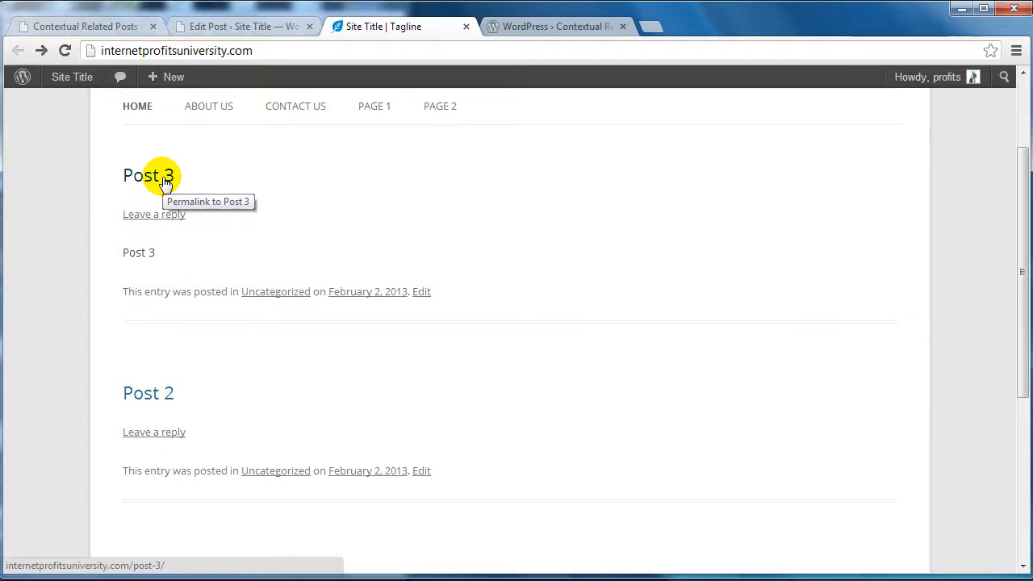
scroll("up", 3)
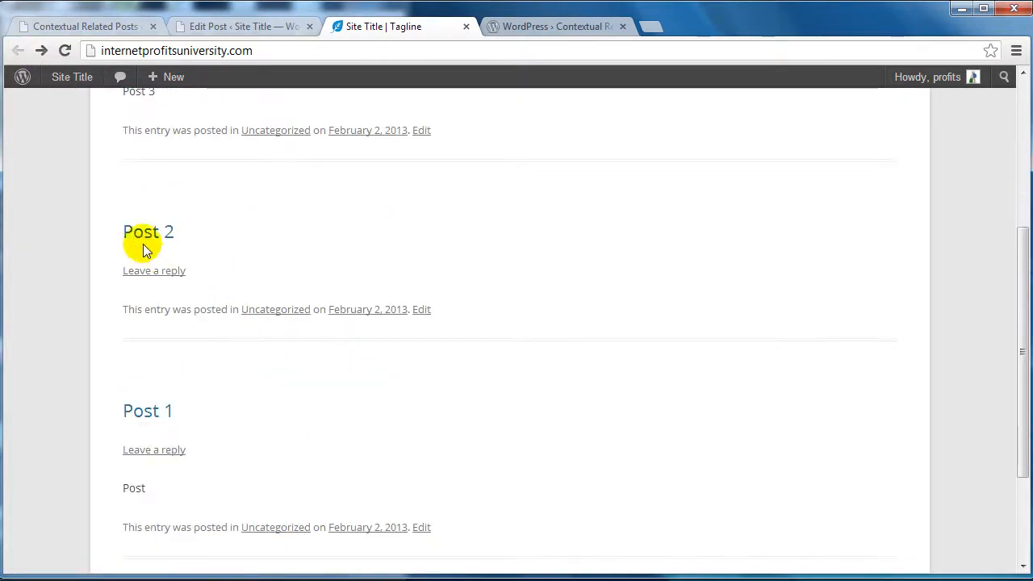
mouse_move(149, 232)
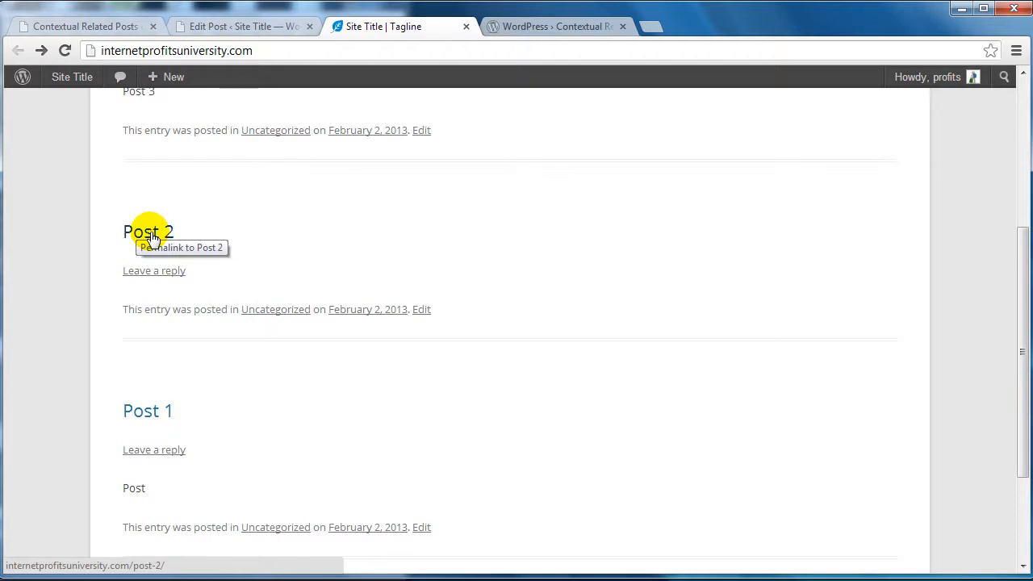
left_click(148, 232)
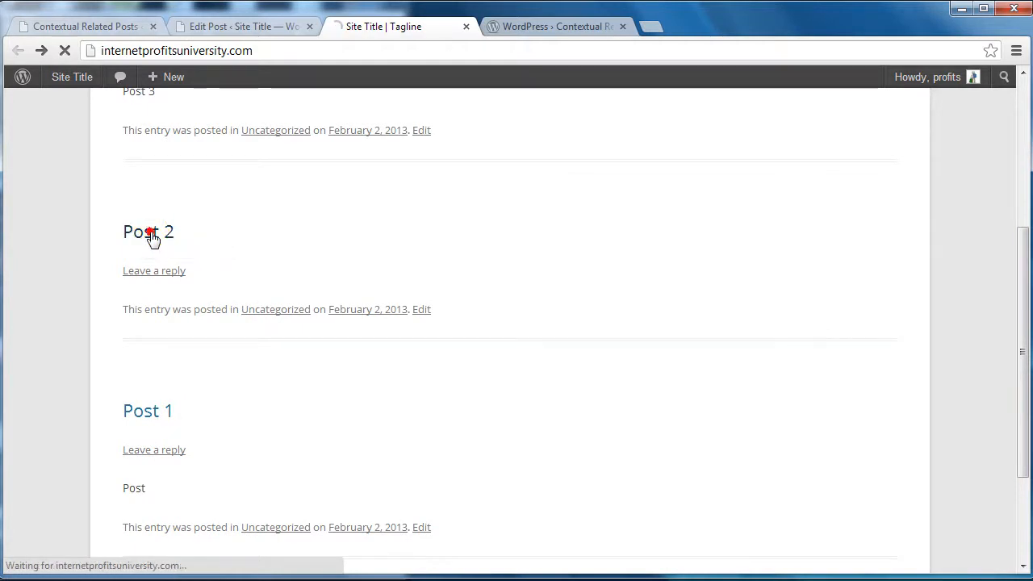
- View Post 2's related posts (Posts 1 and 3), then go to Page 1 from the menu
left_click(148, 233)
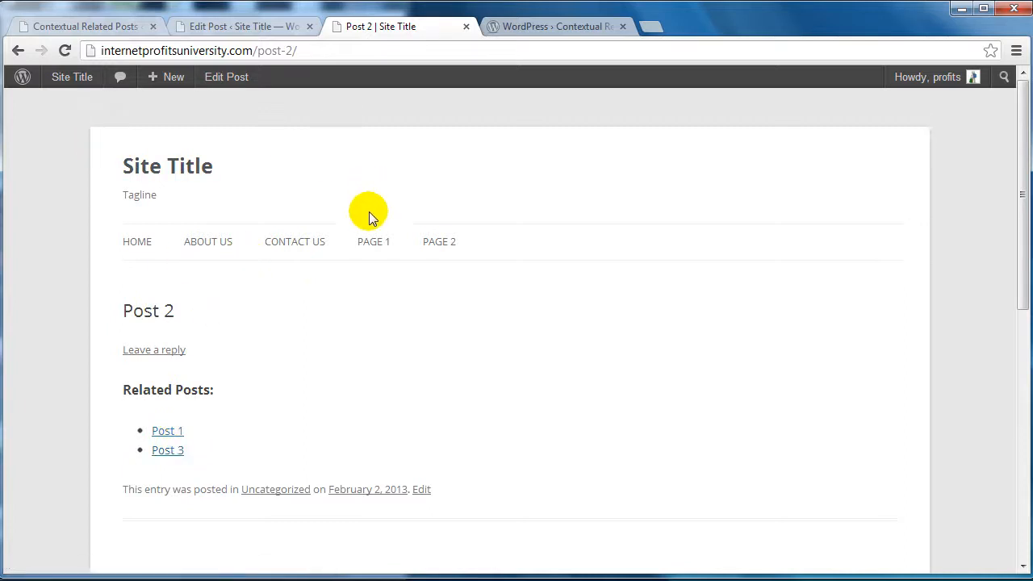
left_click(375, 242)
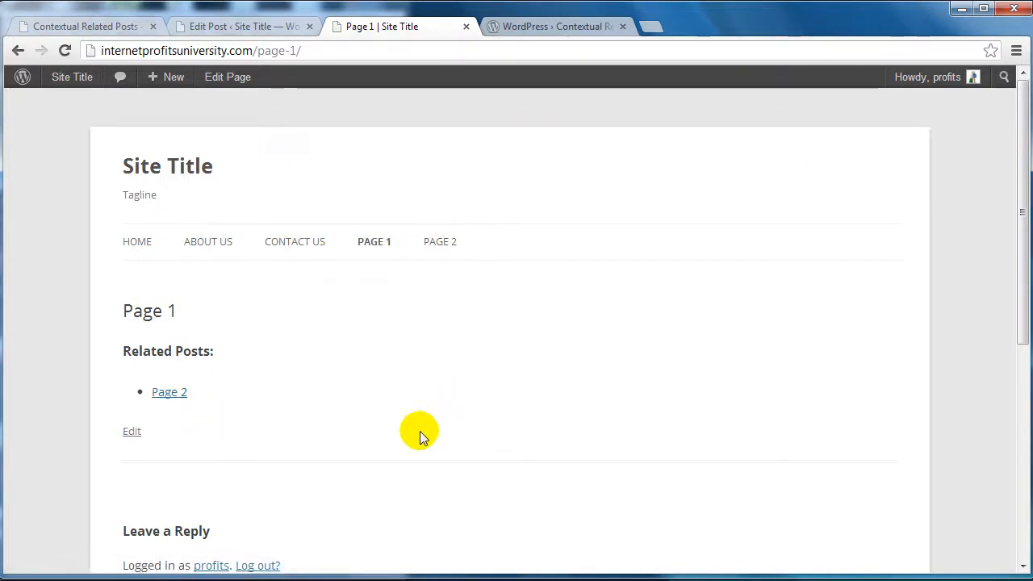
- Follow the Related Posts links back and forth between Page 1 and Page 2
left_click(169, 392)
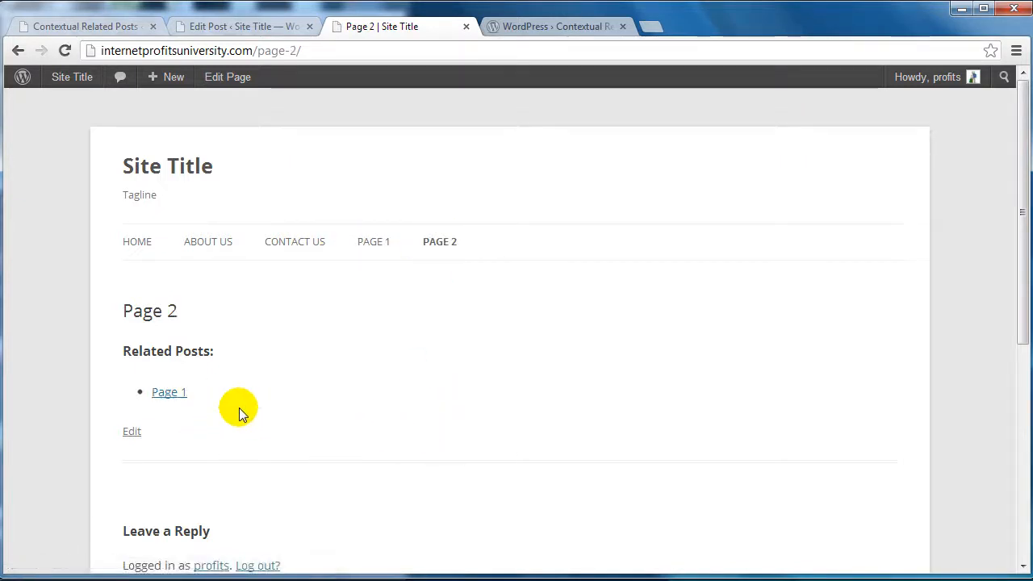
mouse_move(313, 370)
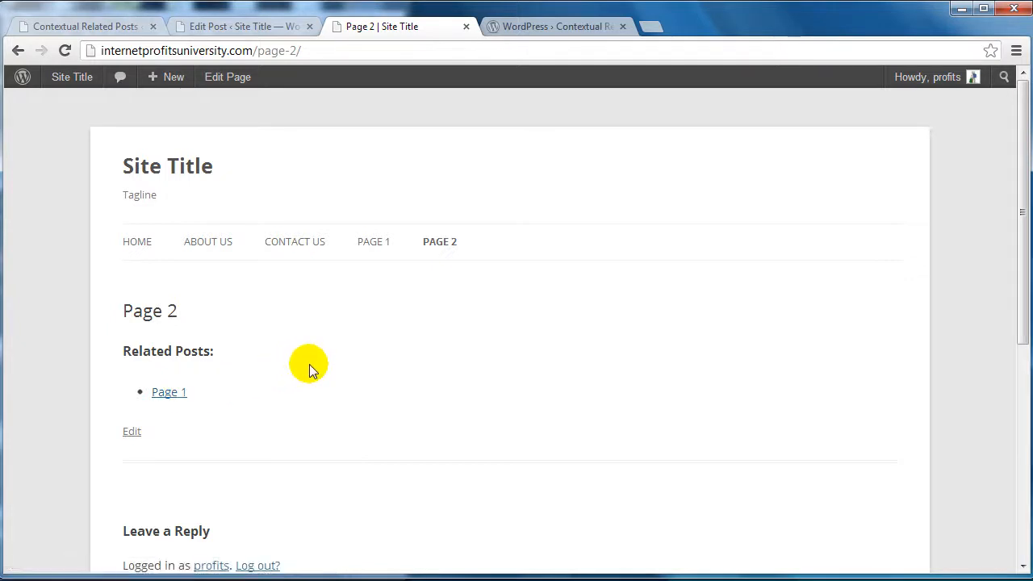
mouse_move(373, 242)
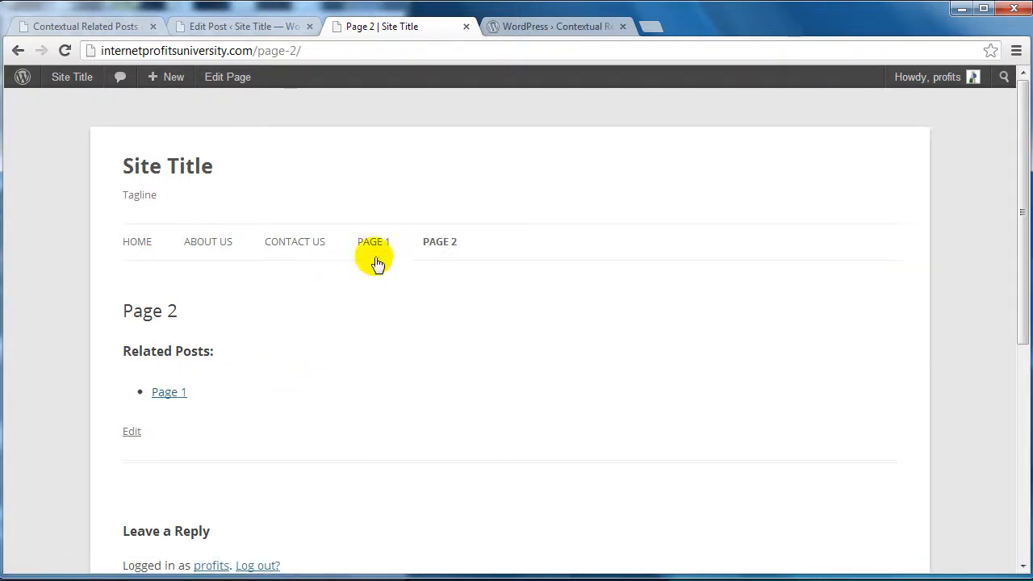
left_click(373, 242)
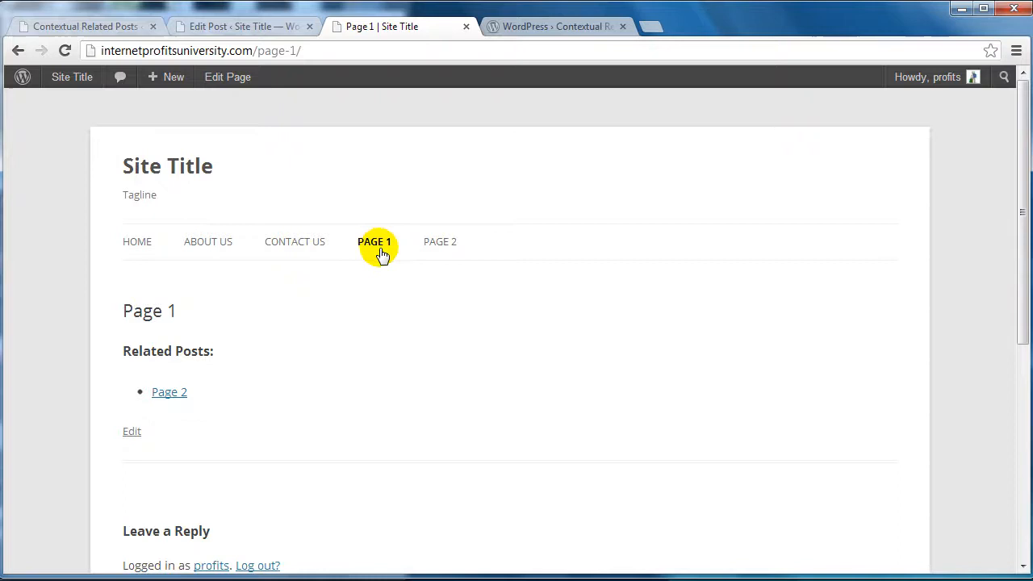
mouse_move(391, 371)
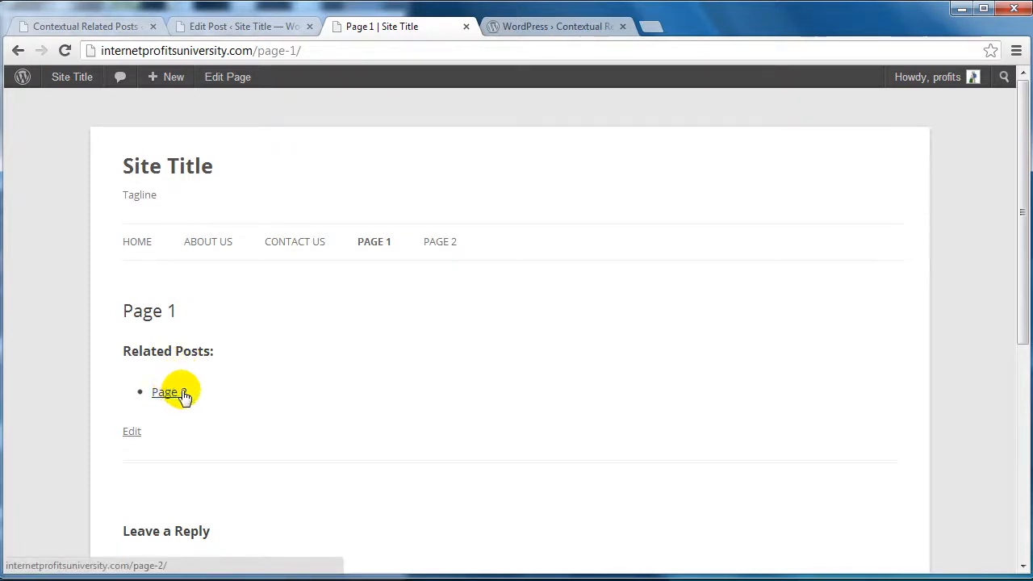
left_click(170, 393)
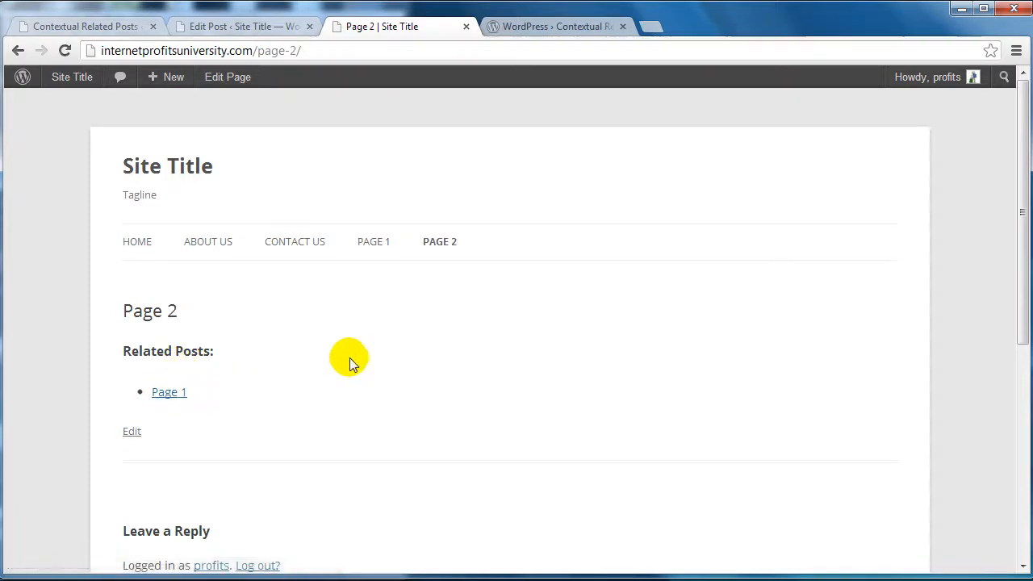
mouse_move(368, 355)
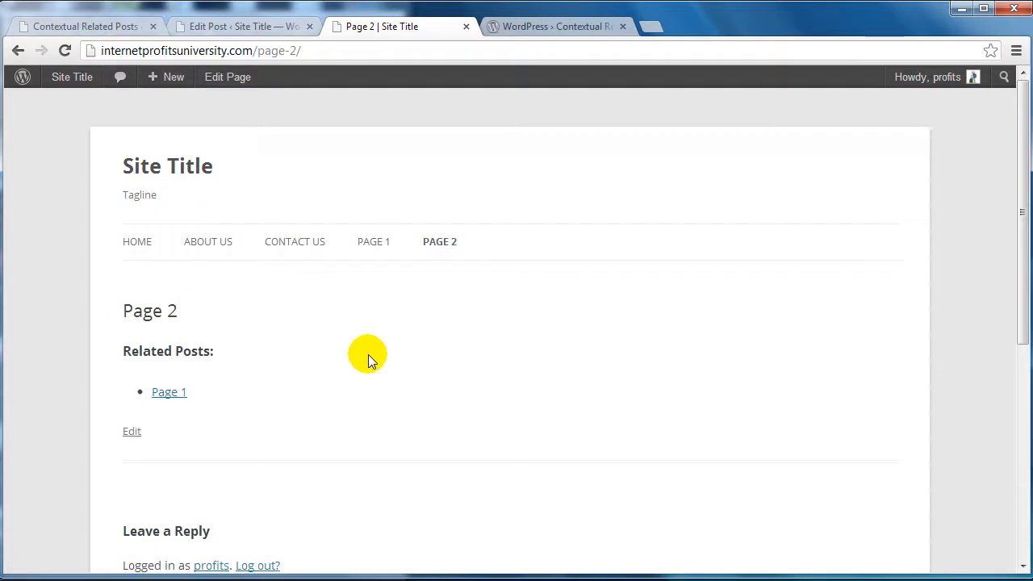
mouse_move(373, 352)
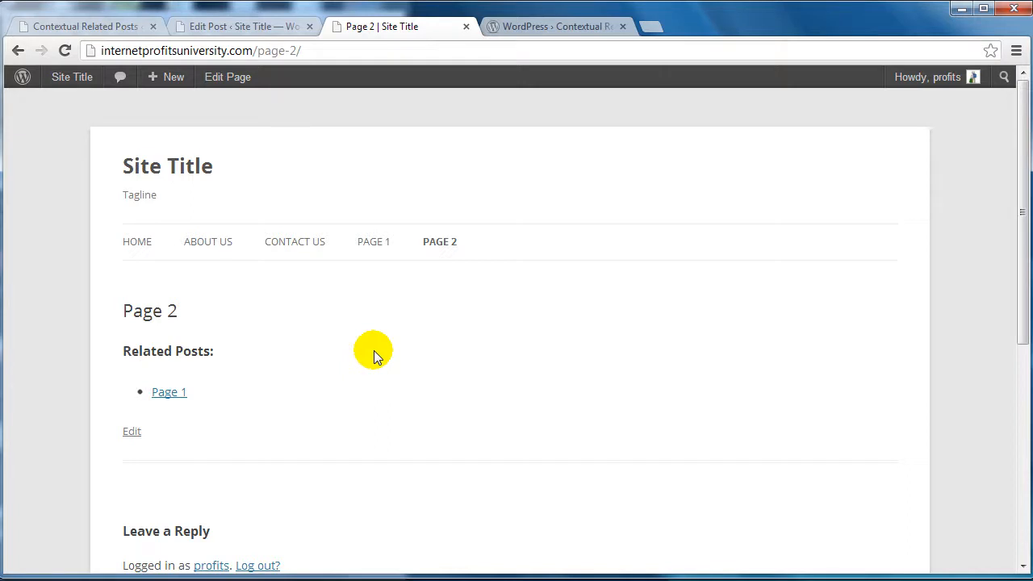
mouse_move(137, 242)
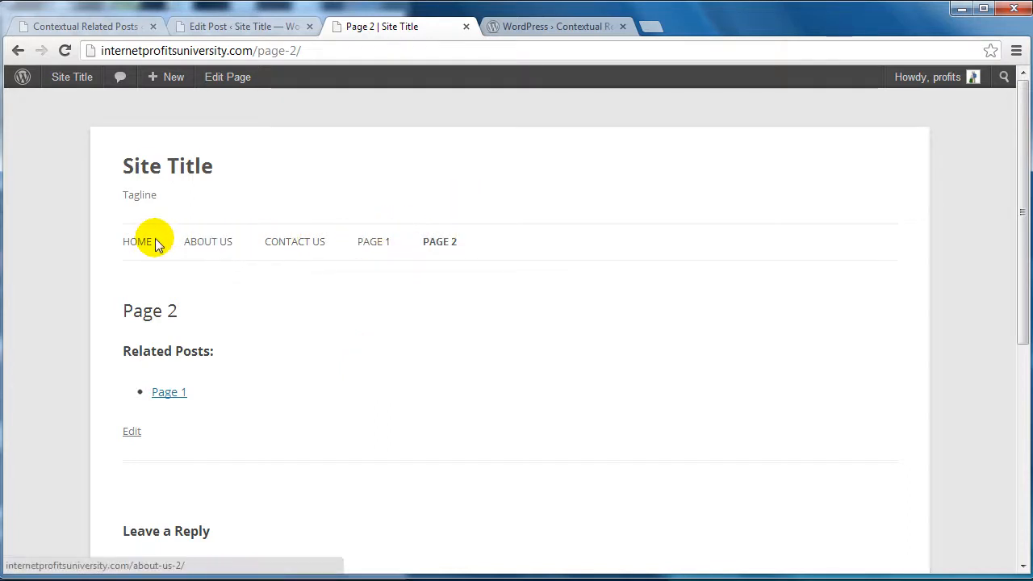